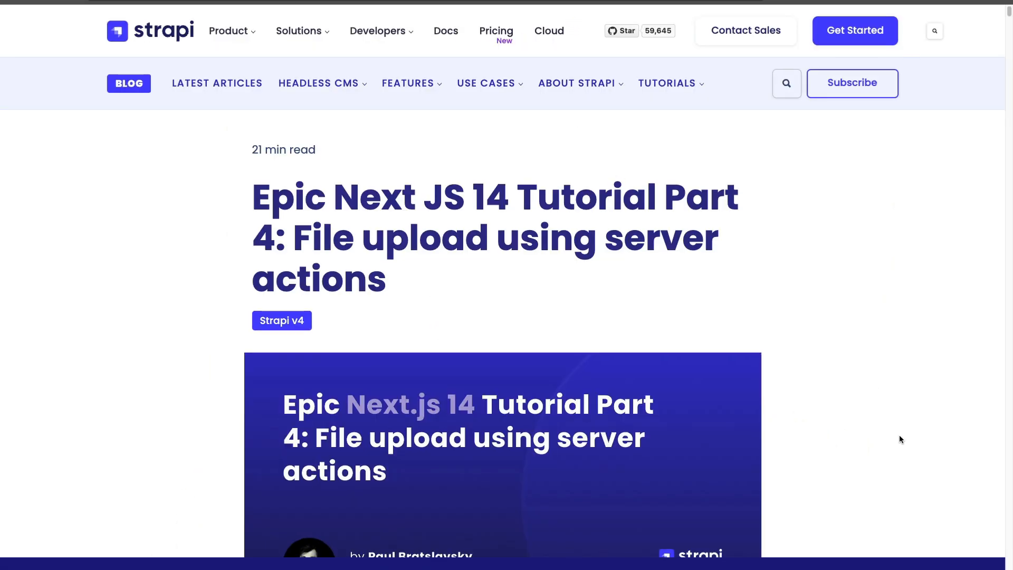
Scroll the Next.js 14 tutorial down to the dashboard layout.tsx code block.
{"action": "scroll", "scroll_direction": "down", "scroll_amount": 3}
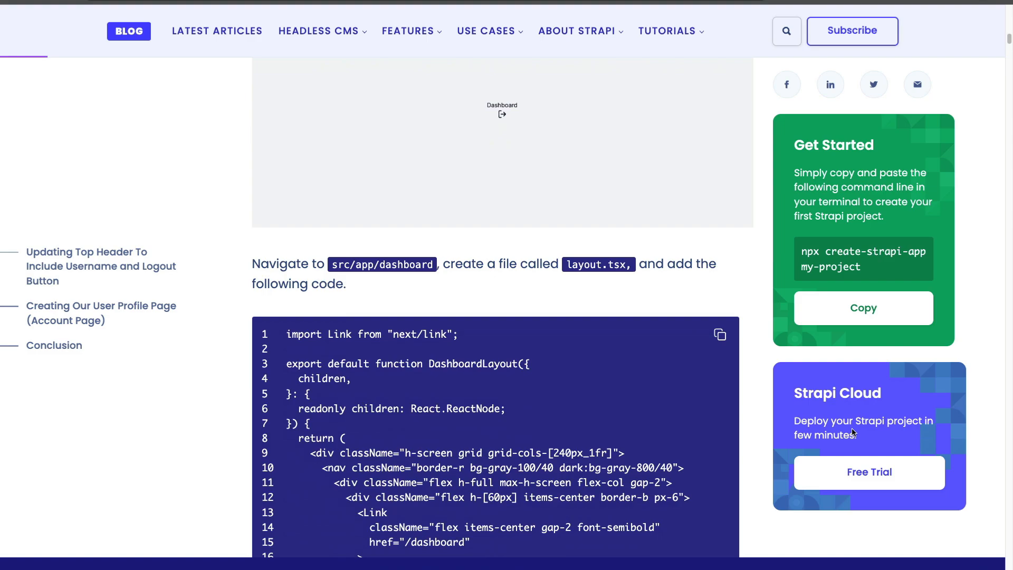
{"action": "scroll", "scroll_direction": "down", "scroll_amount": 3}
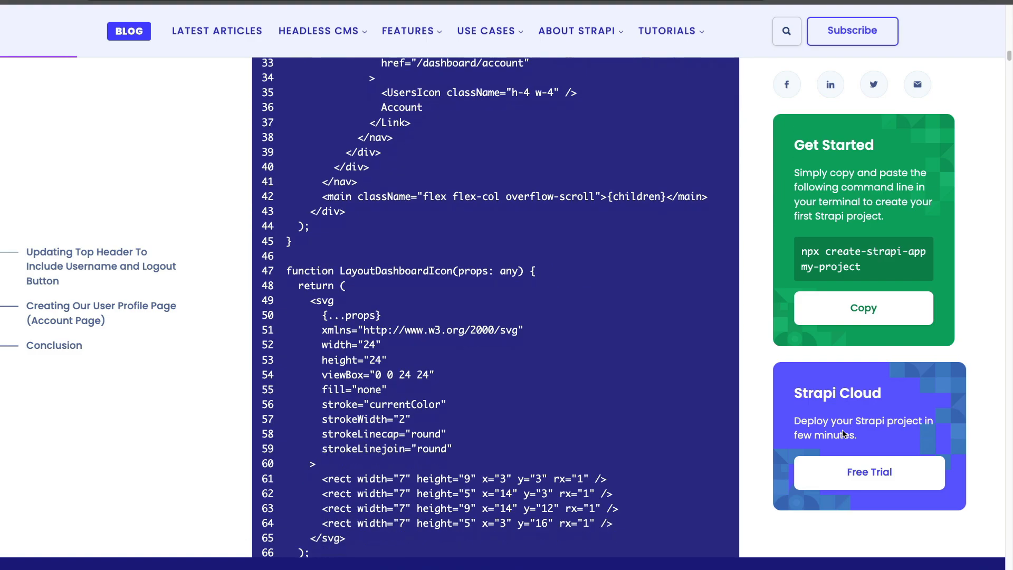
{"action": "scroll", "scroll_direction": "down", "scroll_amount": 3}
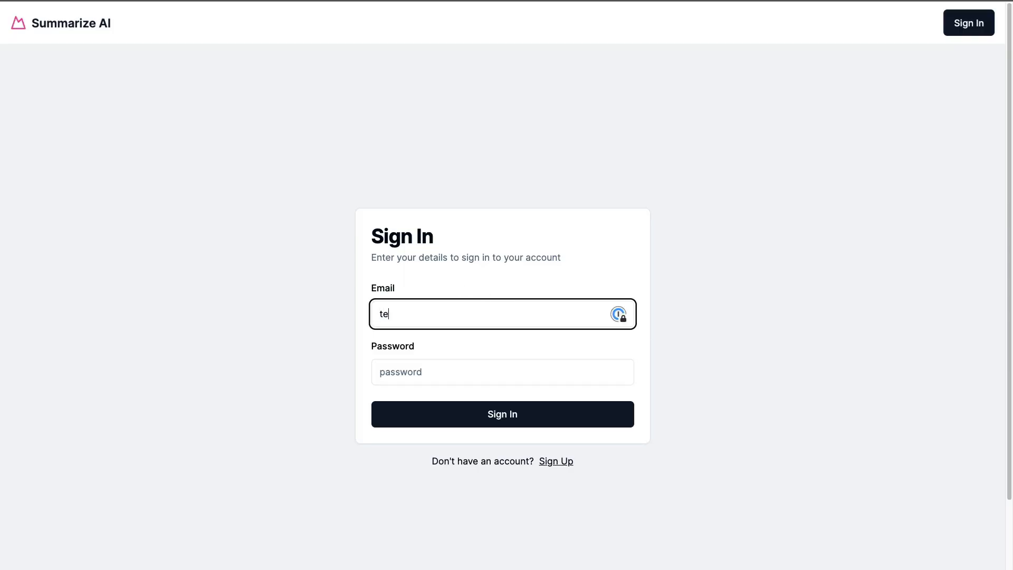
Sign in with the test account email and land on the Dashboard page.
{"action": "type", "text": "stuser@email.com"}
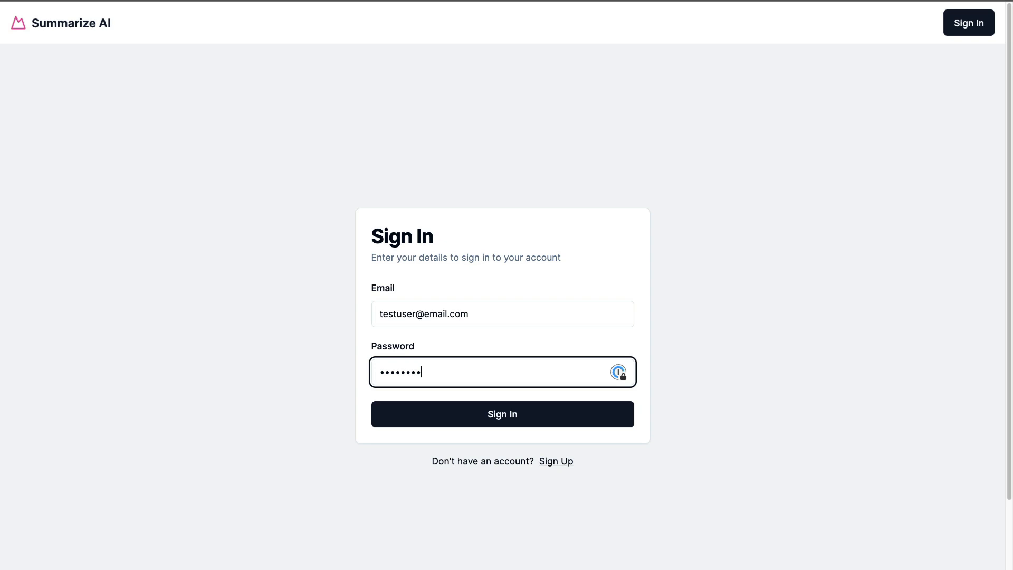
{"action": "left_click", "coordinate": [502, 413]}
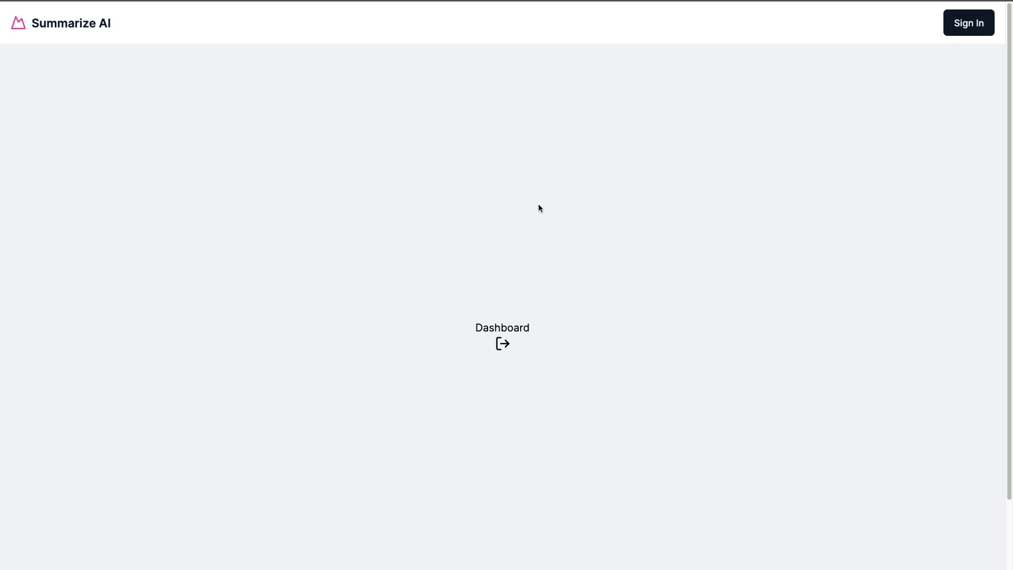
{"action": "mouse_move", "coordinate": [524, 267]}
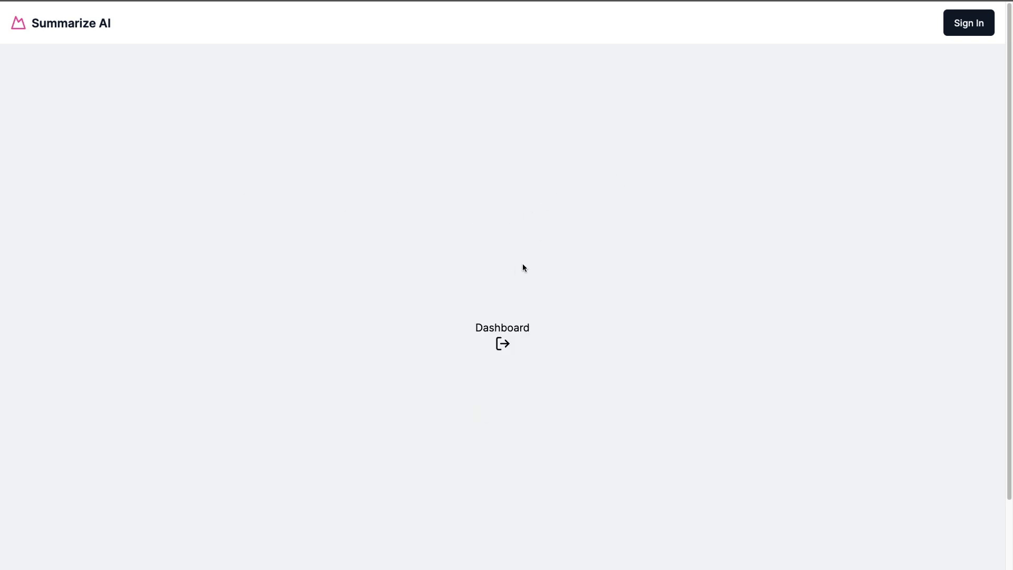
{"action": "mouse_move", "coordinate": [620, 290]}
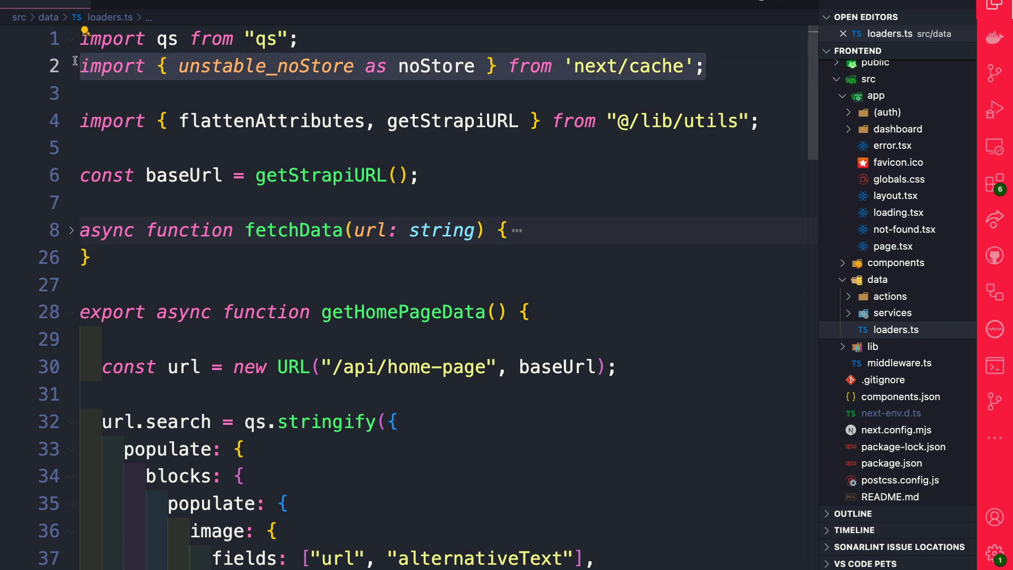
{"action": "mouse_move", "coordinate": [671, 422]}
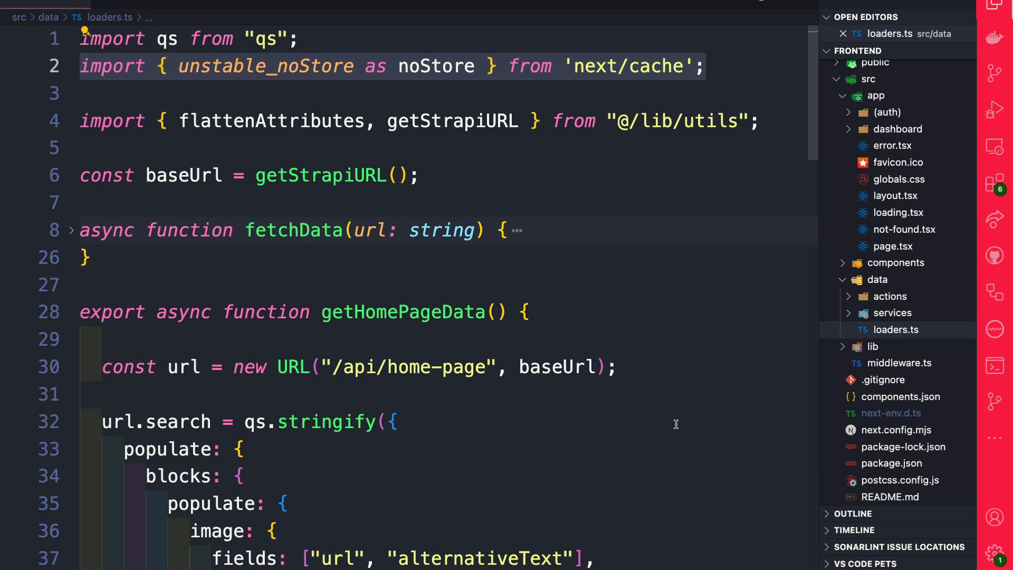
Scroll through loaders.ts to review the unstable_noStore import from next/cache.
{"action": "scroll", "scroll_direction": "down", "scroll_amount": 3}
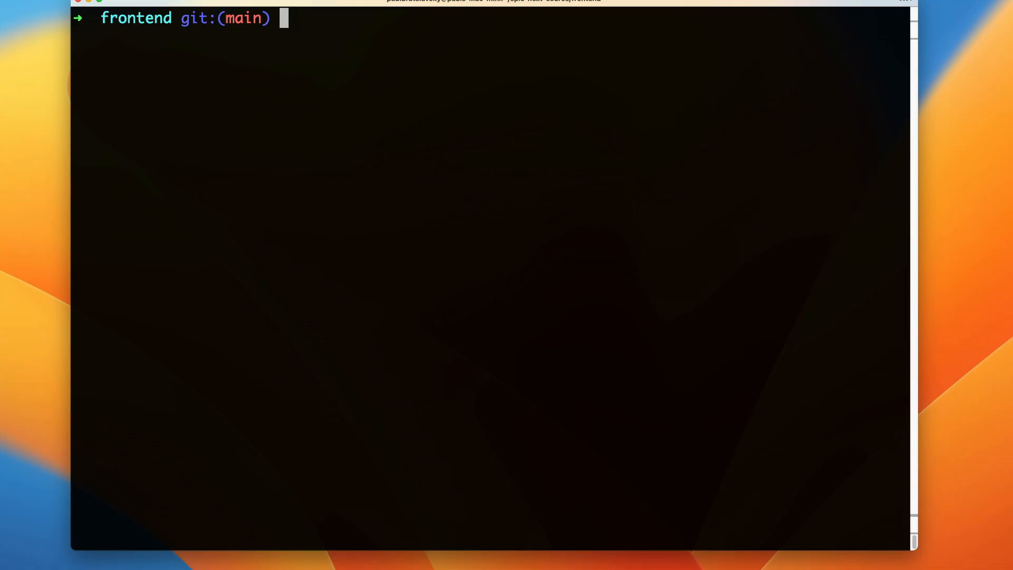
Run yarn build for the frontend and delete the noStore import line from loaders.ts.
{"action": "type", "text": "yarn build"}
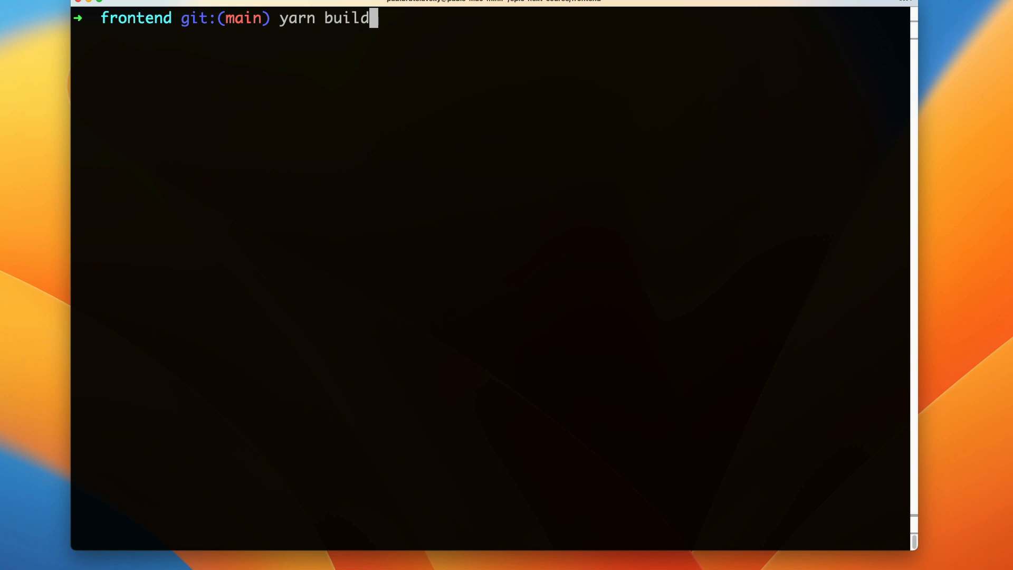
{"action": "key", "text": "Return"}
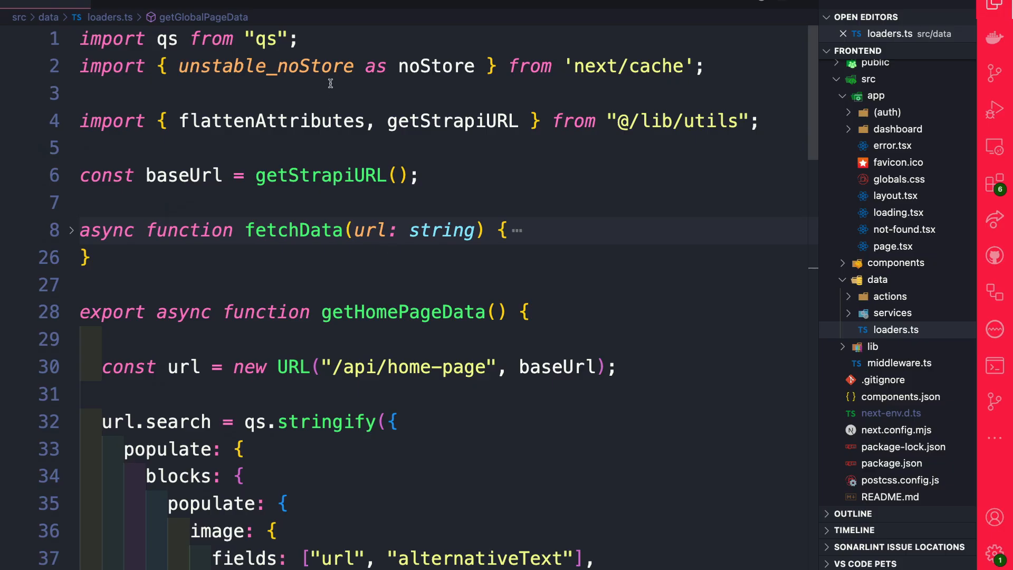
{"action": "key", "text": "Backspace"}
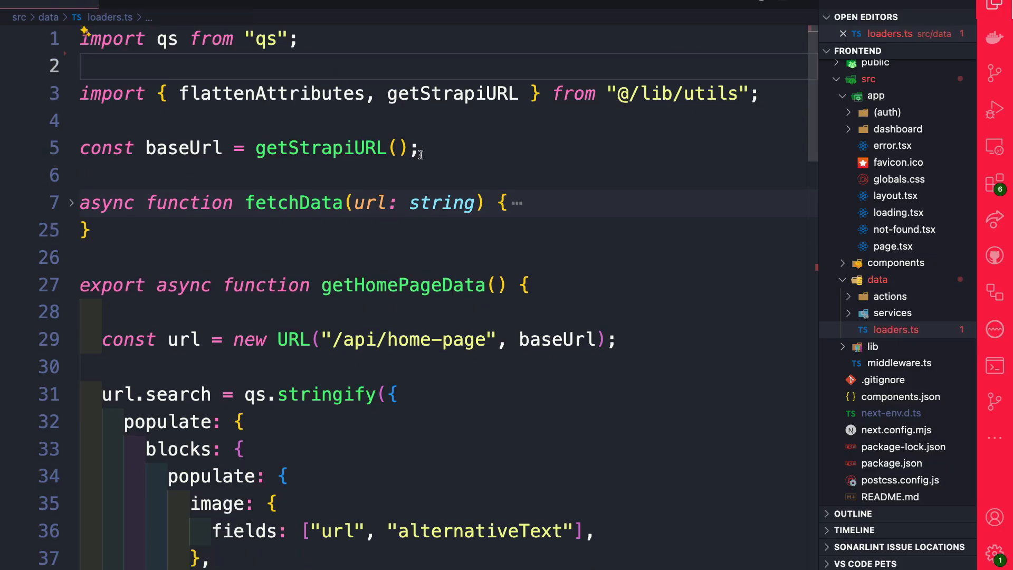
{"action": "scroll", "scroll_direction": "down", "scroll_amount": 3}
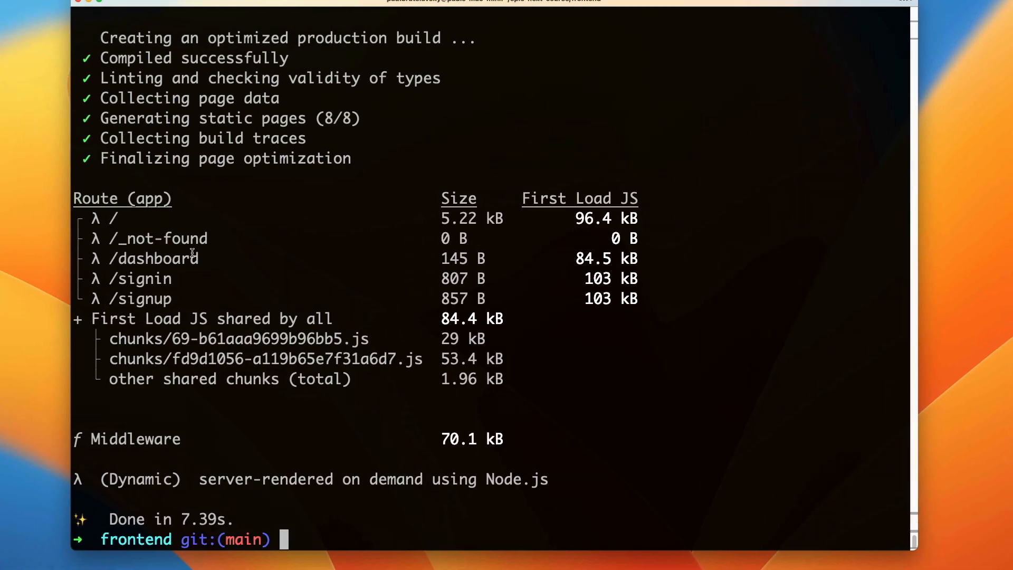
Run yarn build again and confirm every route is now marked Static.
{"action": "type", "text": "yarn build"}
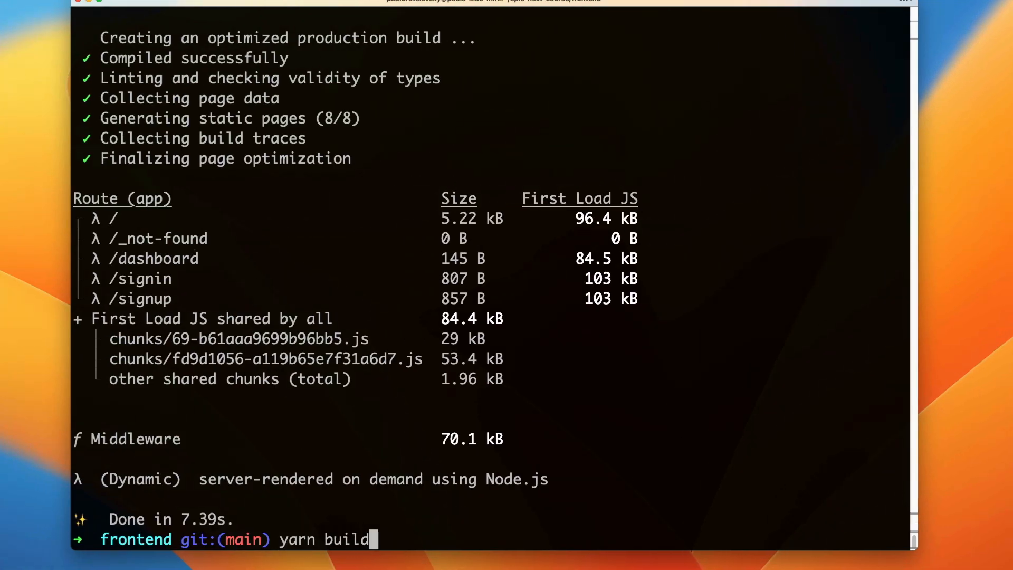
{"action": "key", "text": "Return"}
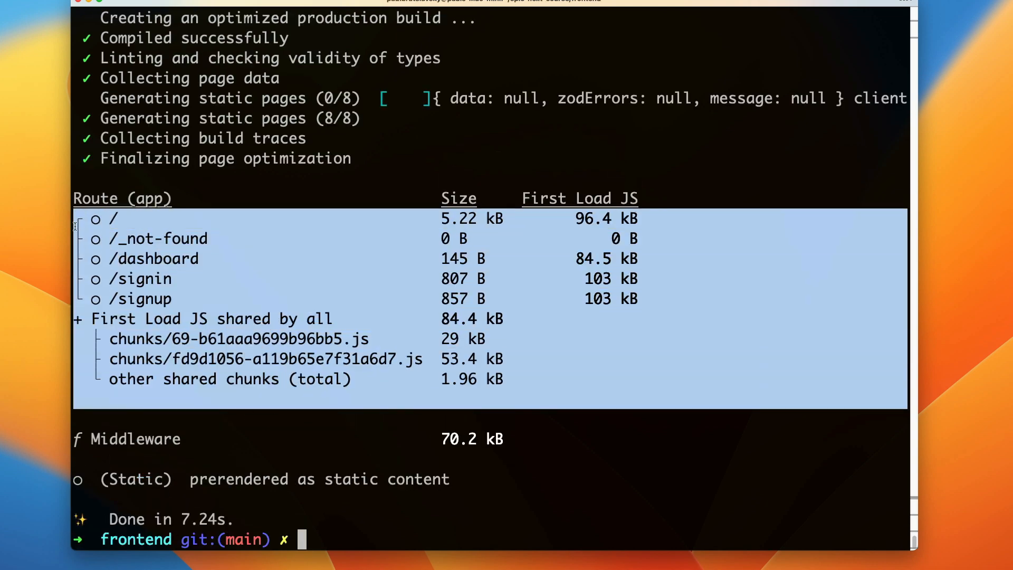
{"action": "left_click", "coordinate": [381, 447]}
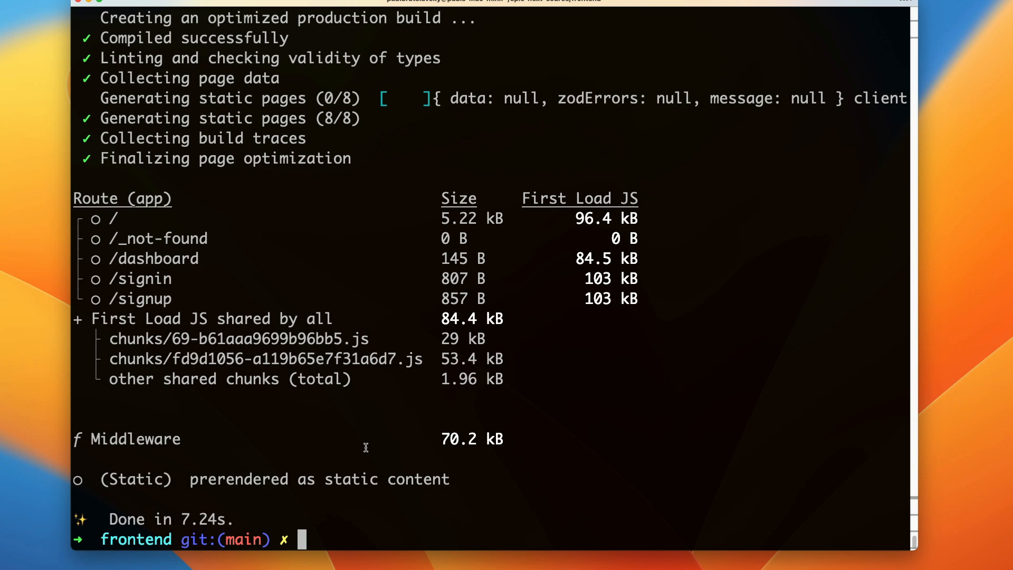
{"action": "mouse_move", "coordinate": [272, 417]}
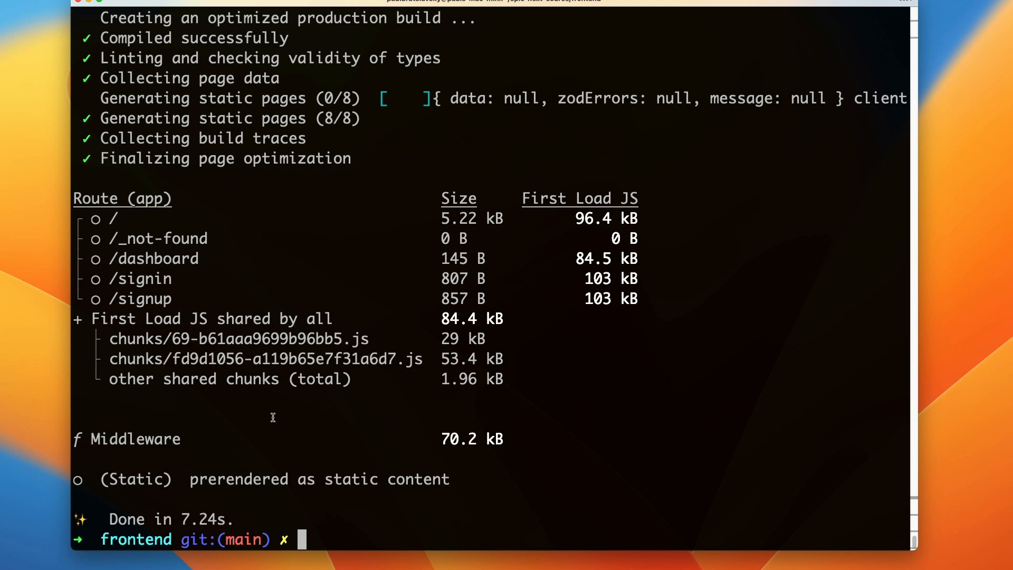
{"action": "mouse_move", "coordinate": [235, 438]}
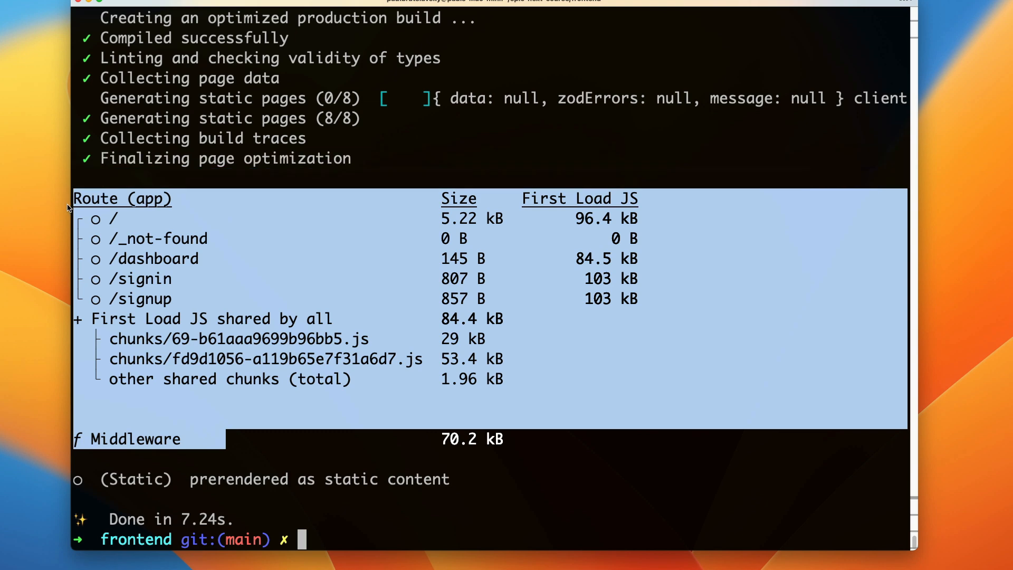
{"action": "mouse_move", "coordinate": [269, 453]}
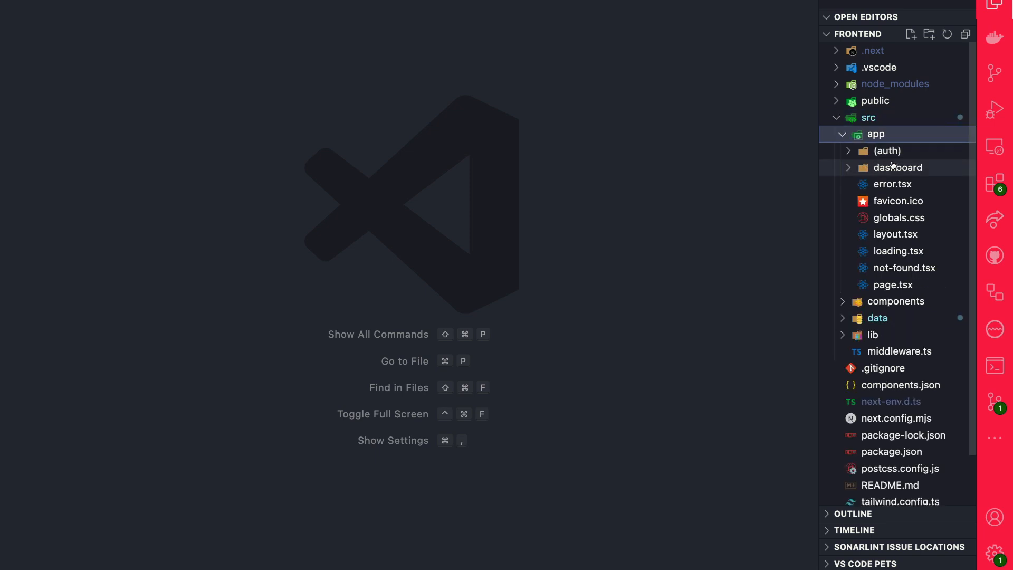
Start a New File inside the app's dashboard folder from the Explorer.
{"action": "right_click", "coordinate": [897, 167]}
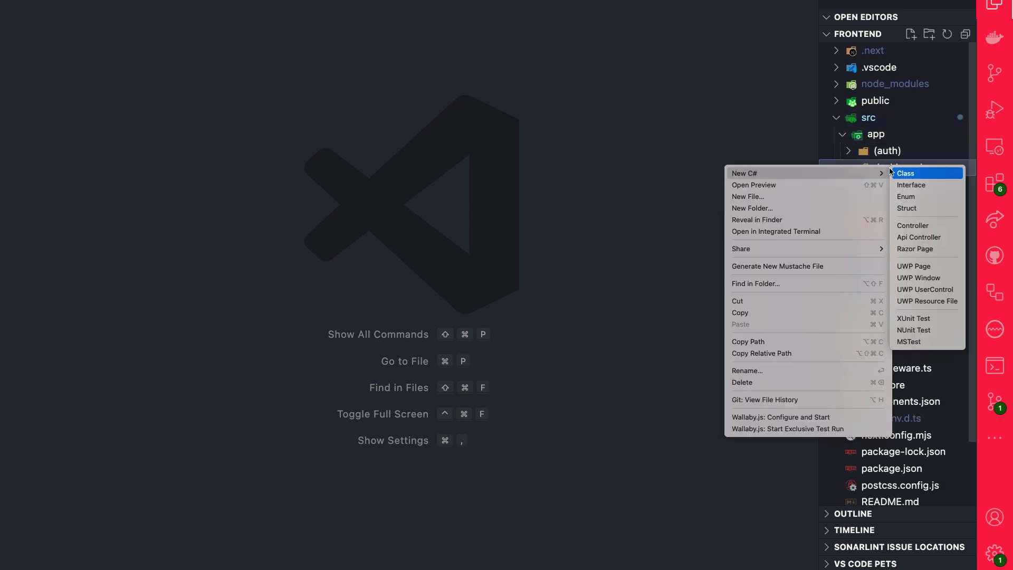
{"action": "left_click", "coordinate": [747, 196]}
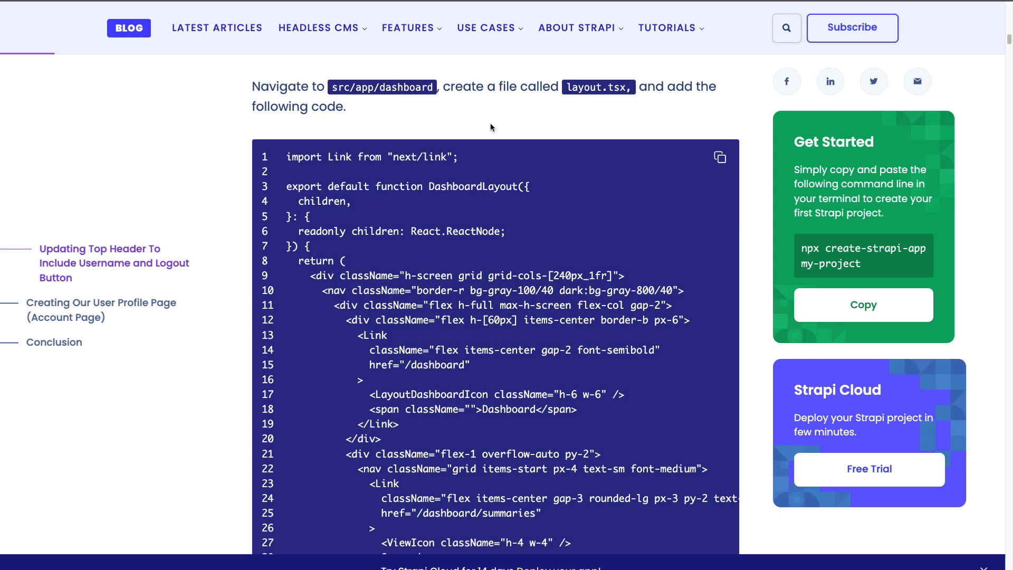
{"action": "mouse_move", "coordinate": [281, 86]}
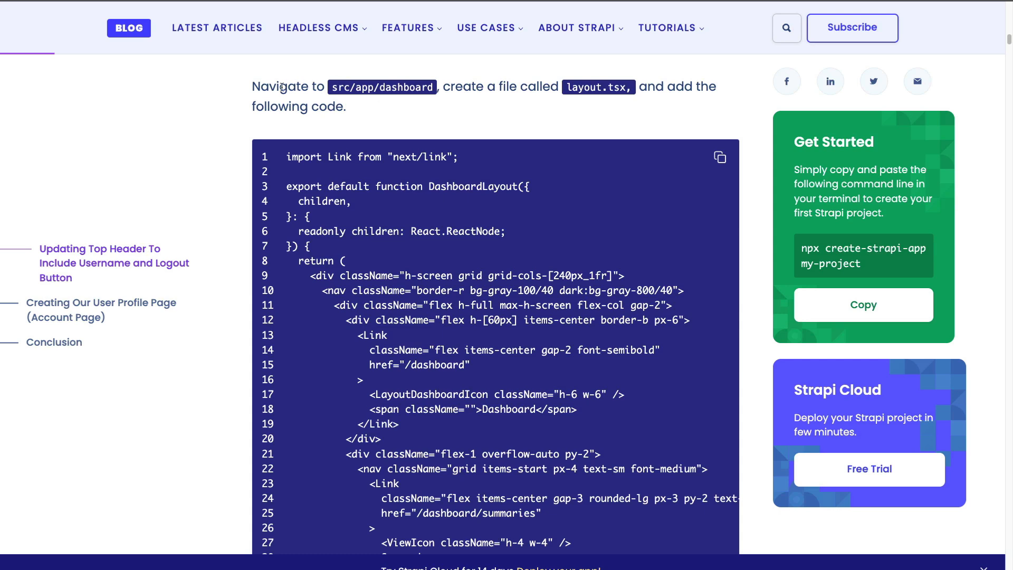
{"action": "mouse_move", "coordinate": [592, 104]}
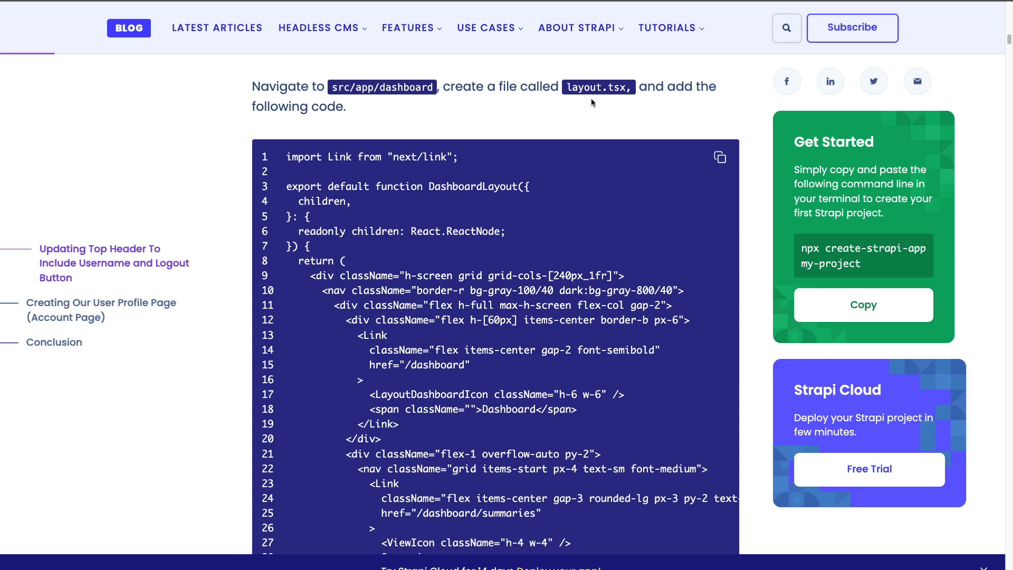
{"action": "mouse_move", "coordinate": [719, 157]}
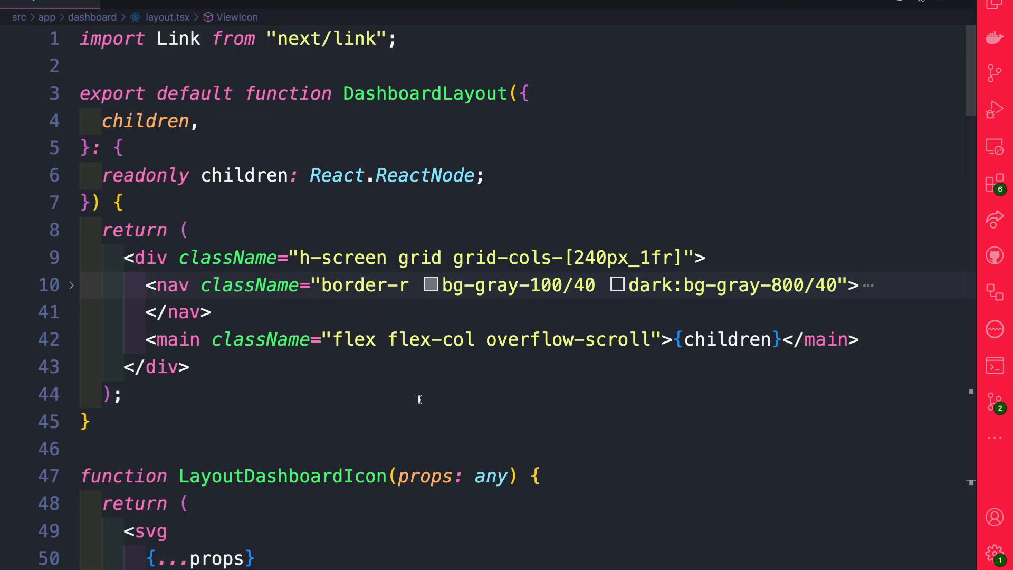
View src/app/dashboard/layout.tsx, toggling the fold on the <nav> block while reading it.
{"action": "left_click", "coordinate": [213, 313]}
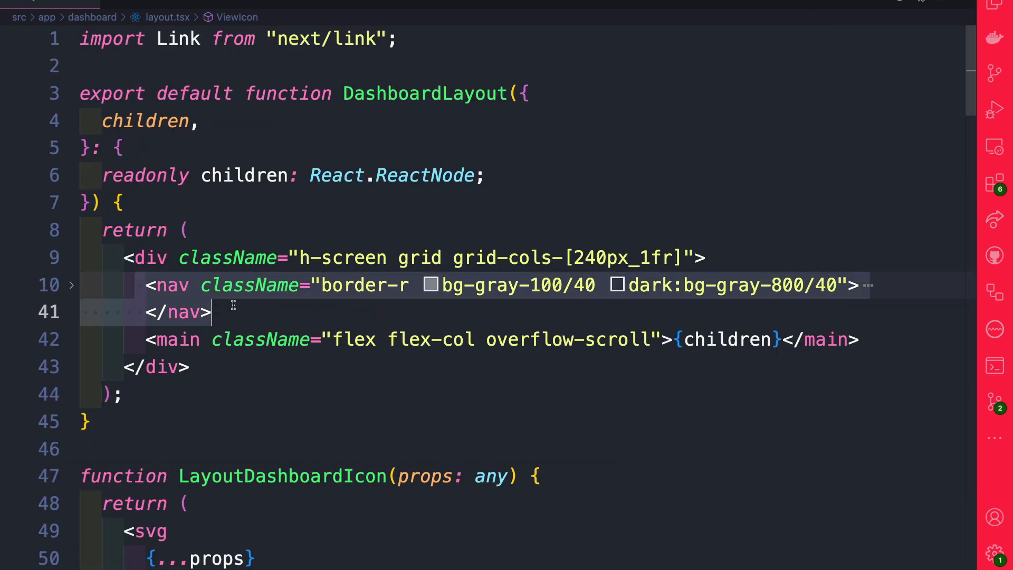
{"action": "left_click", "coordinate": [70, 285]}
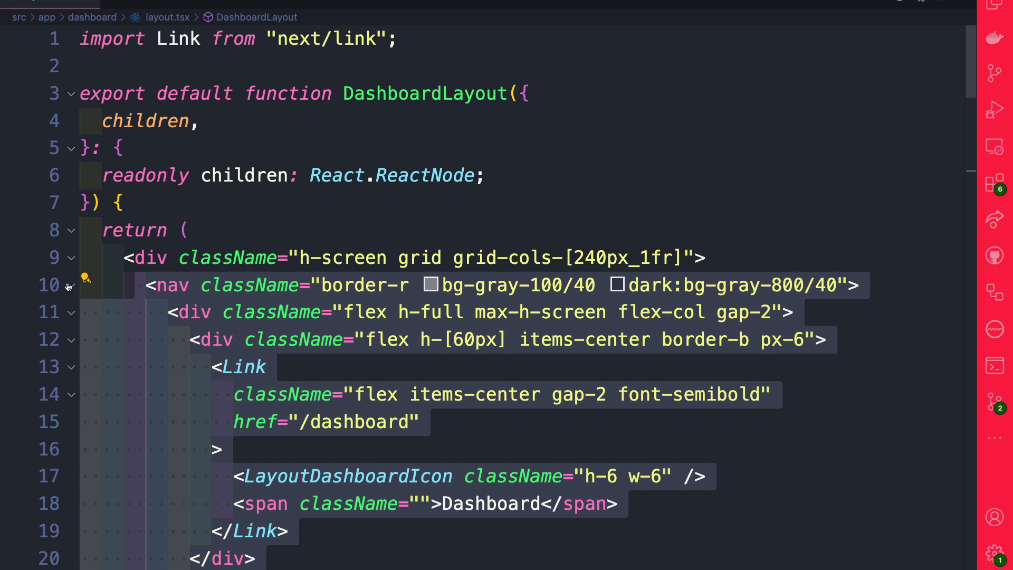
{"action": "scroll", "scroll_direction": "down", "scroll_amount": 3}
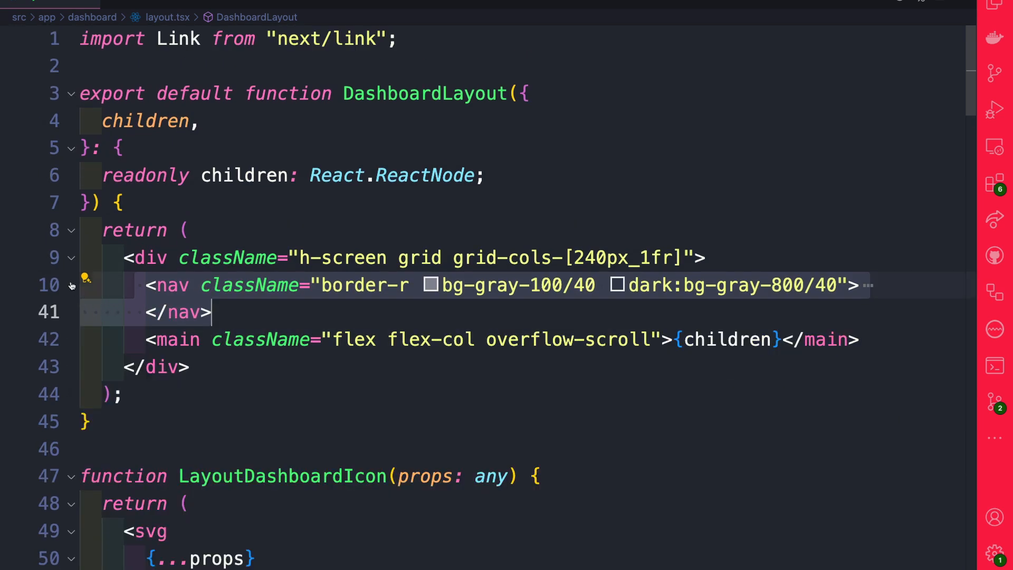
{"action": "left_click", "coordinate": [72, 284]}
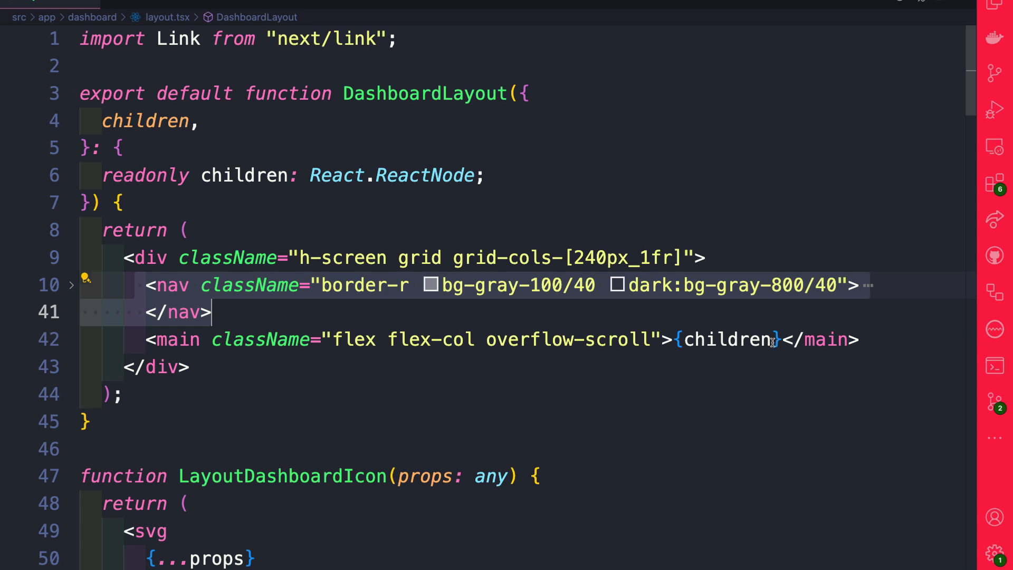
{"action": "mouse_move", "coordinate": [171, 285]}
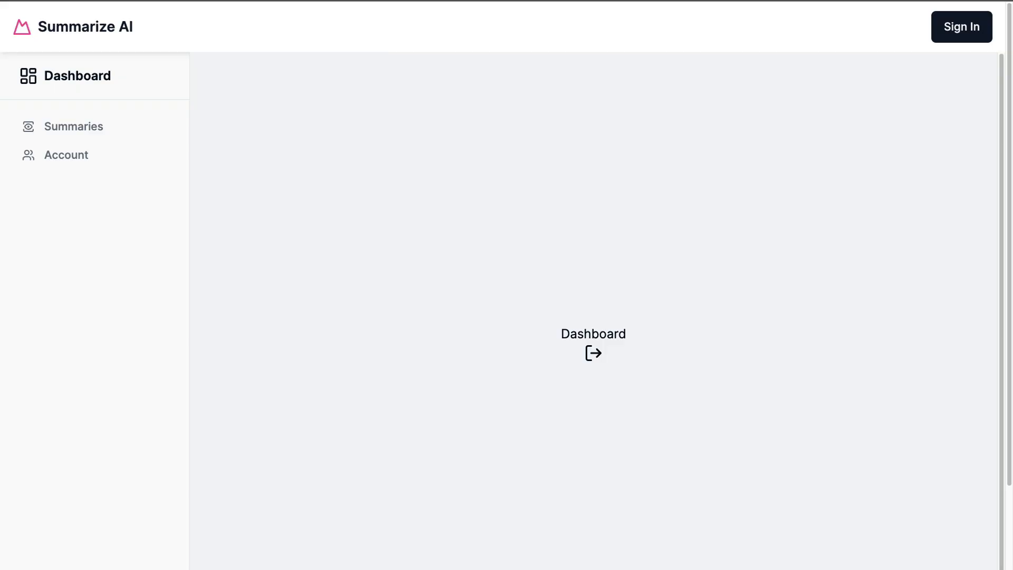
{"action": "mouse_move", "coordinate": [377, 185]}
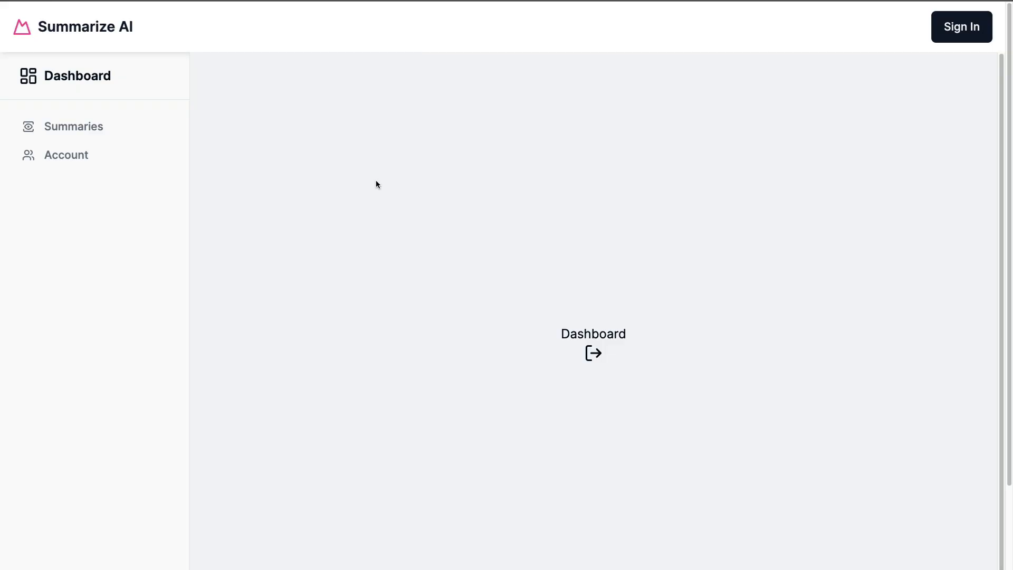
{"action": "mouse_move", "coordinate": [93, 64]}
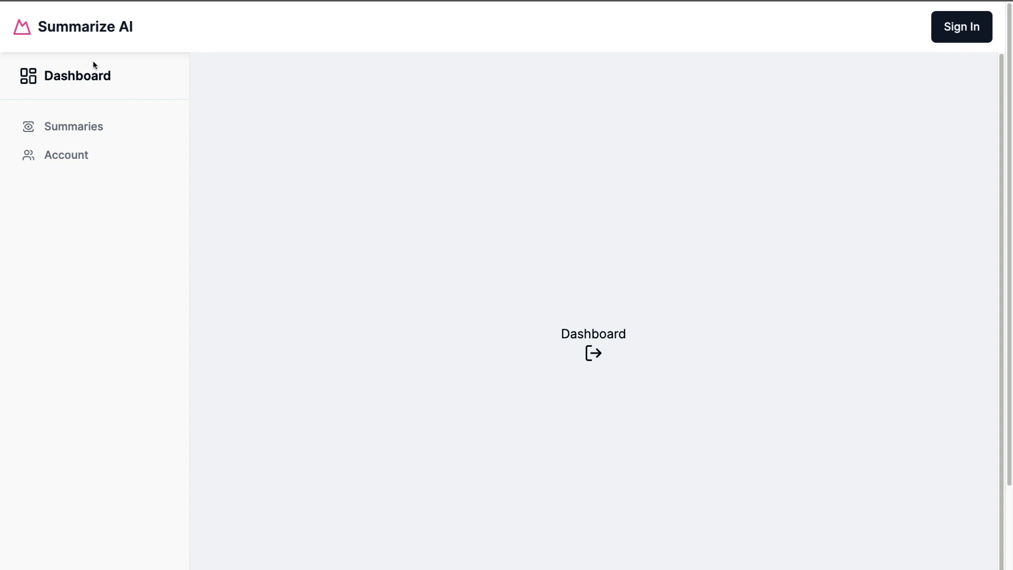
{"action": "mouse_move", "coordinate": [464, 430]}
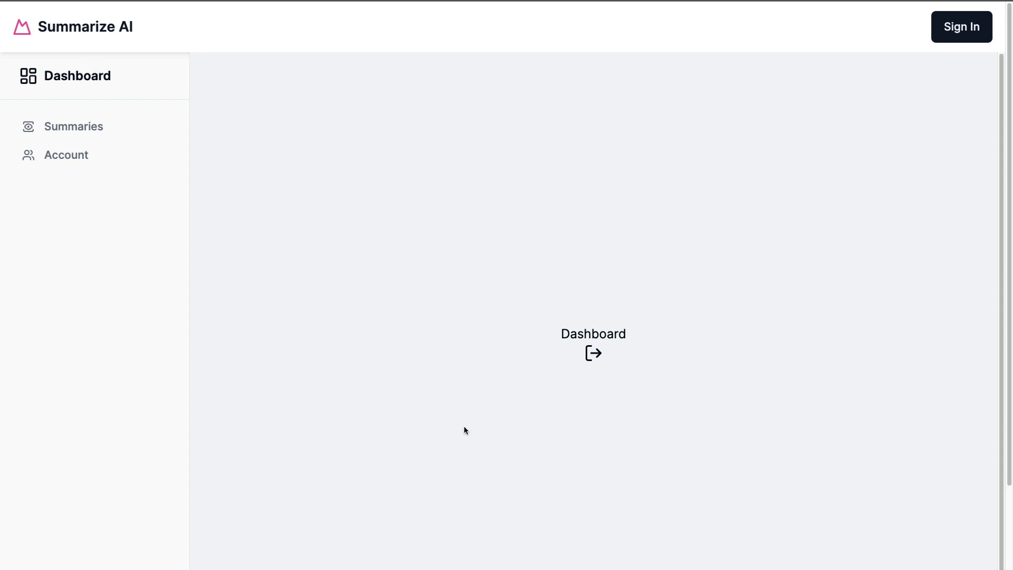
{"action": "mouse_move", "coordinate": [517, 382]}
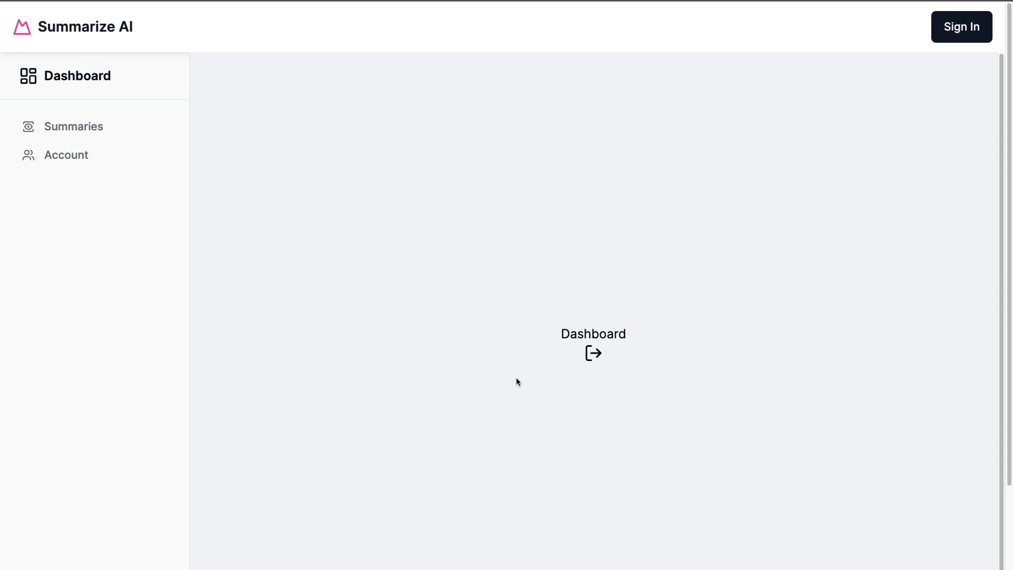
{"action": "mouse_move", "coordinate": [470, 294]}
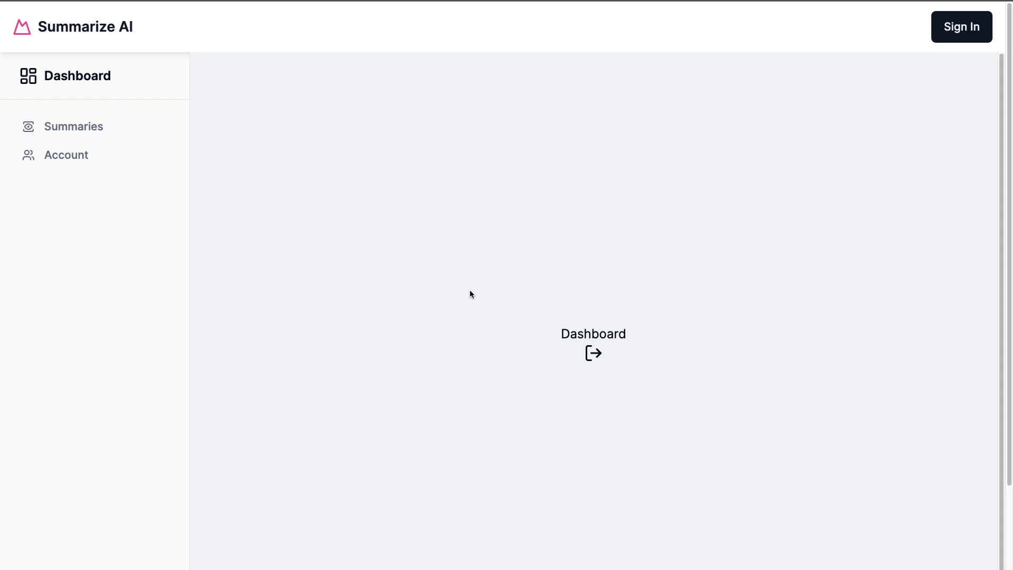
{"action": "mouse_move", "coordinate": [693, 404]}
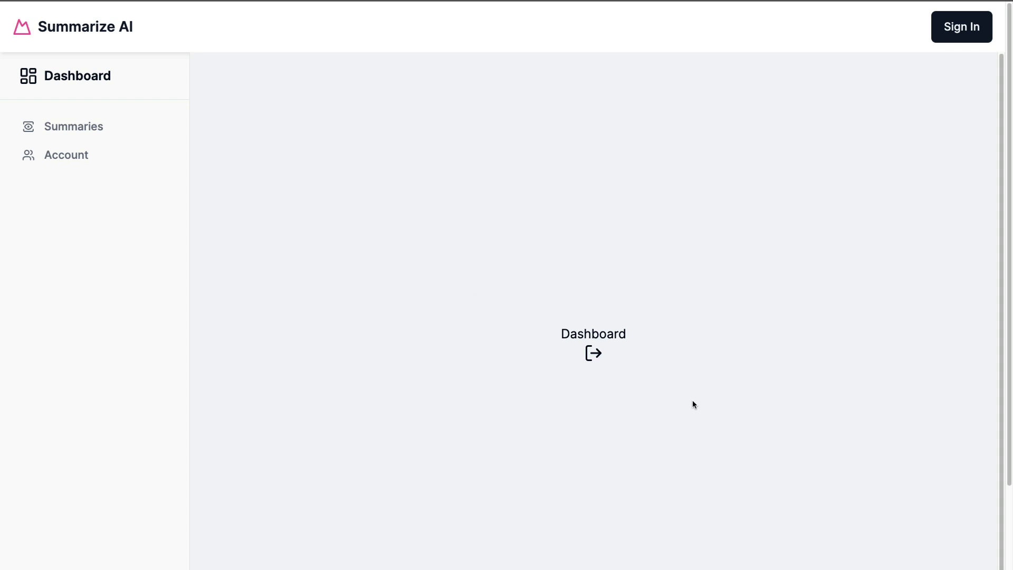
{"action": "mouse_move", "coordinate": [862, 30]}
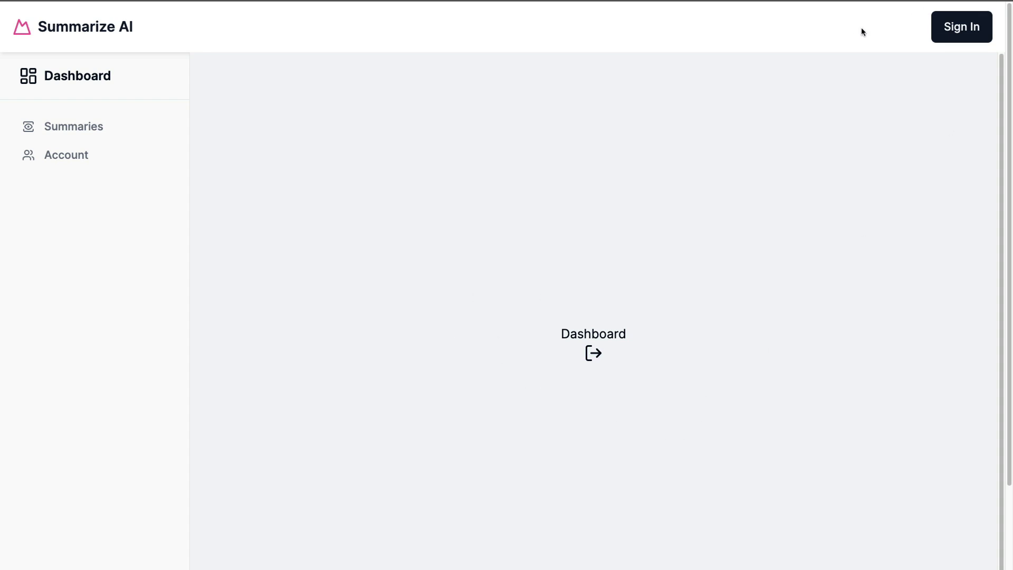
{"action": "mouse_move", "coordinate": [677, 312]}
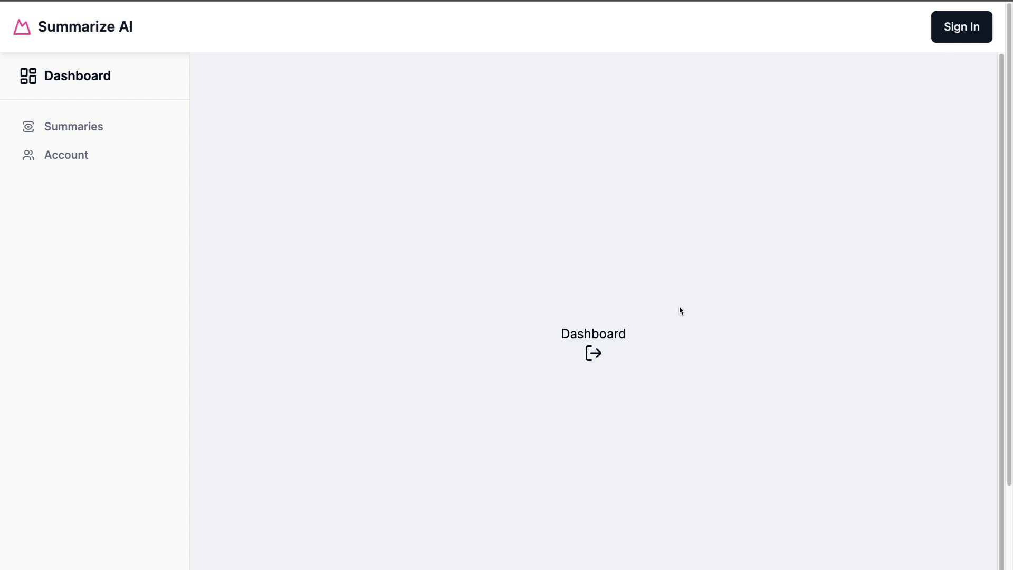
{"action": "mouse_move", "coordinate": [803, 34]}
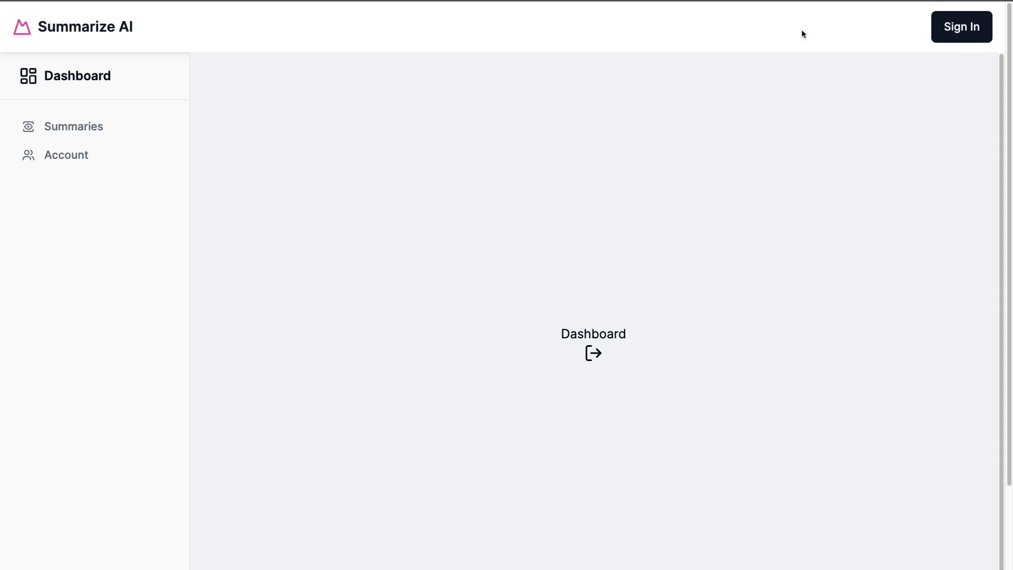
{"action": "mouse_move", "coordinate": [833, 39]}
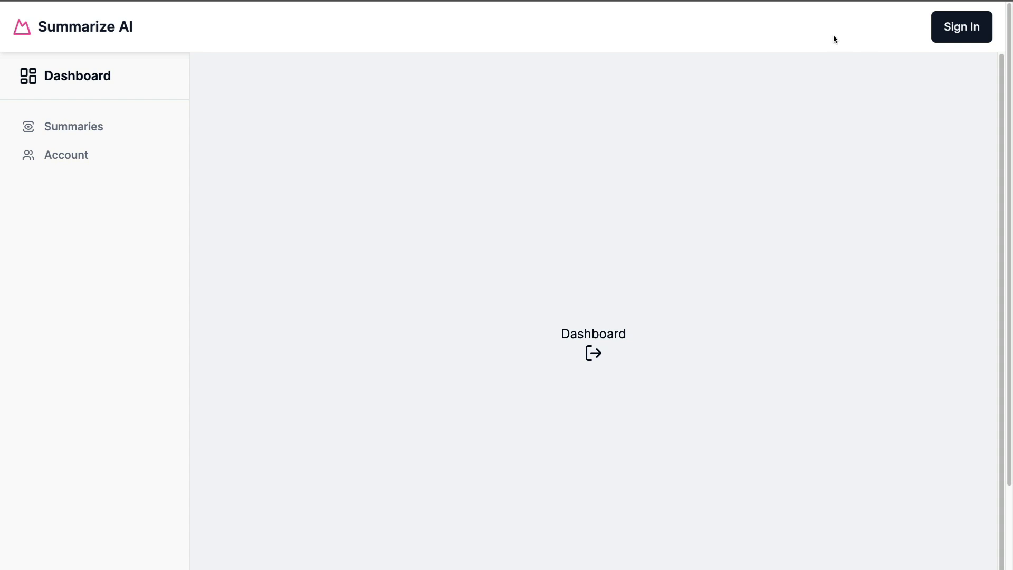
{"action": "mouse_move", "coordinate": [881, 42]}
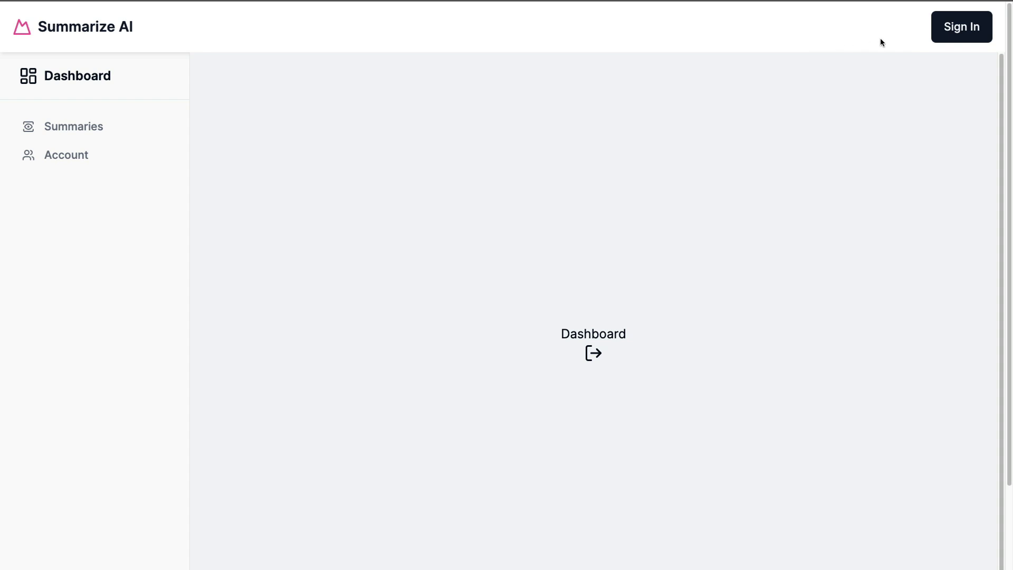
{"action": "mouse_move", "coordinate": [611, 74]}
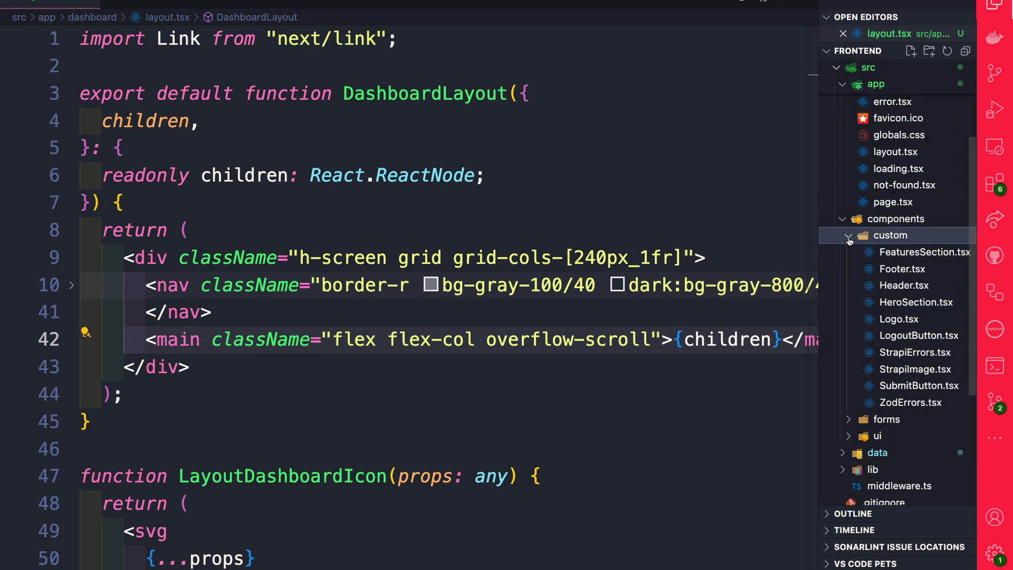
Copy the getUserMeLoader name from the get-user-me-loader service into Header.tsx.
{"action": "left_click", "coordinate": [903, 285]}
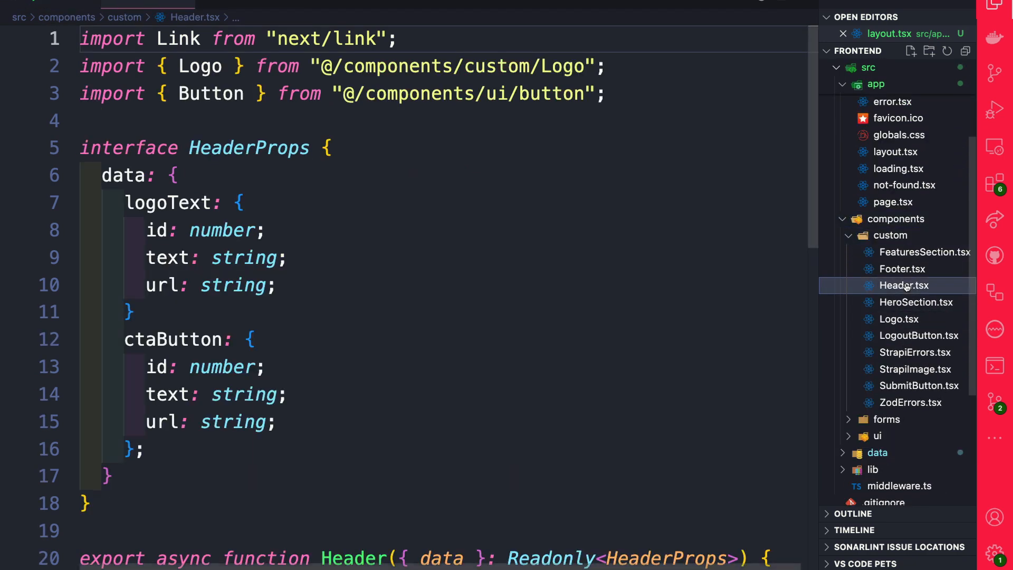
{"action": "scroll", "scroll_direction": "down", "scroll_amount": 3}
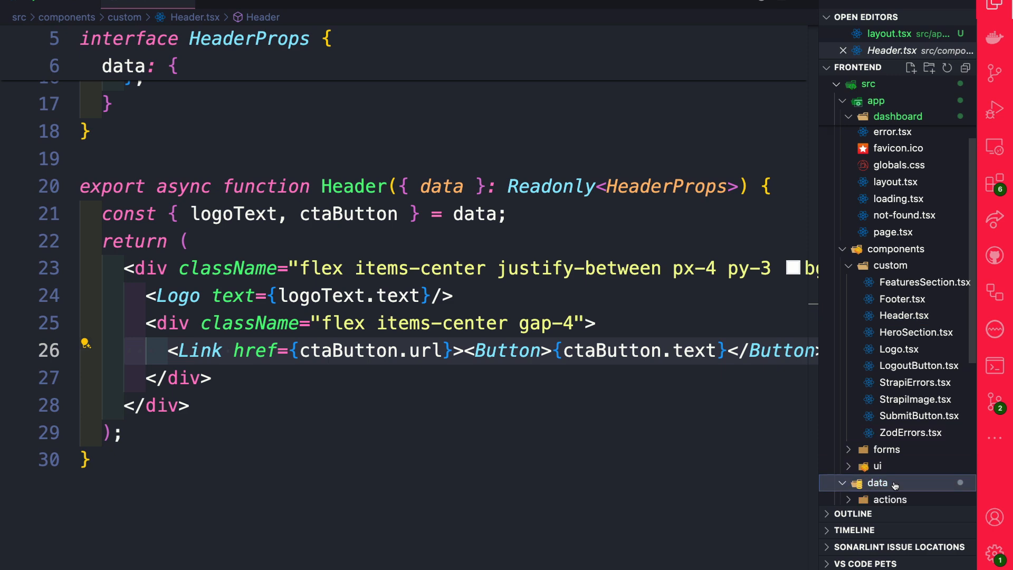
{"action": "left_click", "coordinate": [894, 356]}
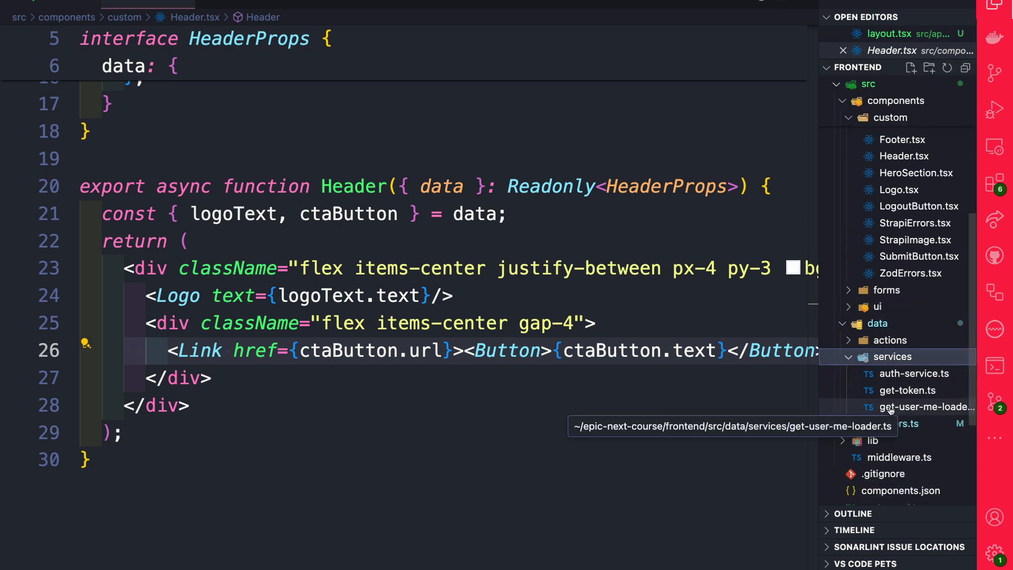
{"action": "left_click", "coordinate": [924, 406]}
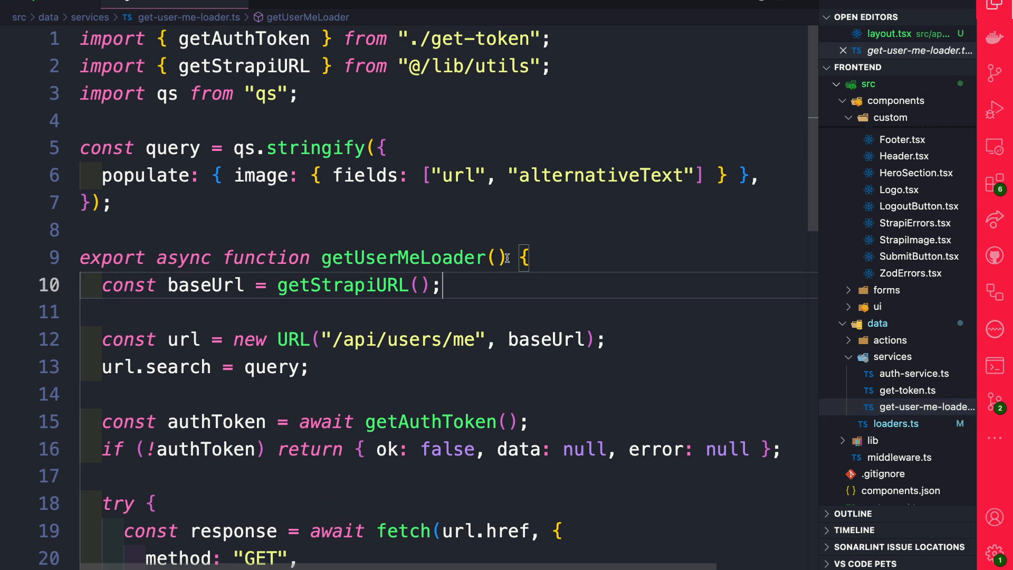
{"action": "double_click", "coordinate": [402, 258]}
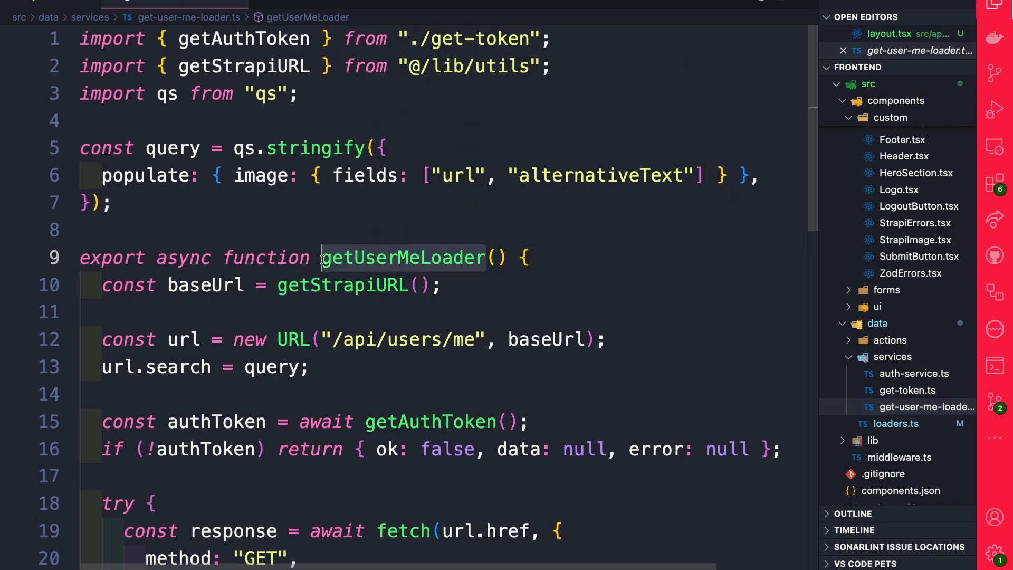
{"action": "left_click", "coordinate": [911, 156]}
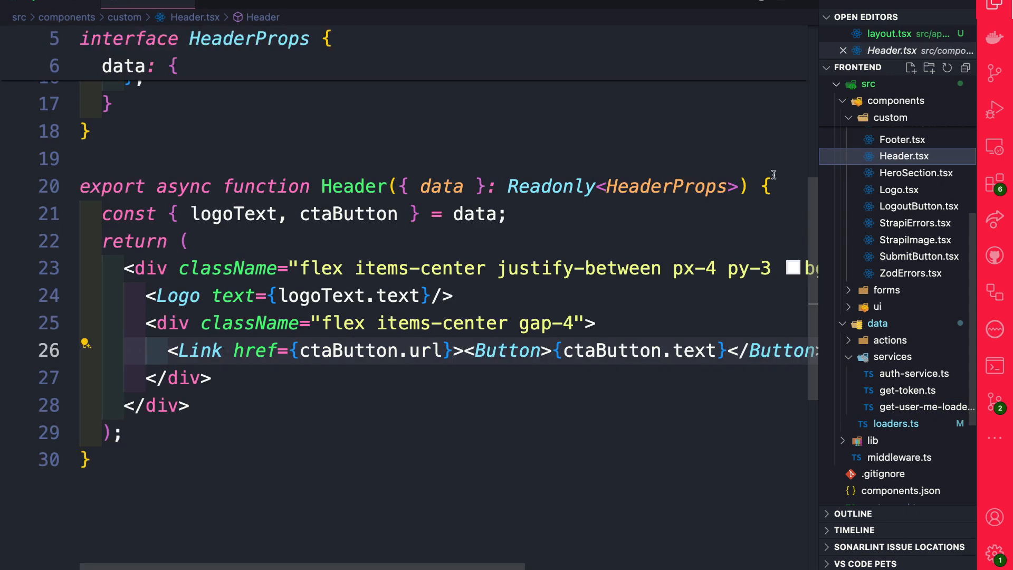
Import and await getUserMeLoader in Header, then replace the Link button with a user.ok ? "user" : <Link> ternary.
{"action": "scroll", "scroll_direction": "up", "scroll_amount": 3}
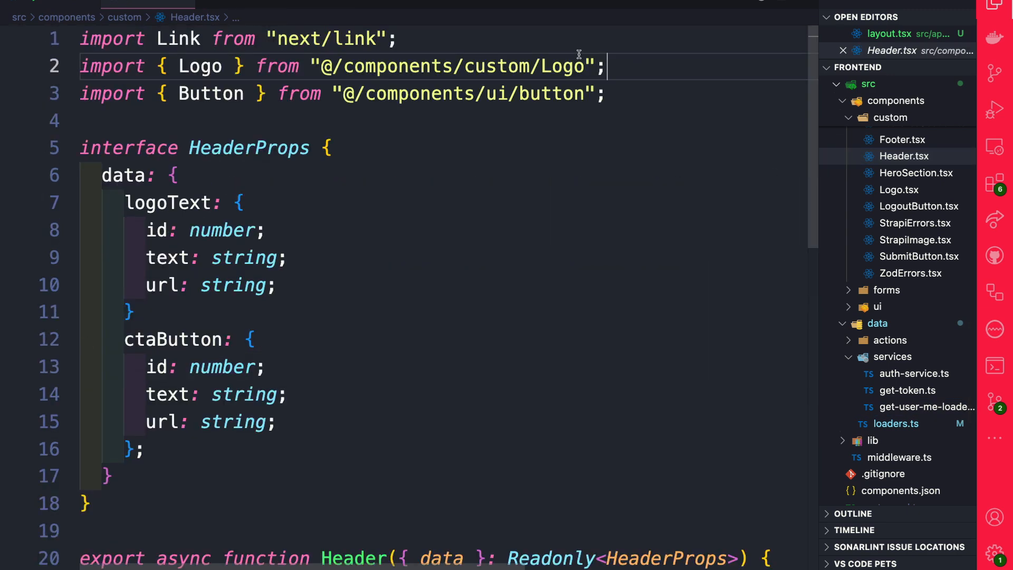
{"action": "type", "text": "get"}
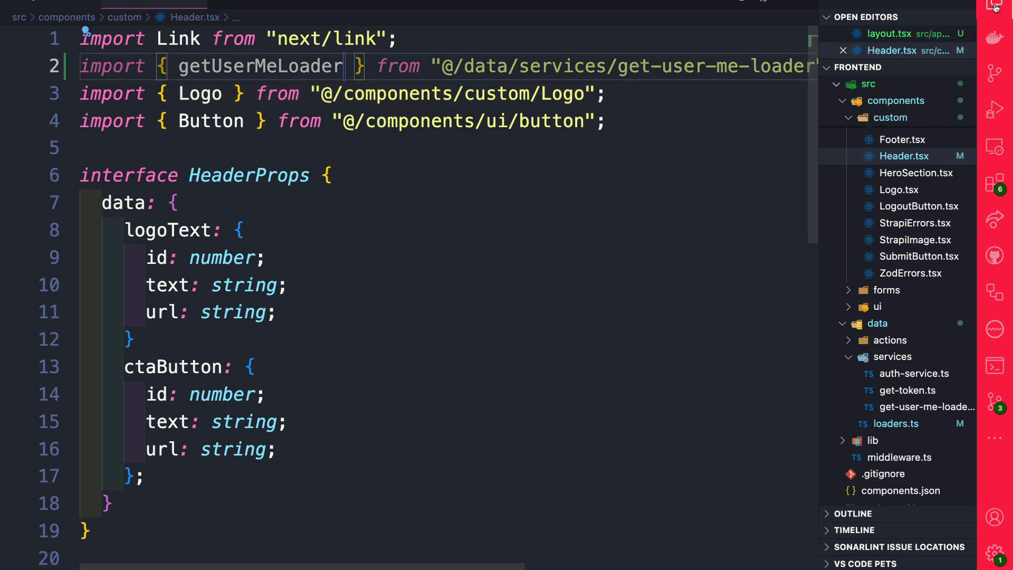
{"action": "scroll", "scroll_direction": "down", "scroll_amount": 3}
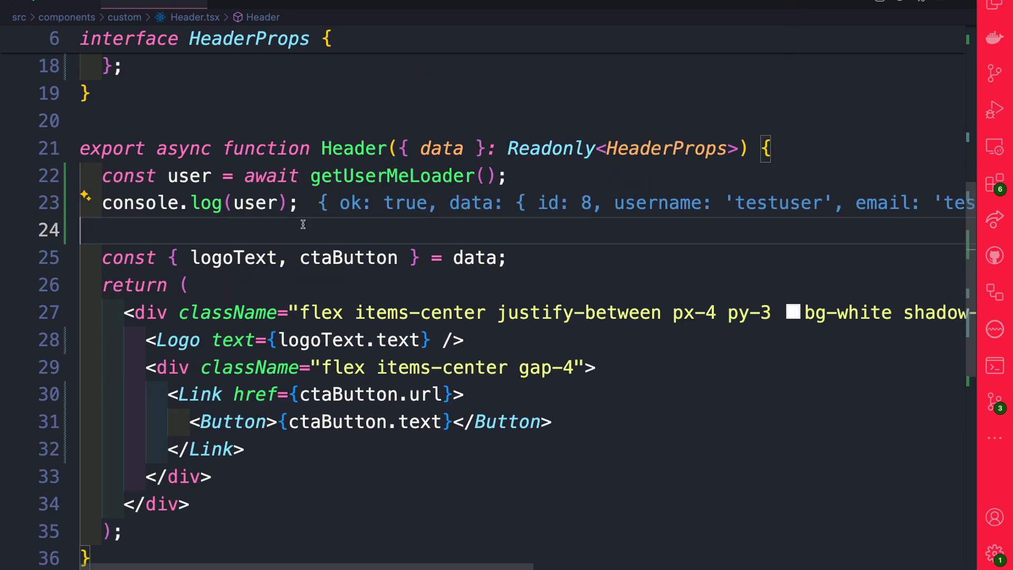
{"action": "mouse_move", "coordinate": [349, 202]}
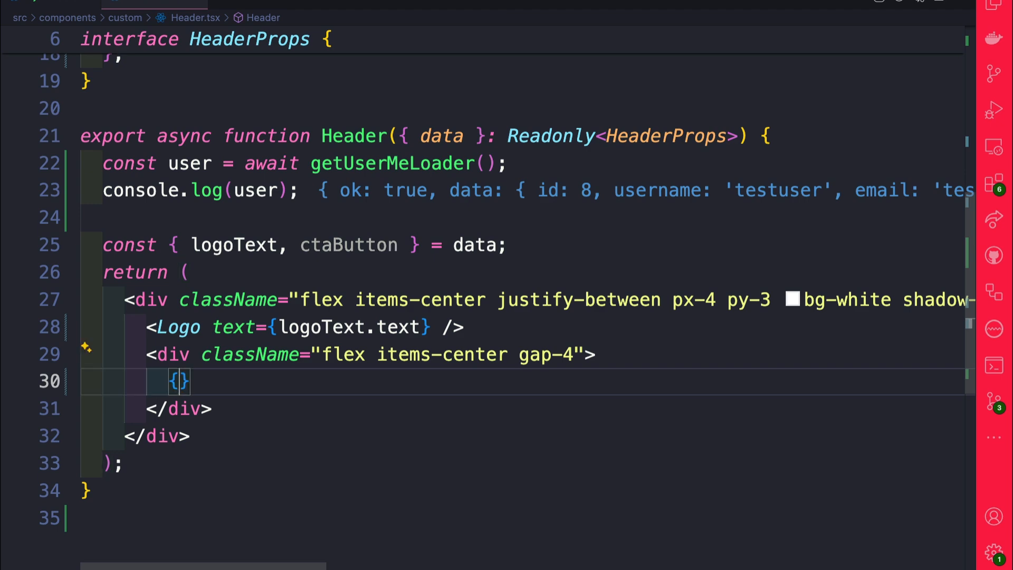
{"action": "type", "text": "user.ok"}
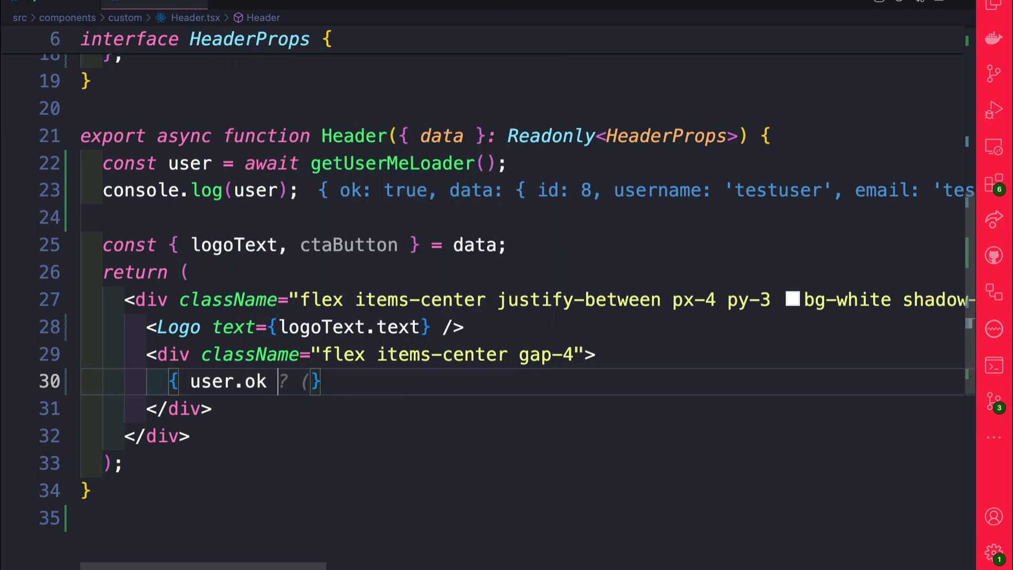
{"action": "type", "text": "\"\""}
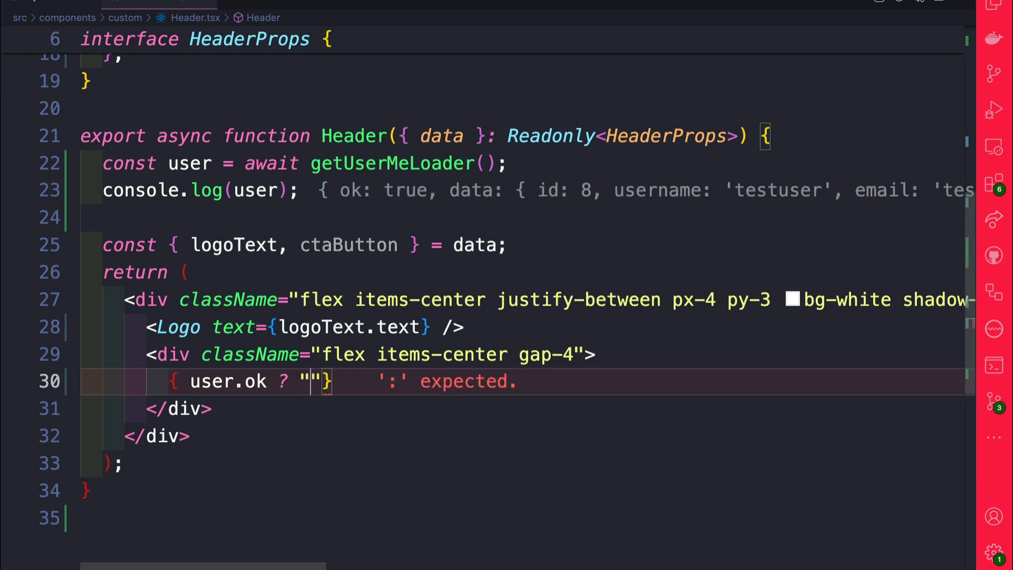
{"action": "type", "text": "user\" : <Link href"}
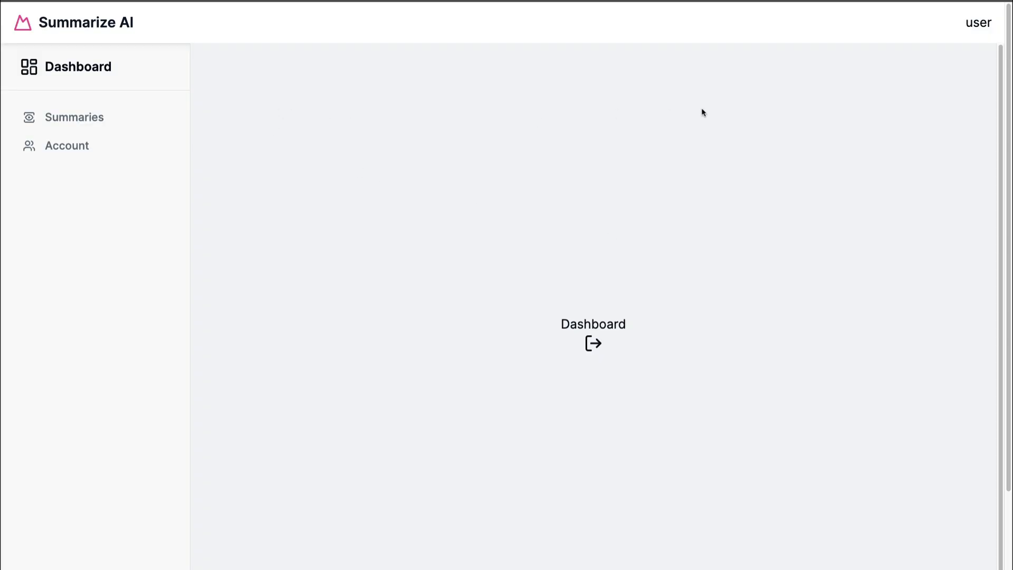
{"action": "mouse_move", "coordinate": [571, 88]}
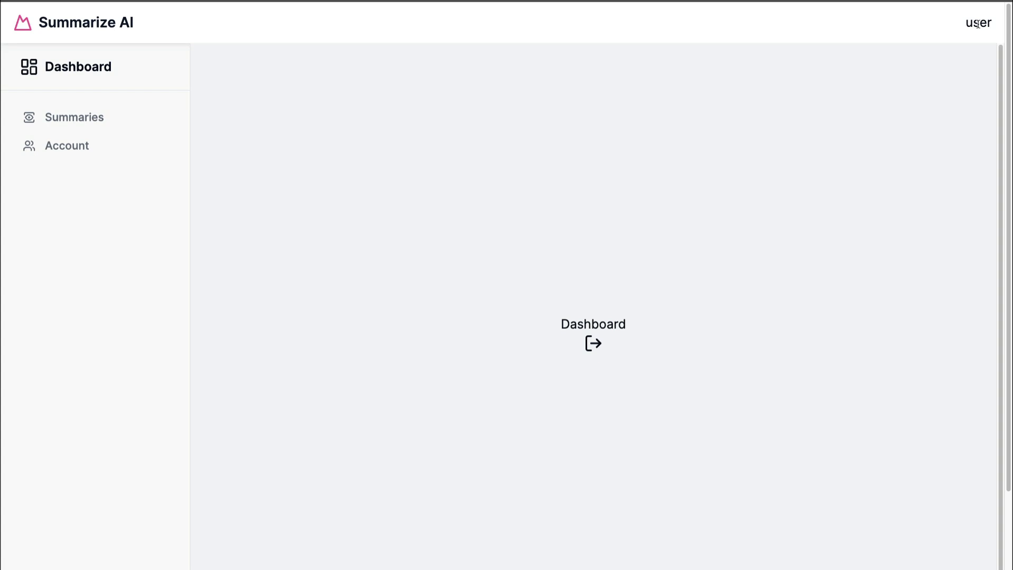
{"action": "mouse_move", "coordinate": [943, 24]}
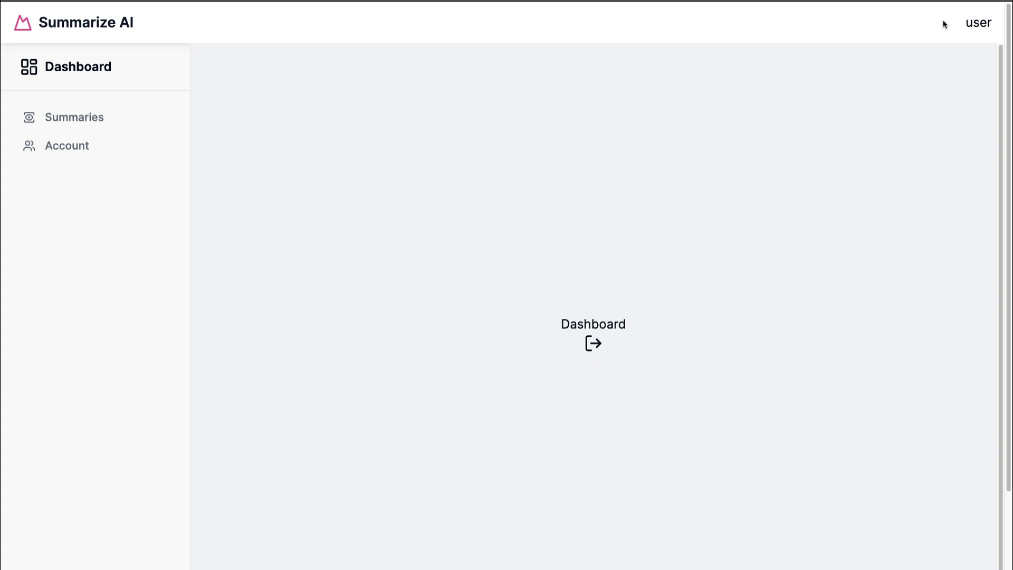
{"action": "mouse_move", "coordinate": [645, 58]}
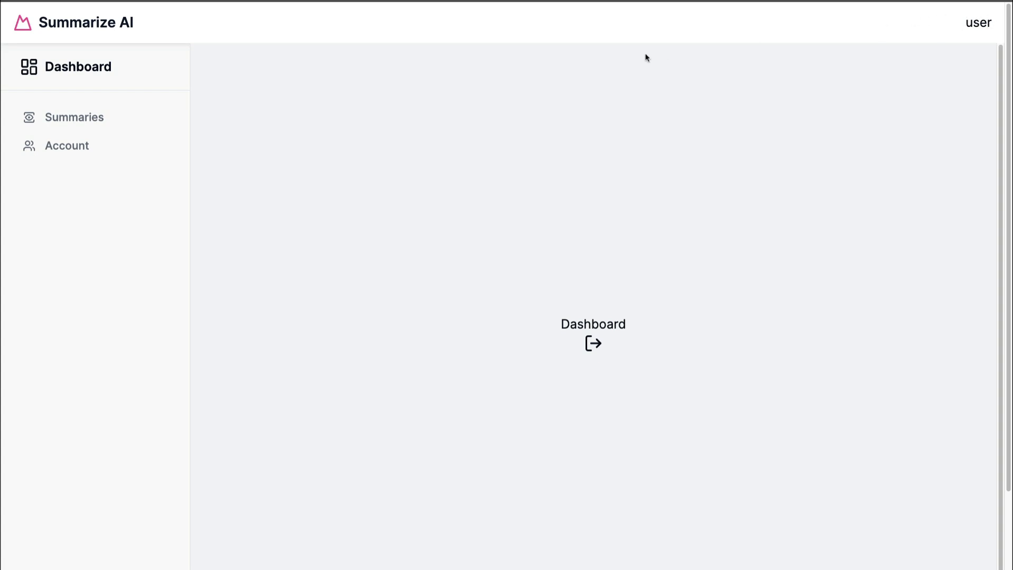
{"action": "mouse_move", "coordinate": [654, 63]}
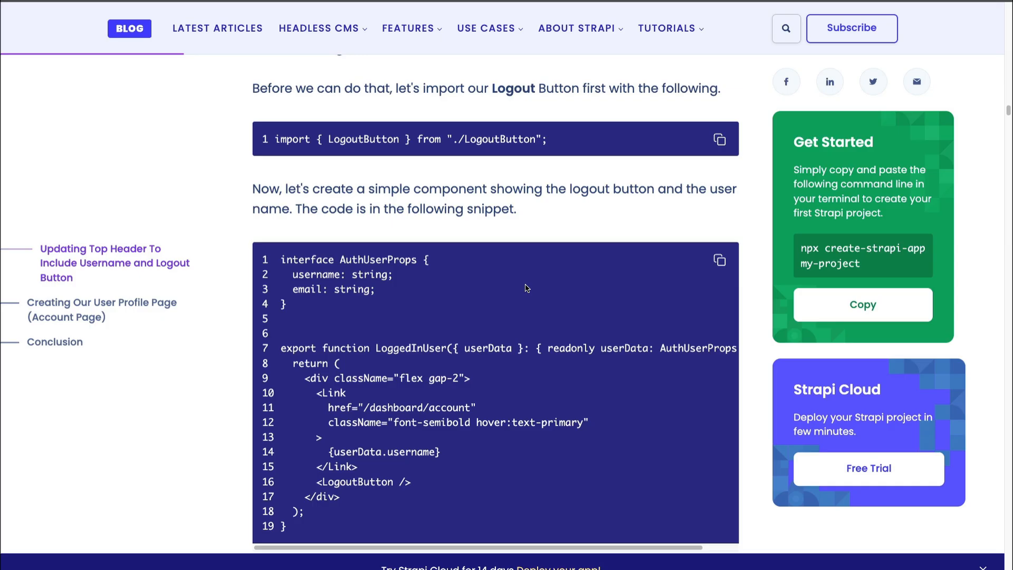
{"action": "mouse_move", "coordinate": [328, 287]}
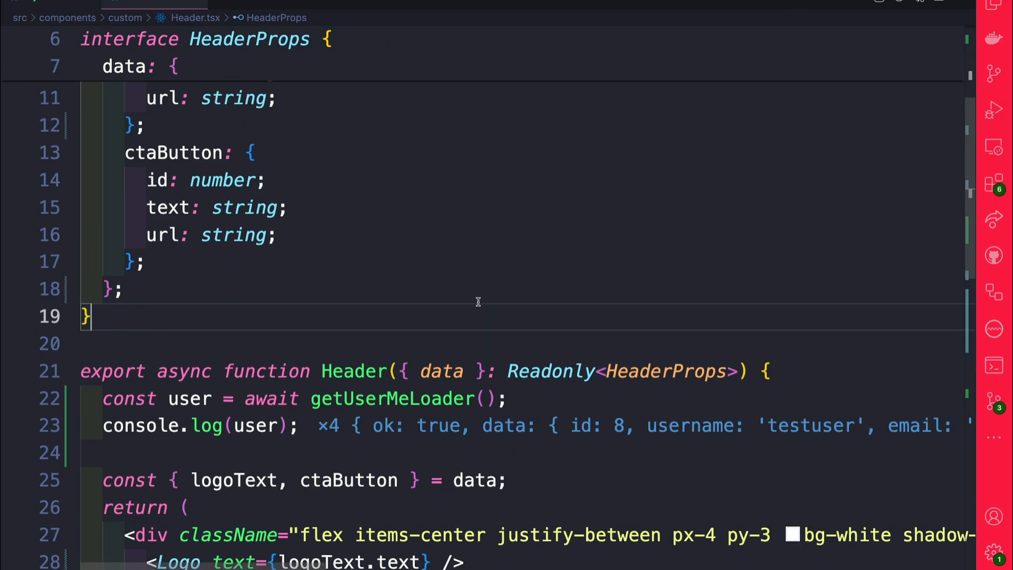
Import LogoutButton from @/components/custom/LogoutButton at the top of Header.tsx.
{"action": "scroll", "scroll_direction": "up", "scroll_amount": 3}
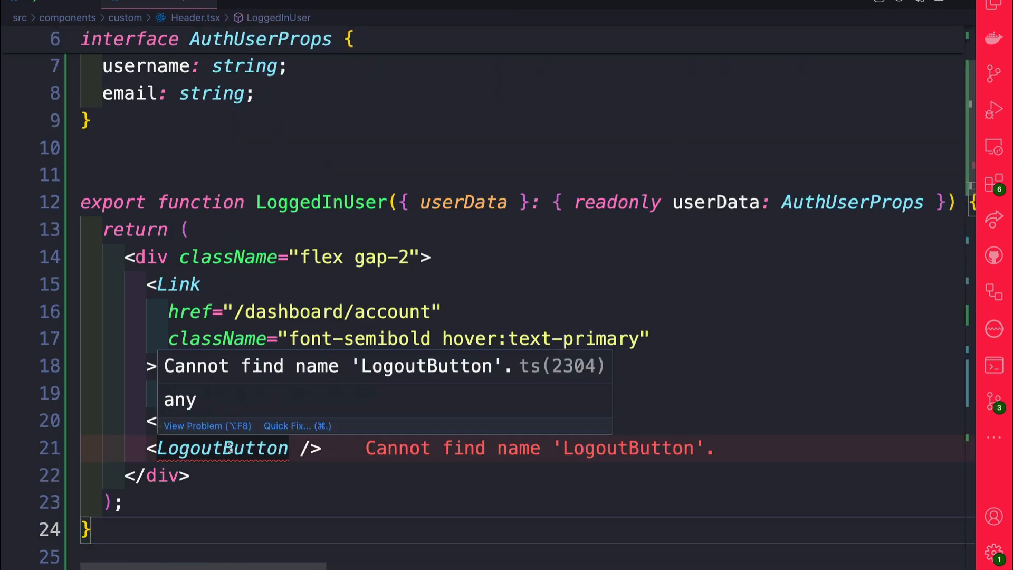
{"action": "scroll", "scroll_direction": "up", "scroll_amount": 3}
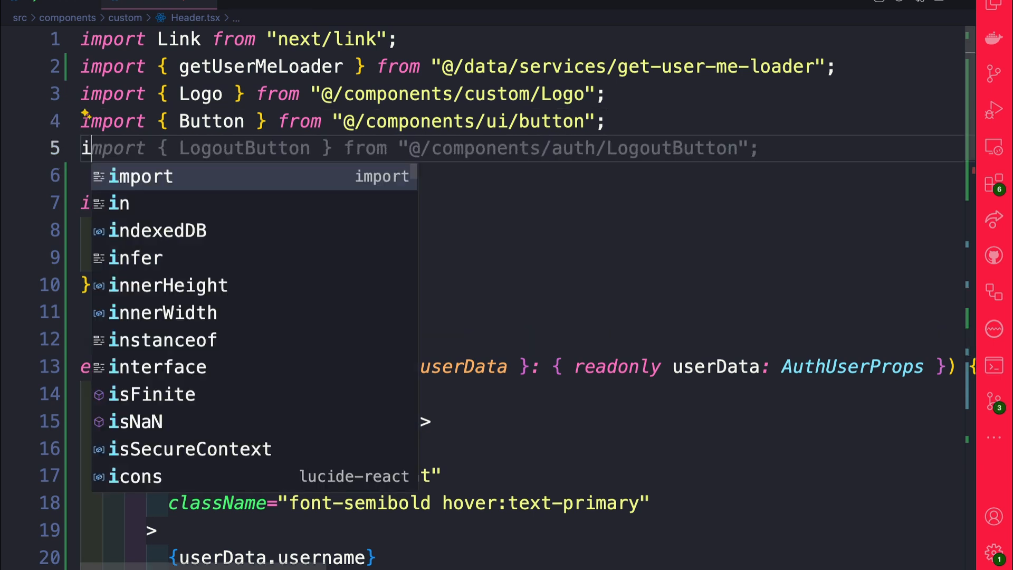
{"action": "type", "text": "Logout}"}
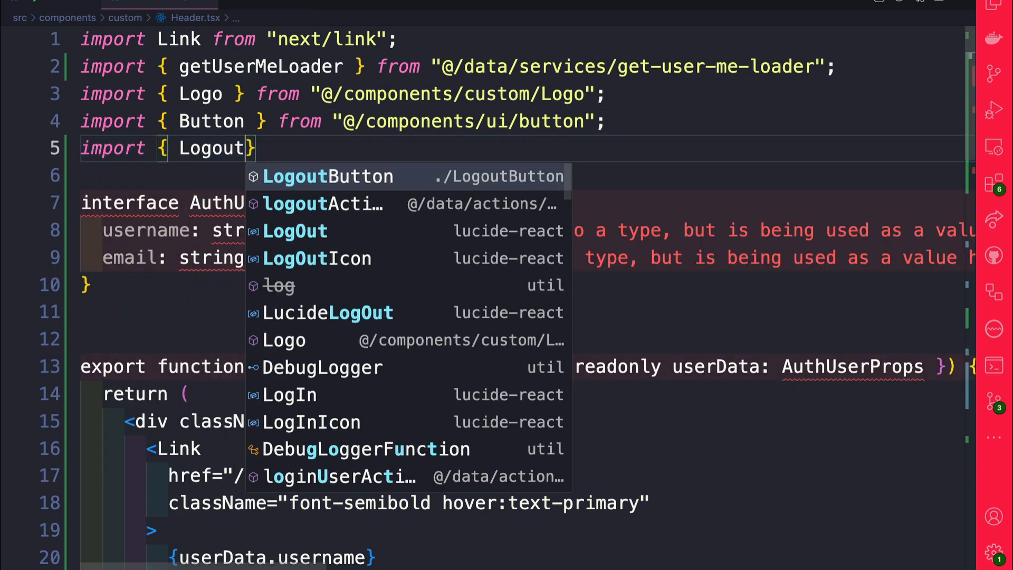
{"action": "left_click", "coordinate": [327, 176]}
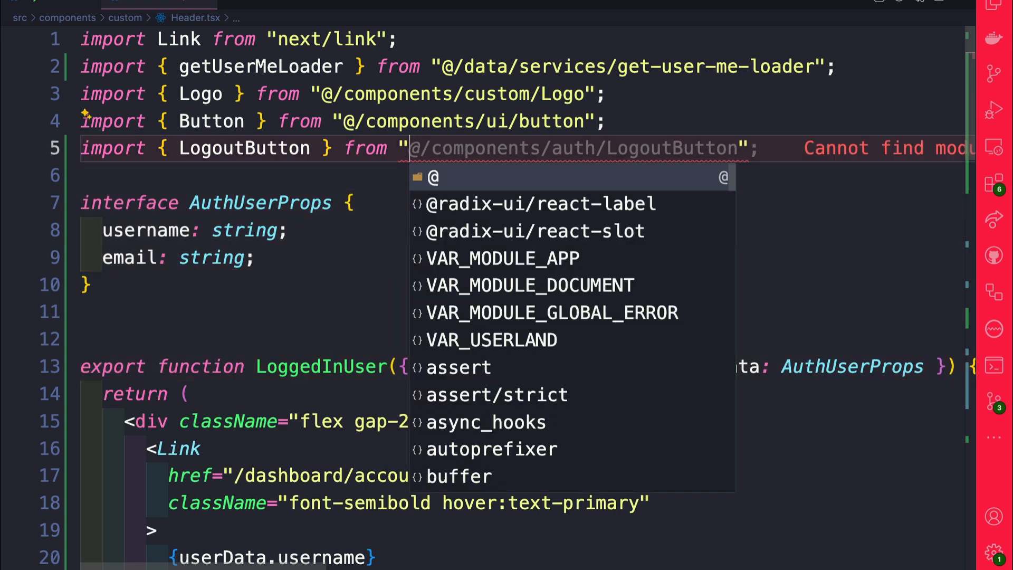
{"action": "type", "text": "/components/\""}
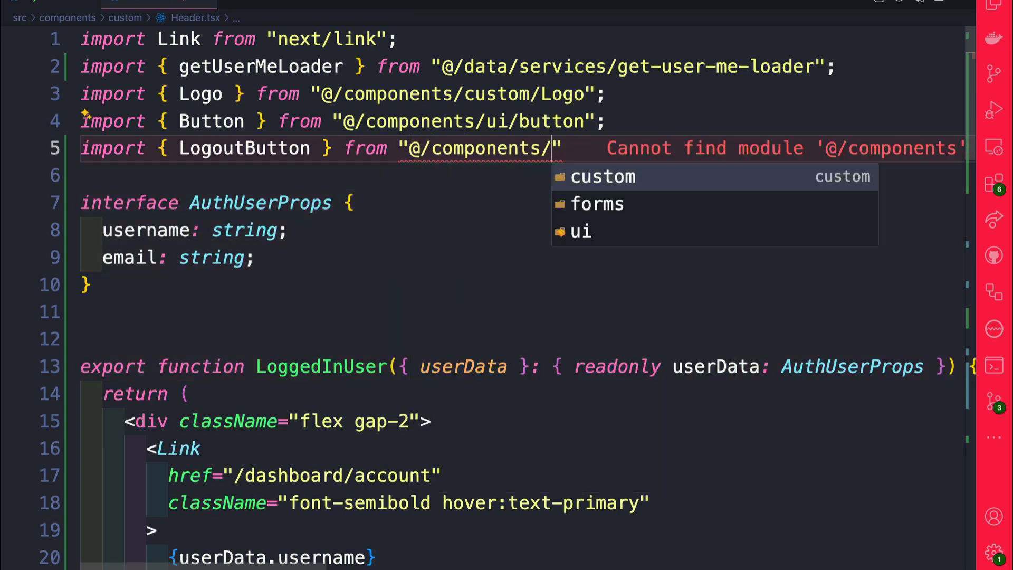
{"action": "left_click", "coordinate": [602, 176]}
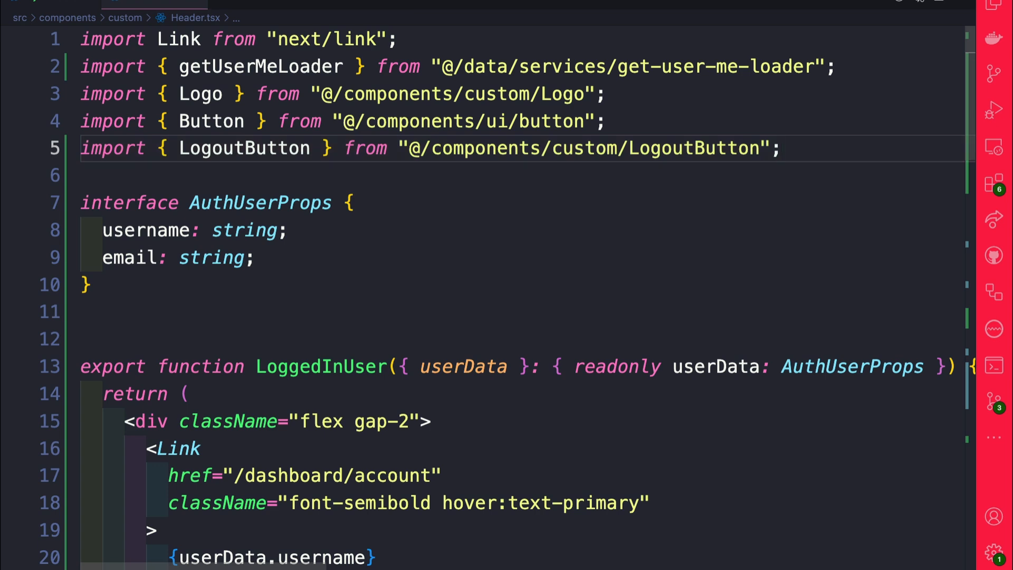
Render <LoggedInUser userData={user.data} /> in place of the "user" placeholder for signed-in users.
{"action": "scroll", "scroll_direction": "down", "scroll_amount": 3}
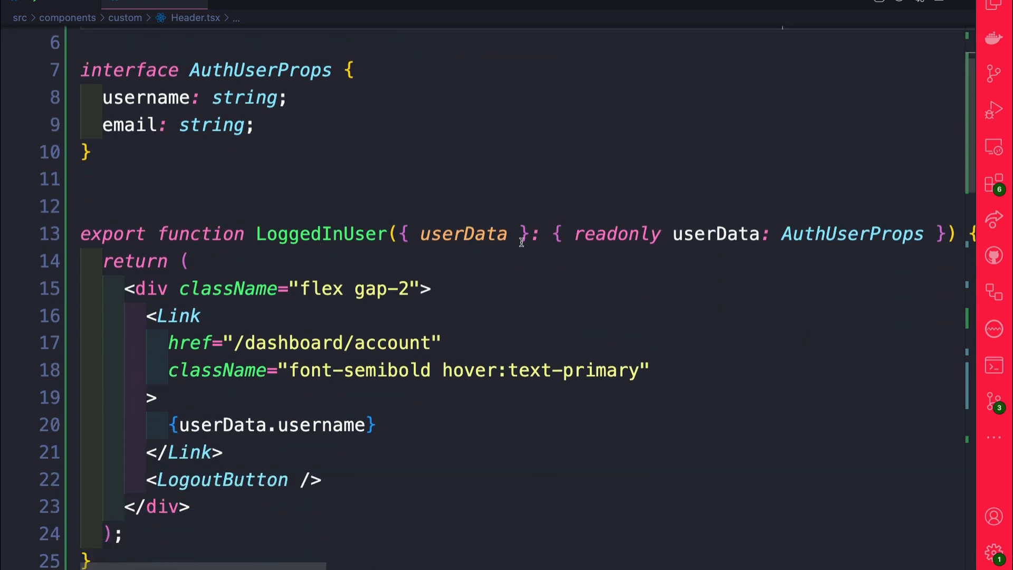
{"action": "double_click", "coordinate": [463, 233]}
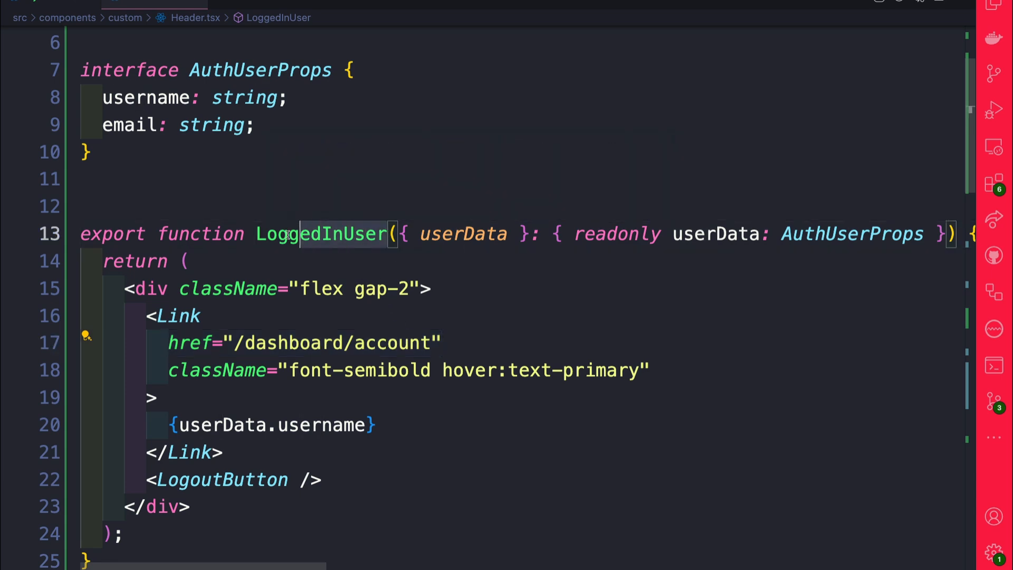
{"action": "scroll", "scroll_direction": "down", "scroll_amount": 3}
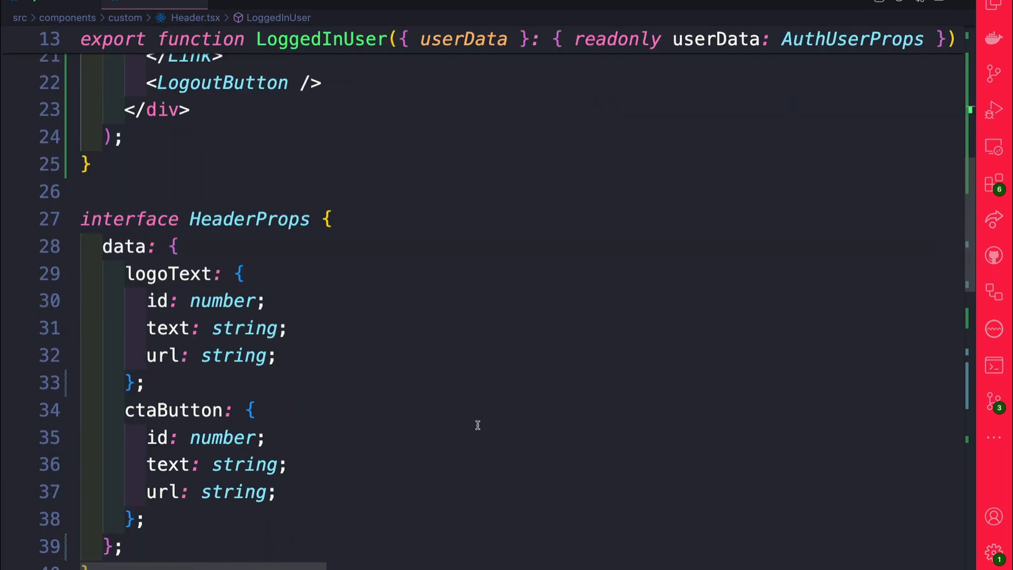
{"action": "scroll", "scroll_direction": "down", "scroll_amount": 3}
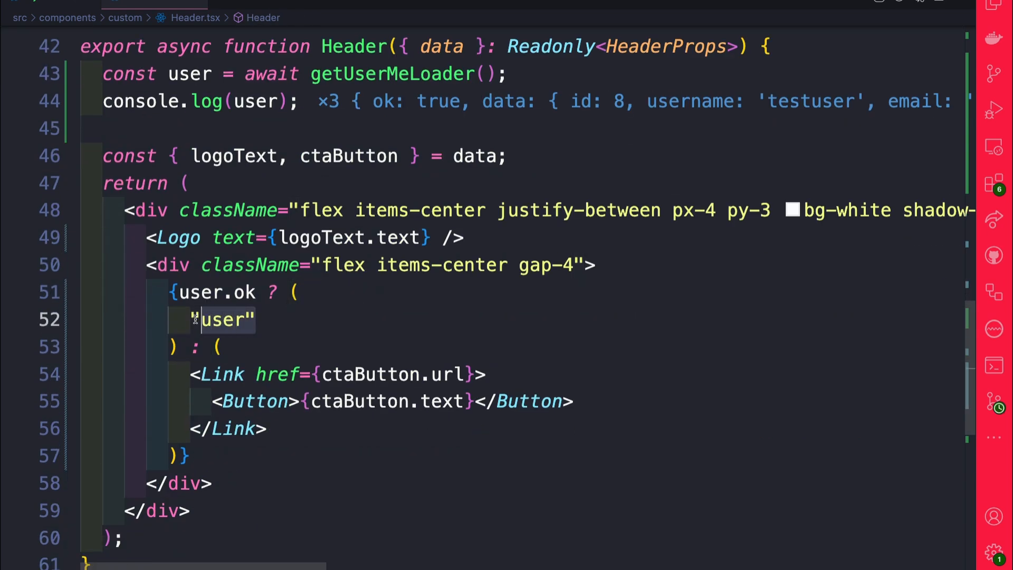
{"action": "type", "text": "<LoggedInUser userData={user.data} />"}
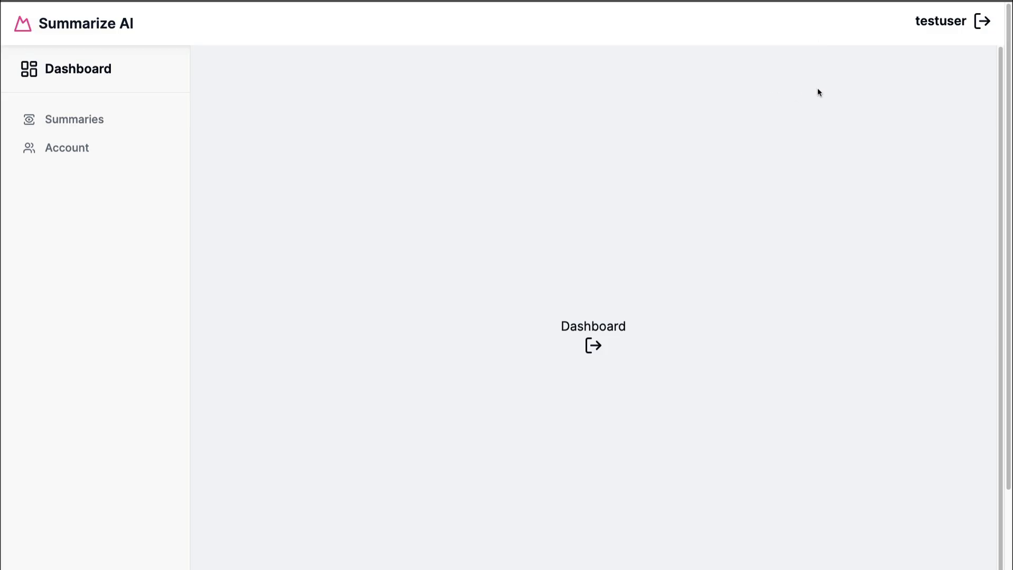
{"action": "mouse_move", "coordinate": [940, 21]}
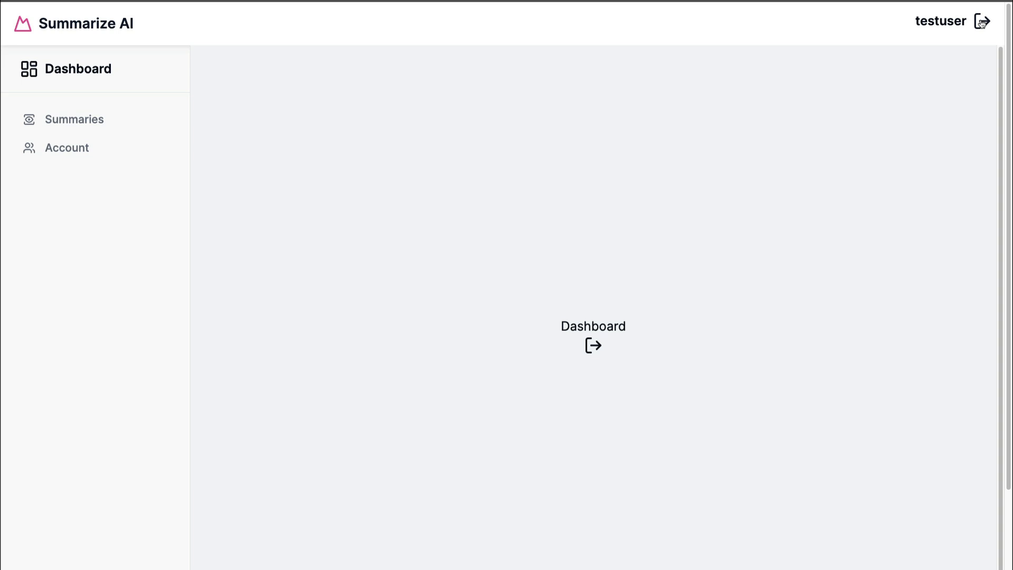
{"action": "left_click", "coordinate": [981, 21]}
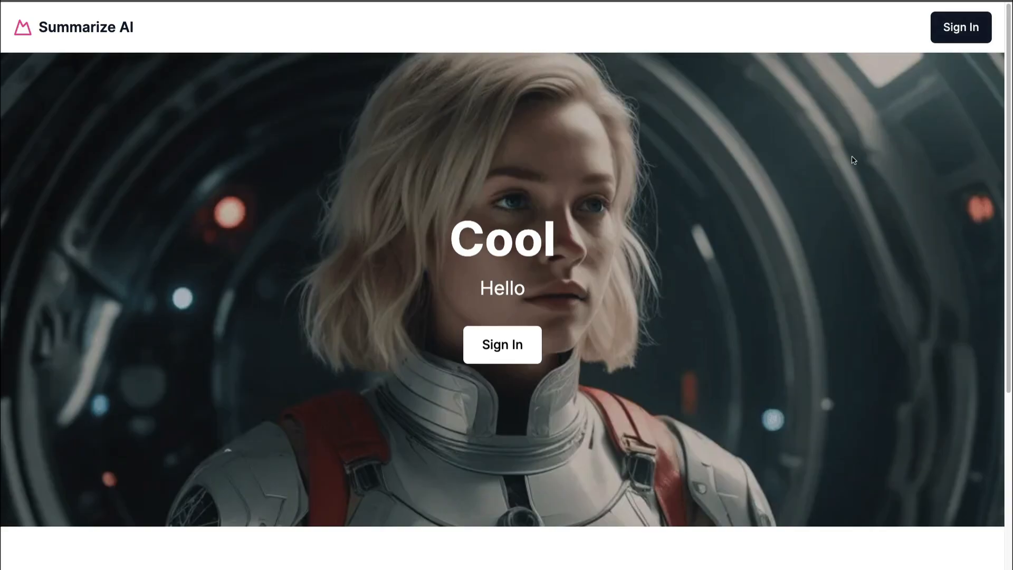
{"action": "mouse_move", "coordinate": [651, 186]}
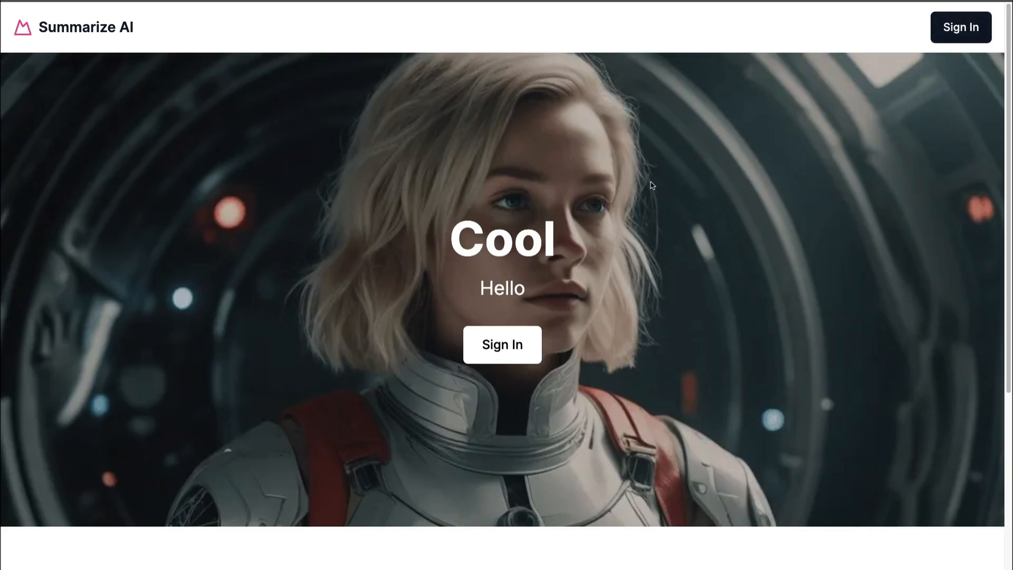
{"action": "mouse_move", "coordinate": [960, 27]}
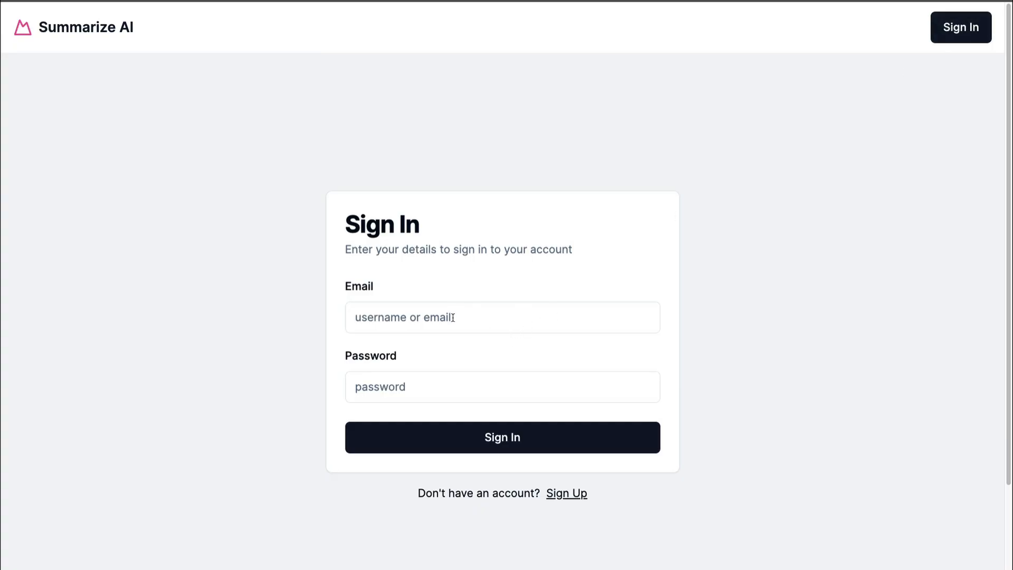
{"action": "mouse_move", "coordinate": [432, 318]}
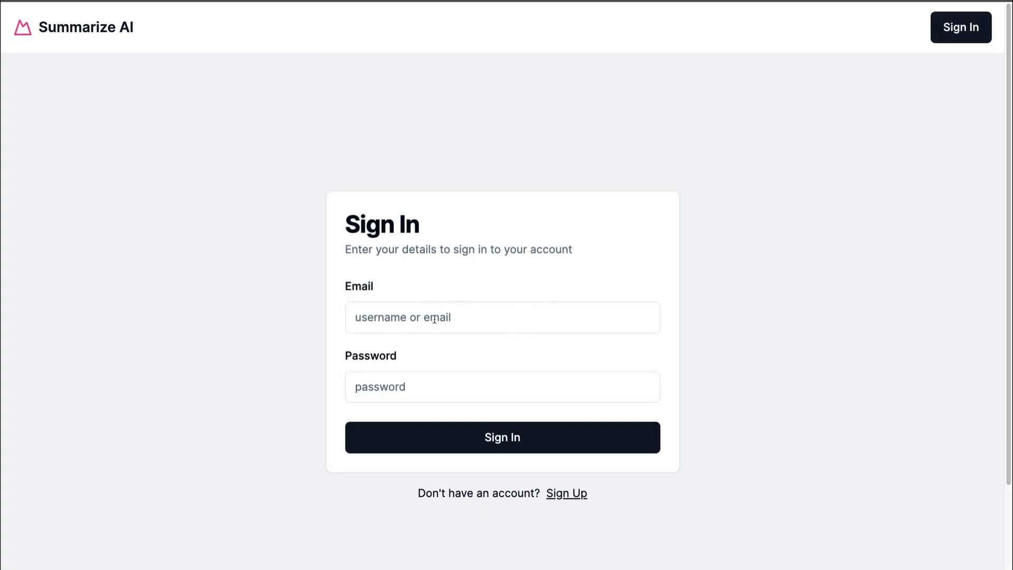
{"action": "type", "text": "testuser"}
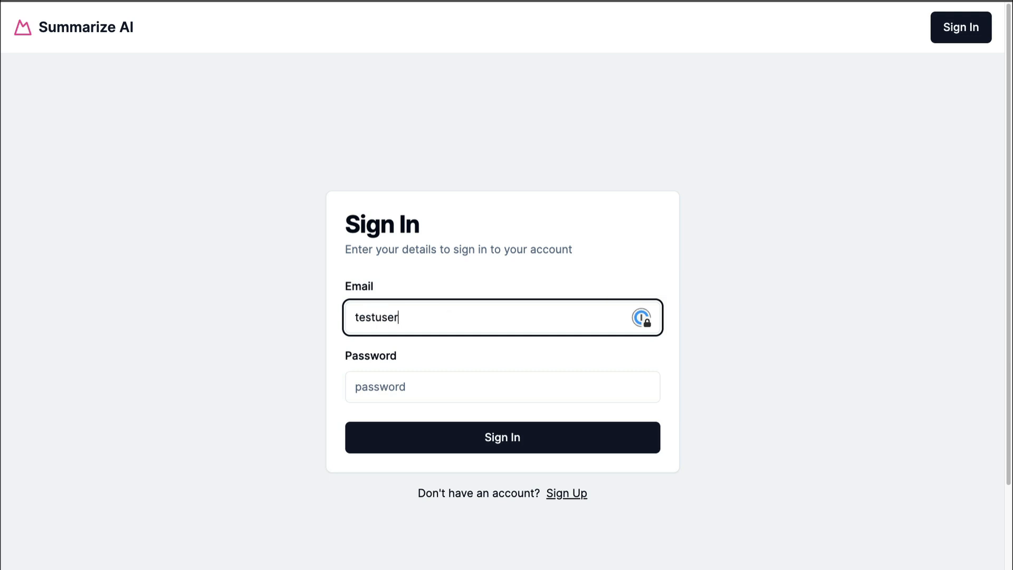
{"action": "type", "text": "@ema"}
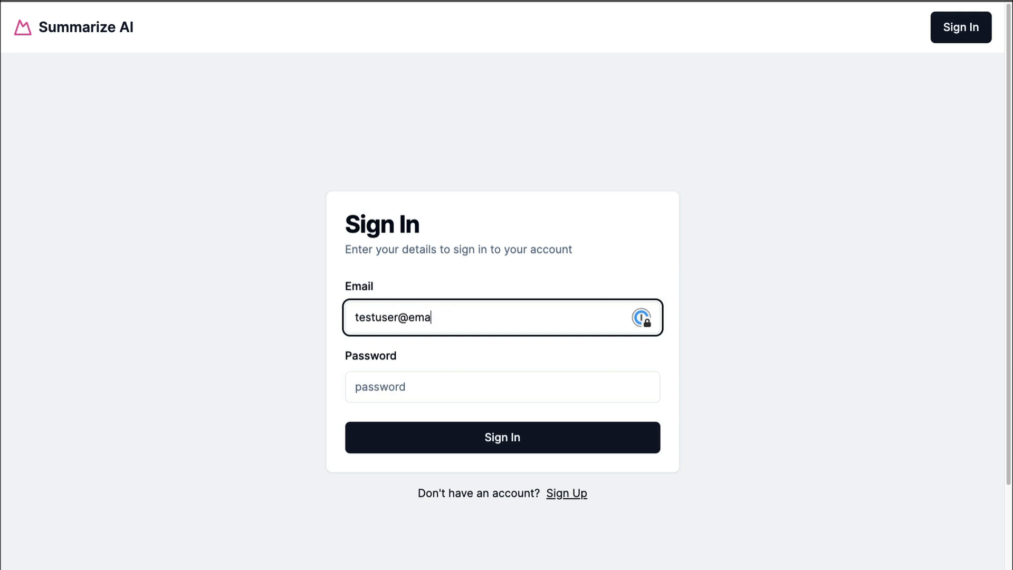
{"action": "left_click", "coordinate": [502, 436]}
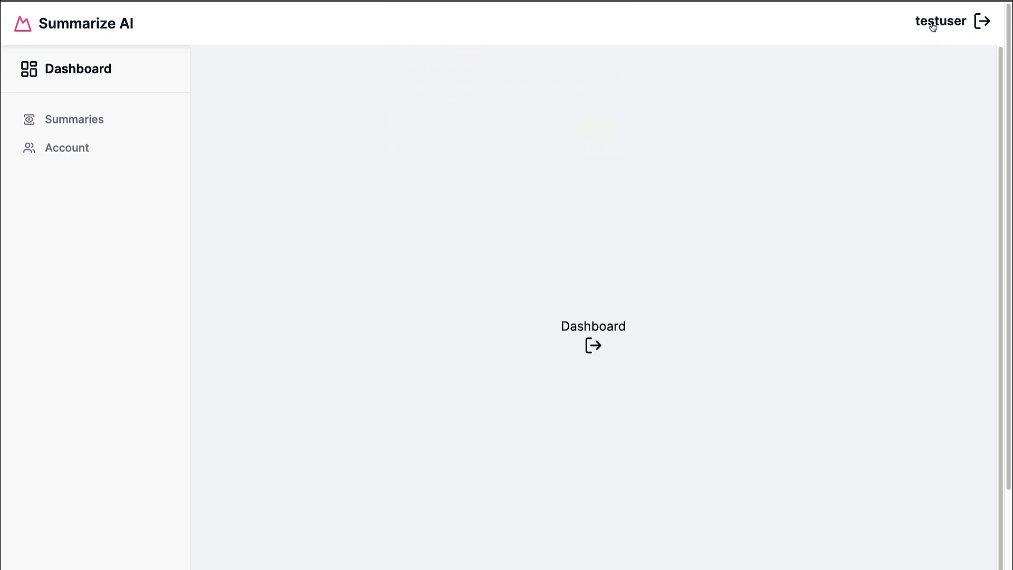
{"action": "mouse_move", "coordinate": [985, 25]}
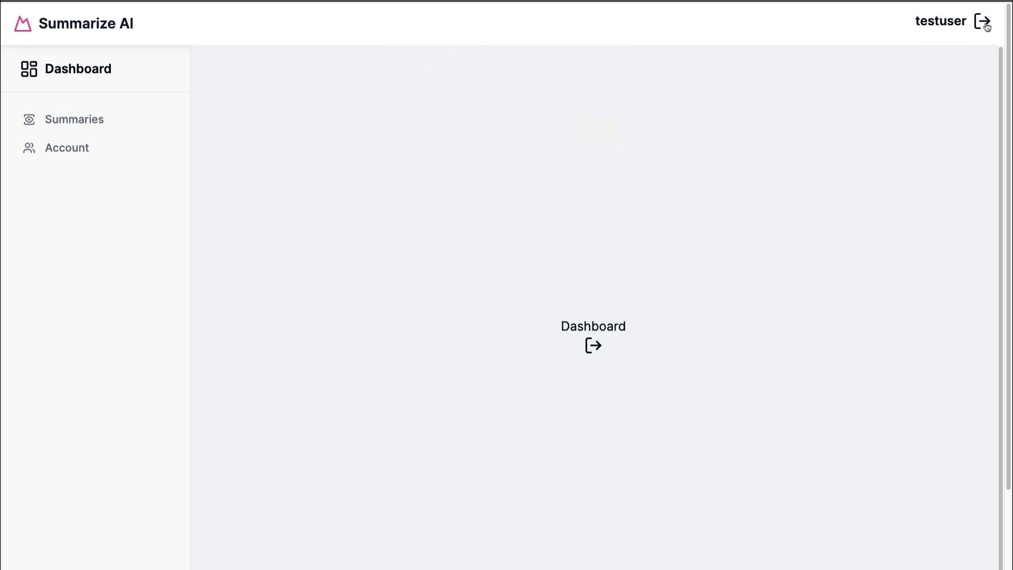
{"action": "mouse_move", "coordinate": [135, 50]}
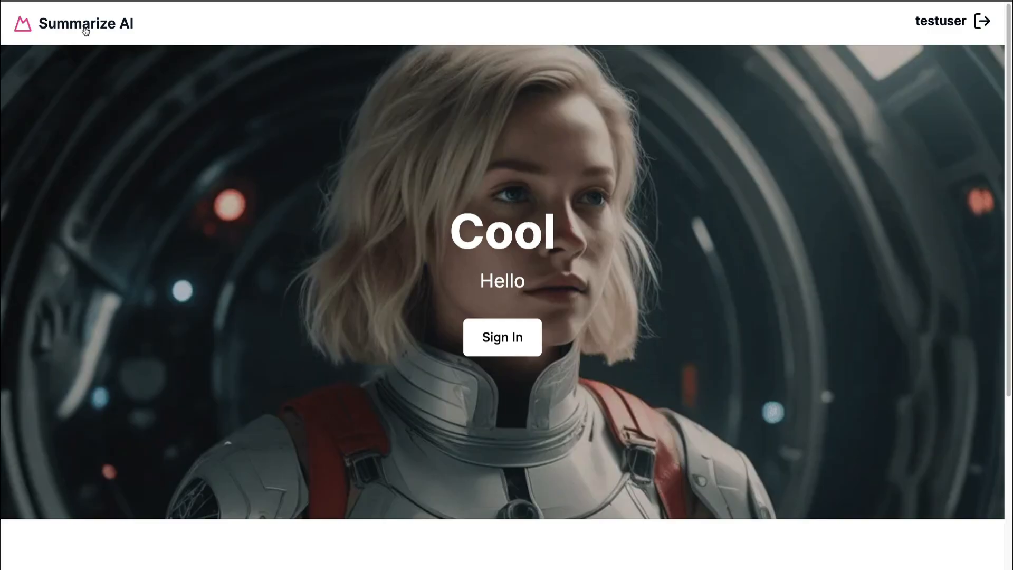
{"action": "mouse_move", "coordinate": [339, 258]}
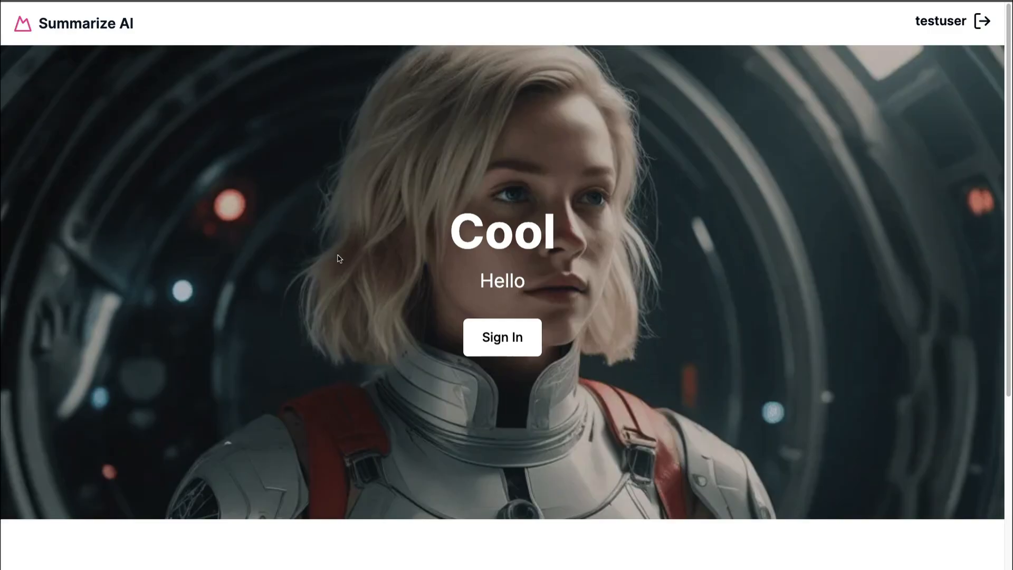
{"action": "mouse_move", "coordinate": [619, 374]}
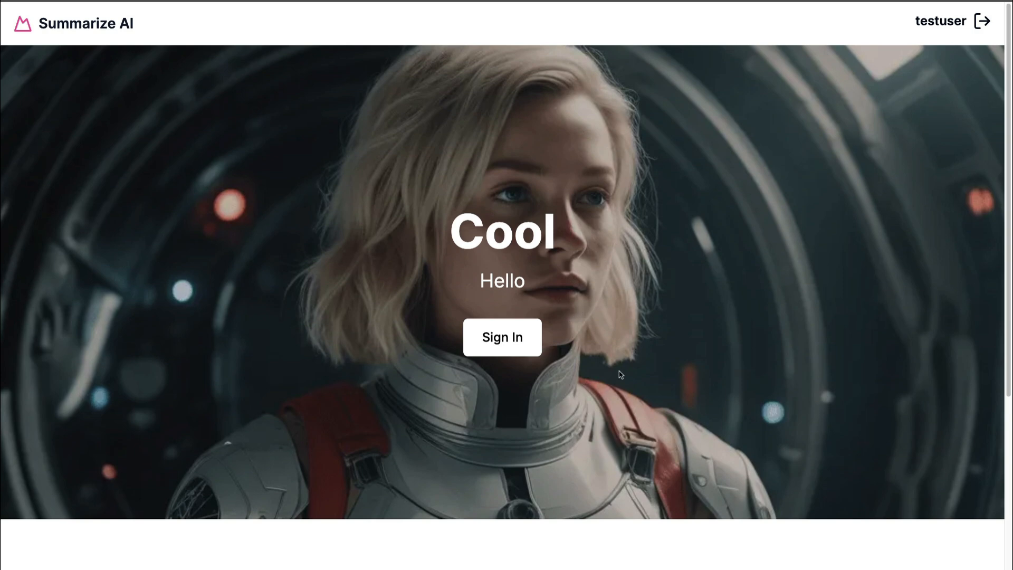
{"action": "mouse_move", "coordinate": [502, 346]}
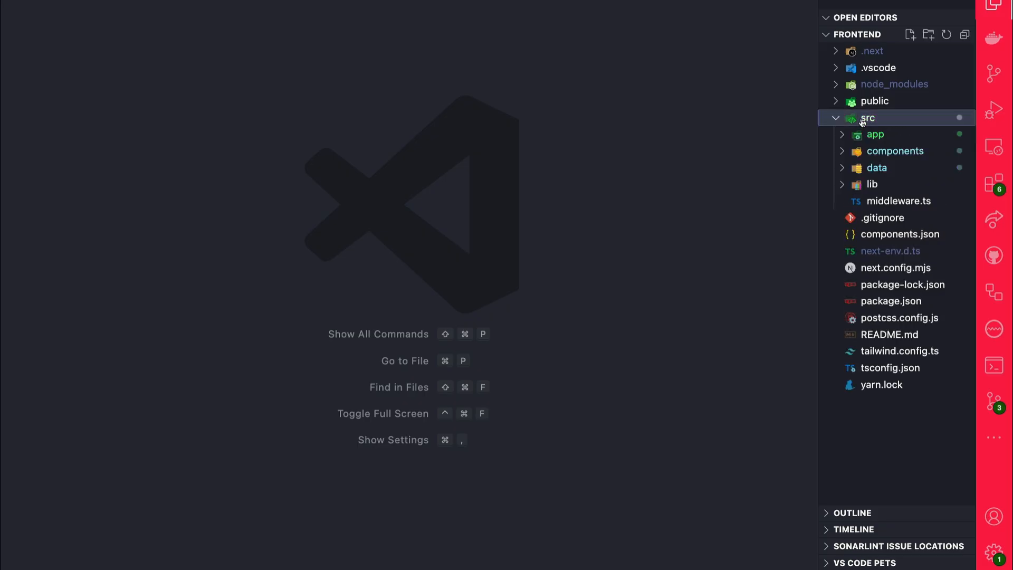
Bring up components/custom/HeroSection.tsx and read through its Link block.
{"action": "left_click", "coordinate": [896, 151]}
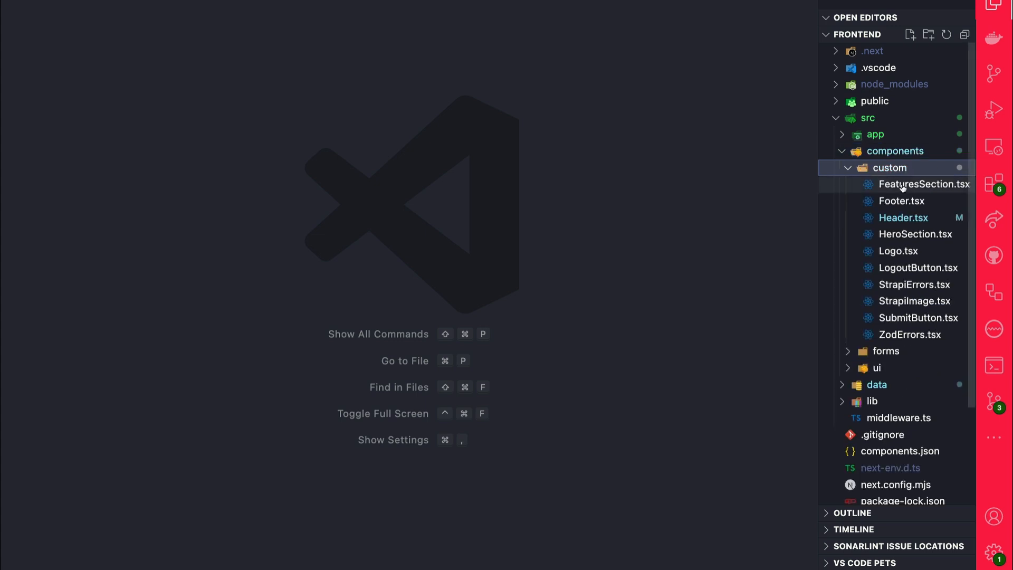
{"action": "mouse_move", "coordinate": [916, 234]}
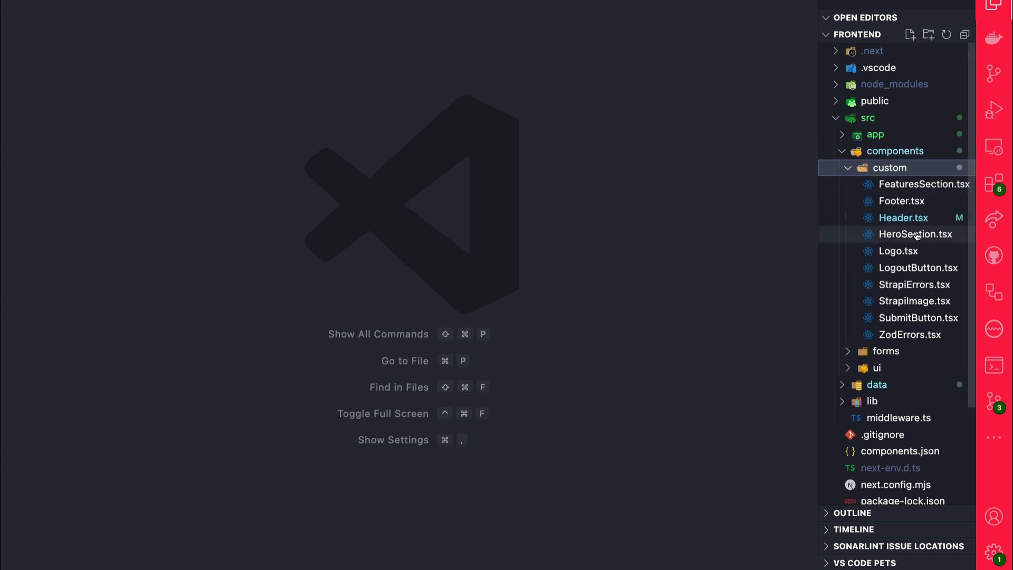
{"action": "left_click", "coordinate": [916, 234]}
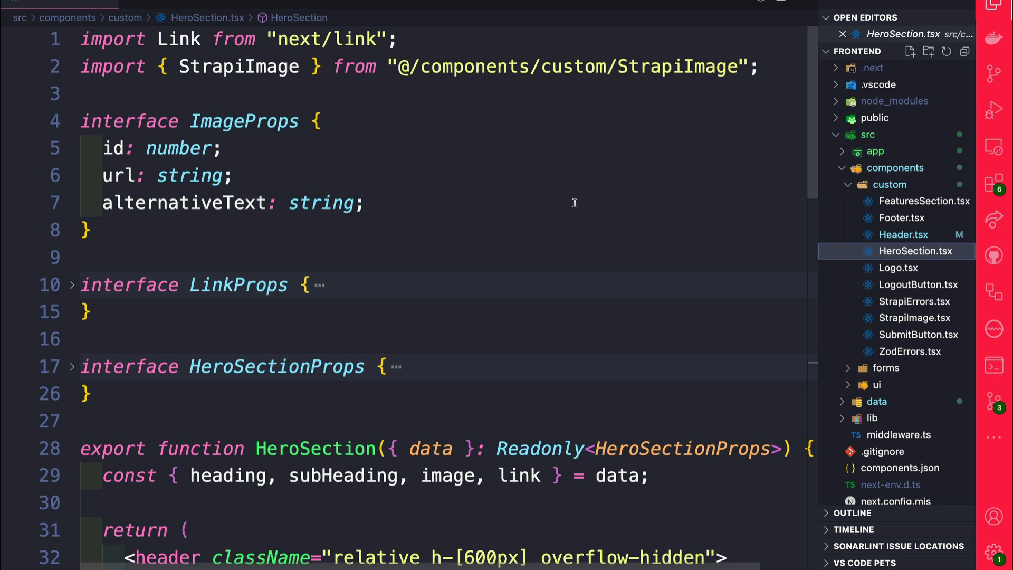
{"action": "scroll", "scroll_direction": "down", "scroll_amount": 3}
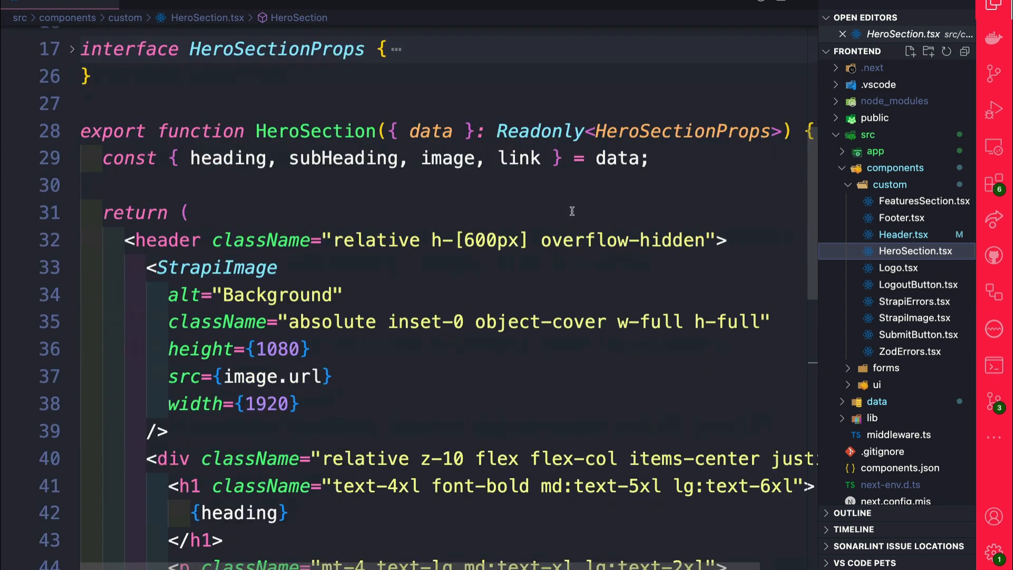
{"action": "scroll", "scroll_direction": "down", "scroll_amount": 3}
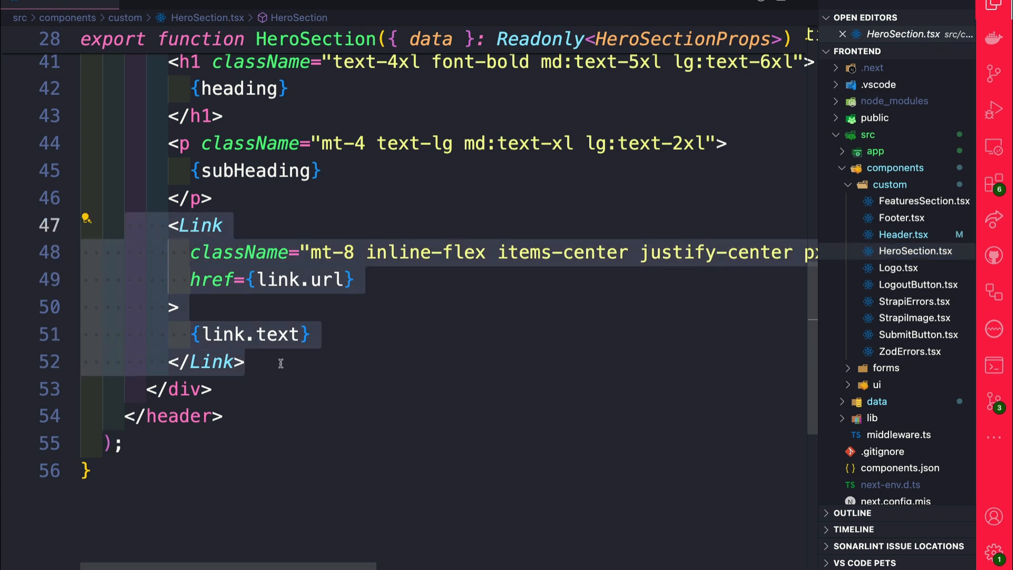
{"action": "left_click", "coordinate": [281, 362]}
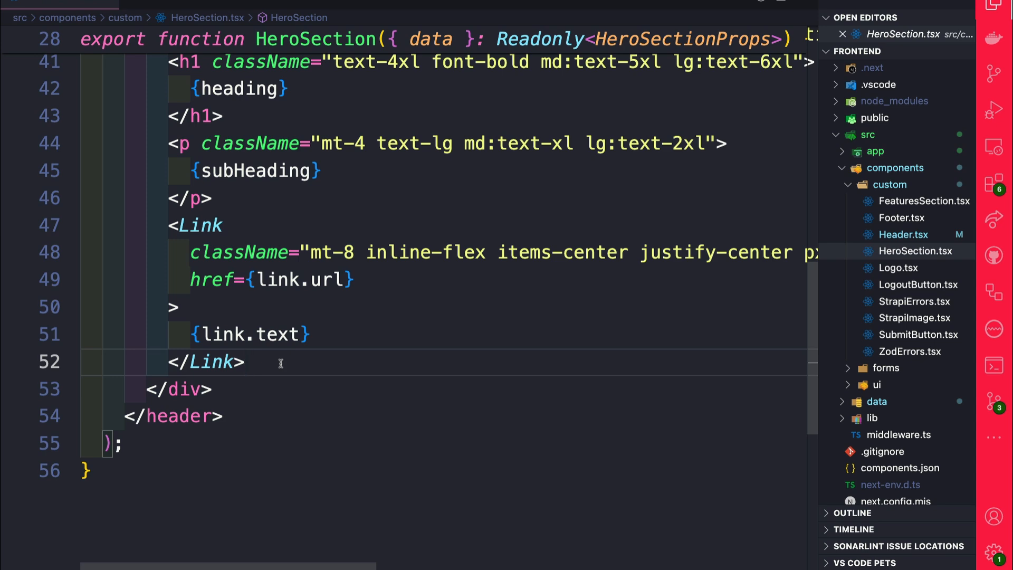
{"action": "scroll", "scroll_direction": "up", "scroll_amount": 3}
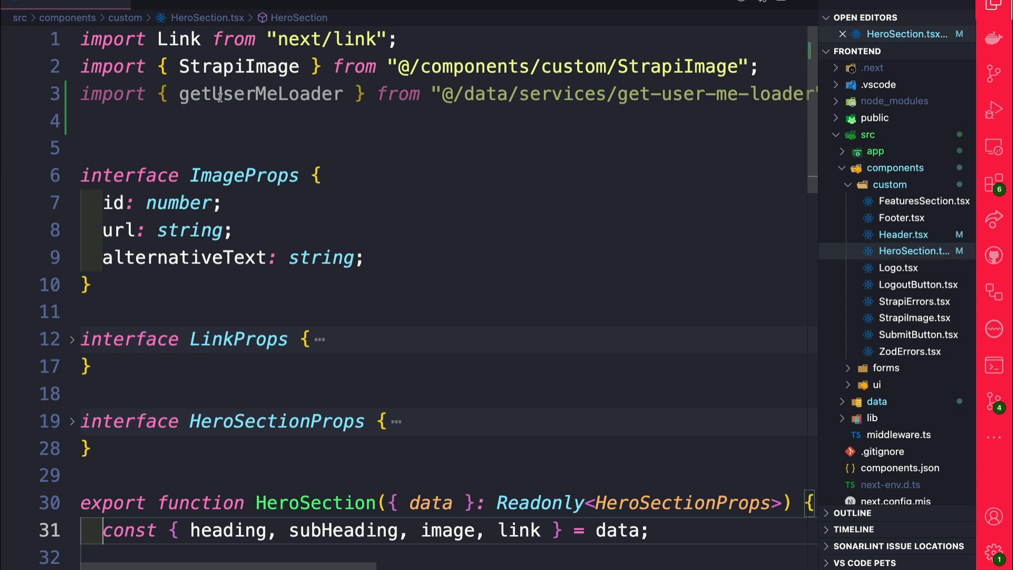
{"action": "scroll", "scroll_direction": "down", "scroll_amount": 3}
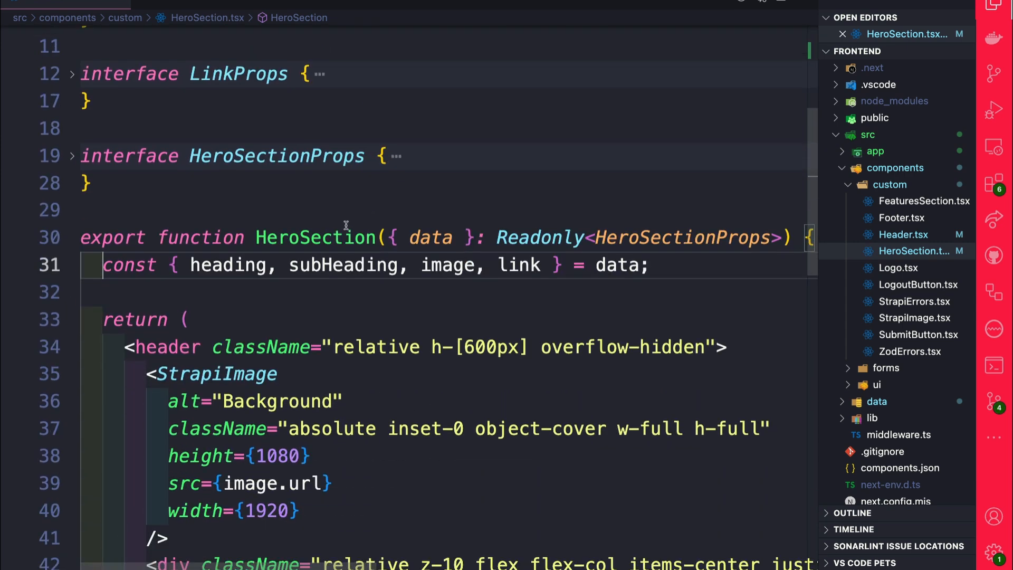
Make HeroSection async, await getUserMeLoader, and add const linkUrl = user.ok ? "/dashboard" : link.url.
{"action": "key", "text": "enter"}
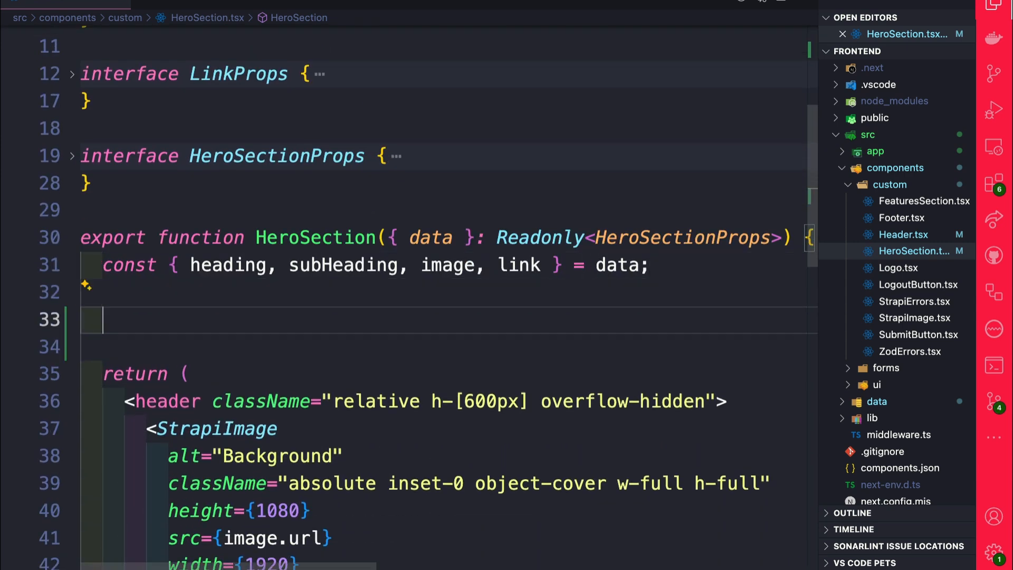
{"action": "type", "text": "const user = getUserMeLoader();"}
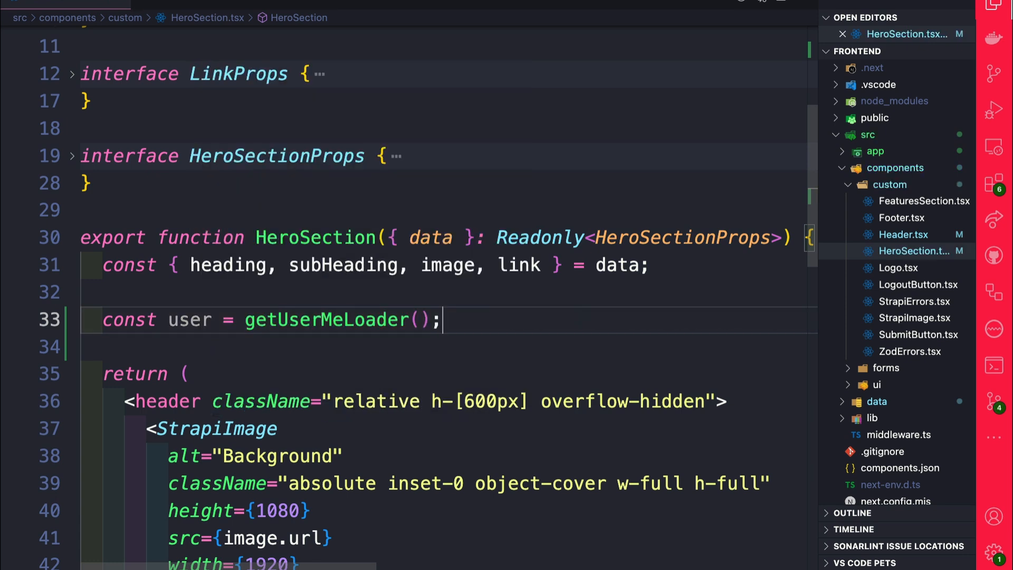
{"action": "mouse_move", "coordinate": [166, 251]}
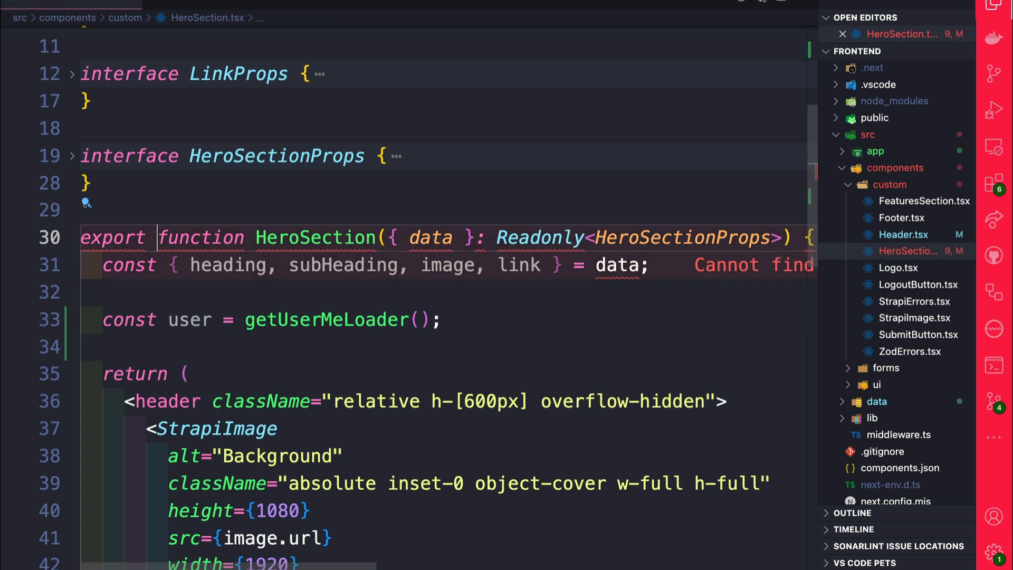
{"action": "type", "text": "async"}
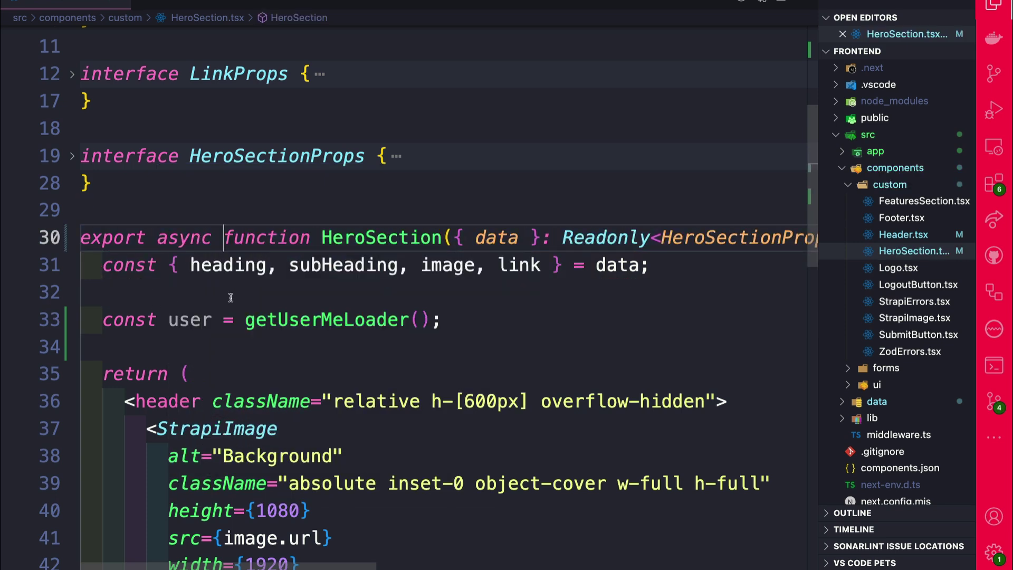
{"action": "type", "text": "await"}
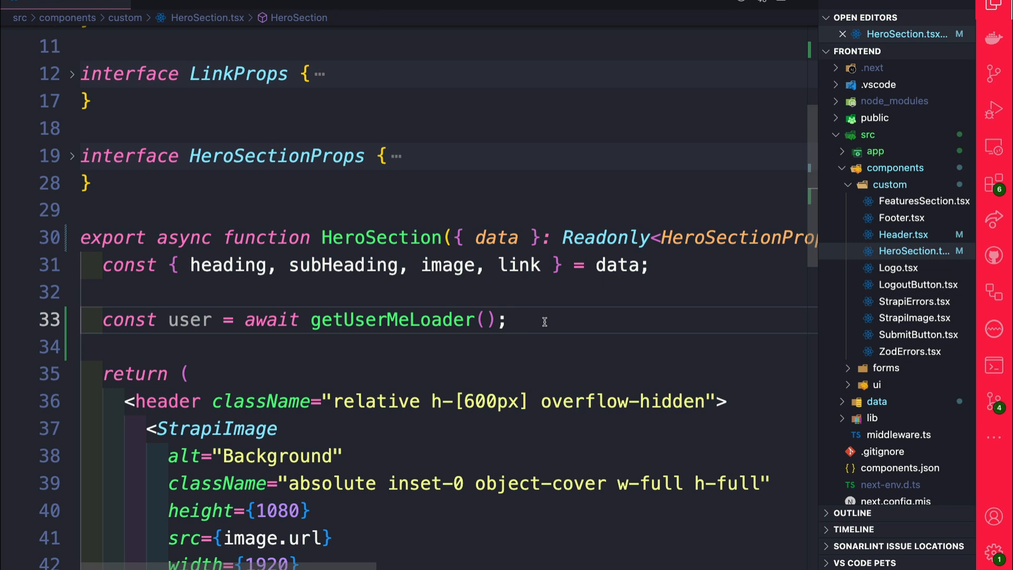
{"action": "type", "text": "const linkUrl = user.ok ? \"/dashboard\" : link.url;"}
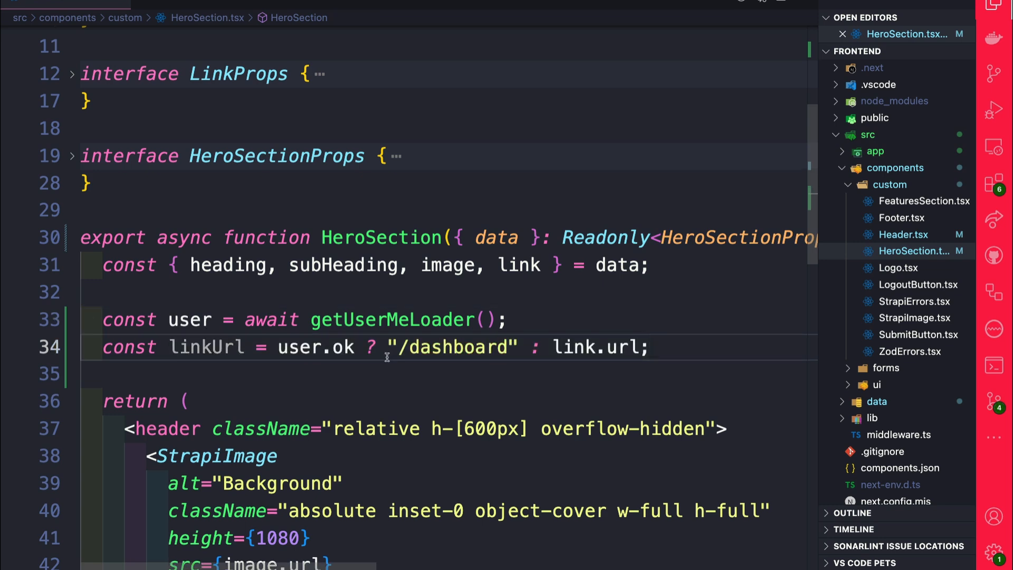
{"action": "mouse_move", "coordinate": [339, 347]}
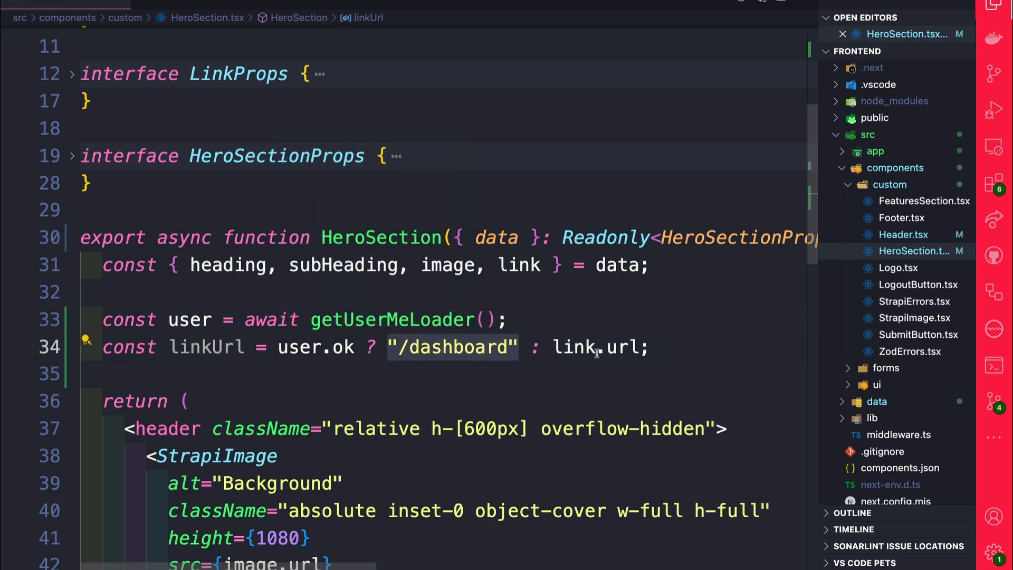
{"action": "double_click", "coordinate": [585, 347]}
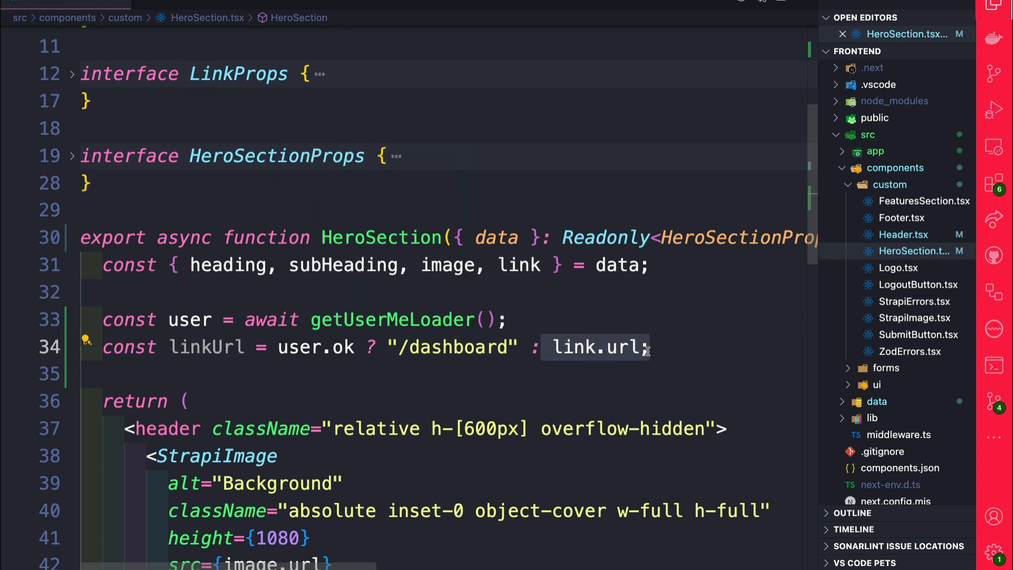
{"action": "mouse_move", "coordinate": [488, 382]}
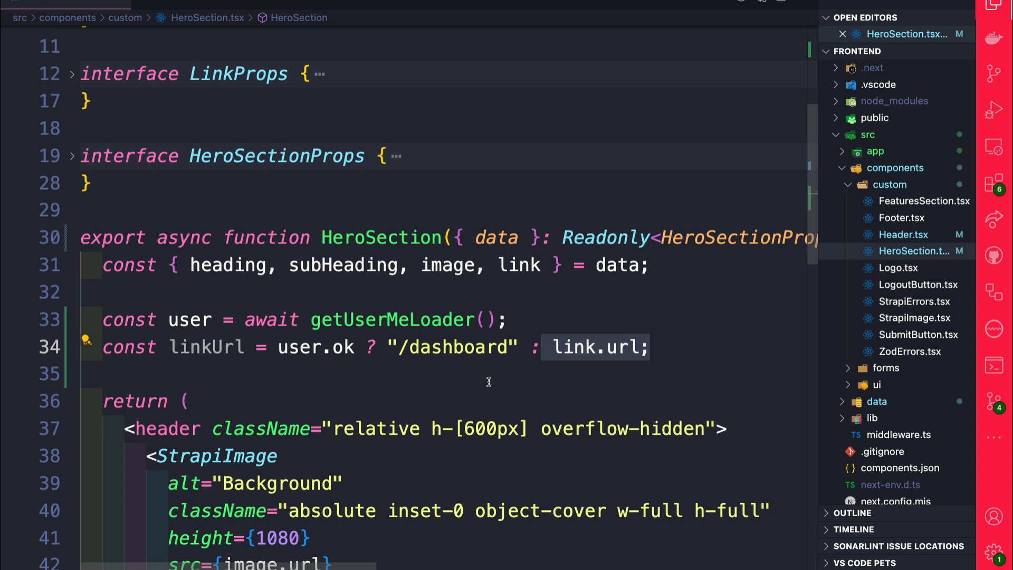
Review the Link element using href={linkUrl} and the 'Go to Dashboard' conditional text.
{"action": "scroll", "scroll_direction": "down", "scroll_amount": 3}
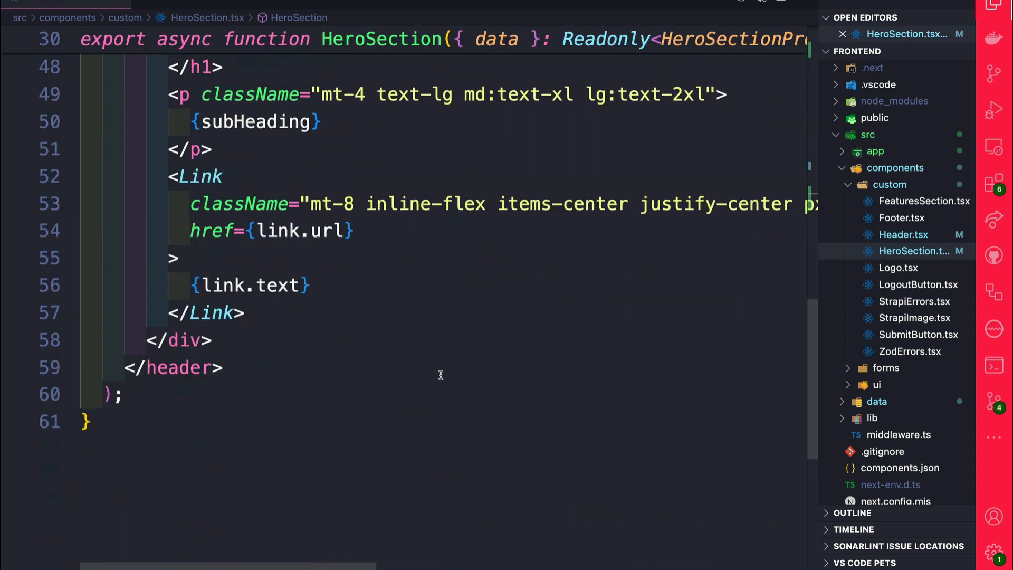
{"action": "scroll", "scroll_direction": "up", "scroll_amount": 3}
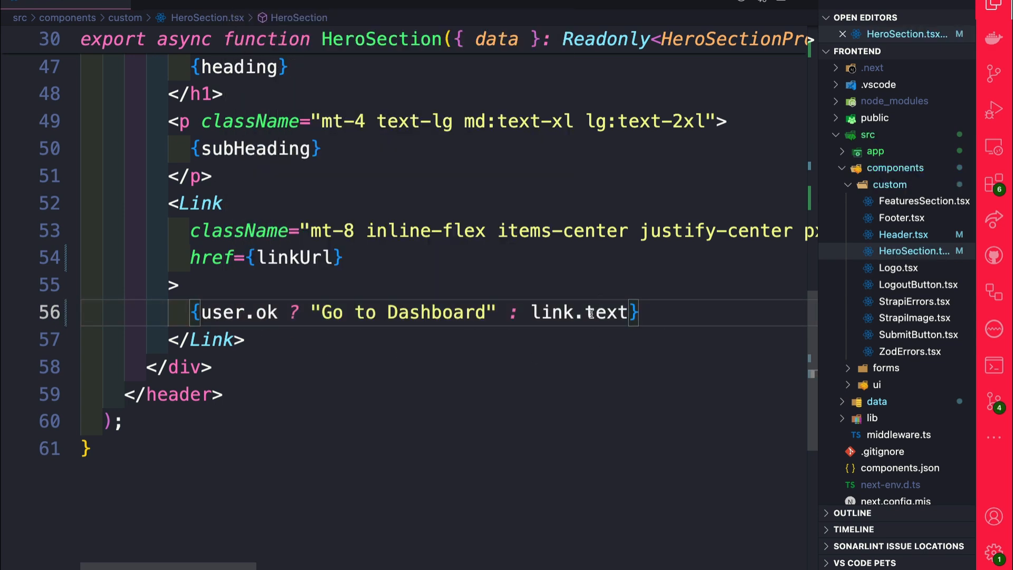
{"action": "mouse_move", "coordinate": [505, 393]}
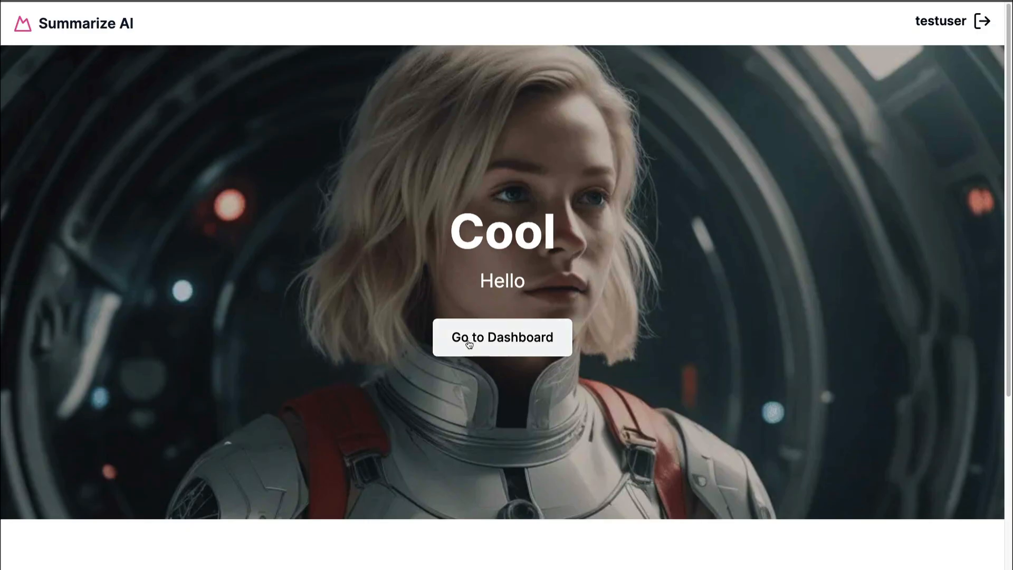
Follow the Go to Dashboard hero link, log out from the header, then try the signed-out Sign In hero link.
{"action": "left_click", "coordinate": [503, 337]}
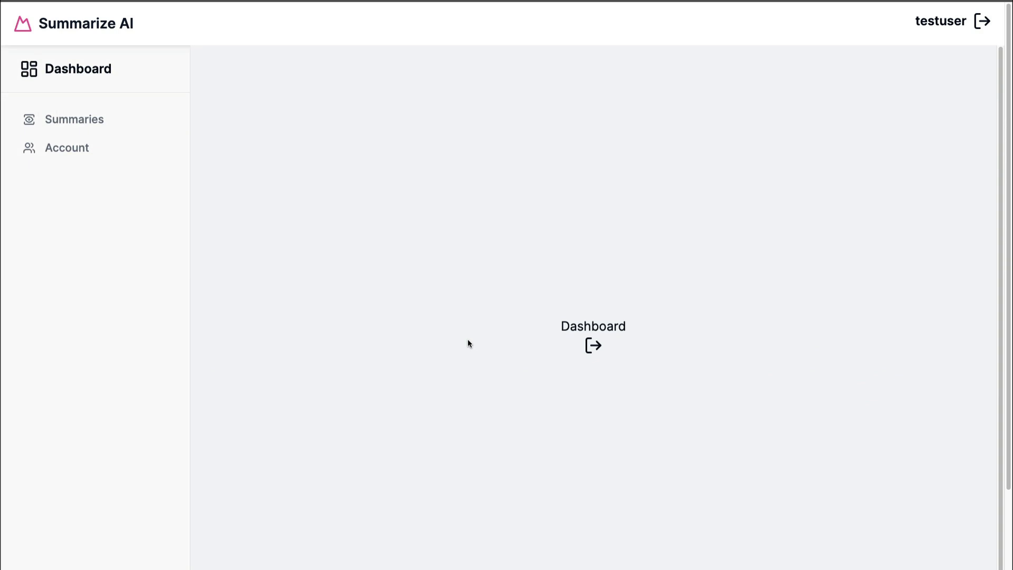
{"action": "left_click", "coordinate": [984, 21]}
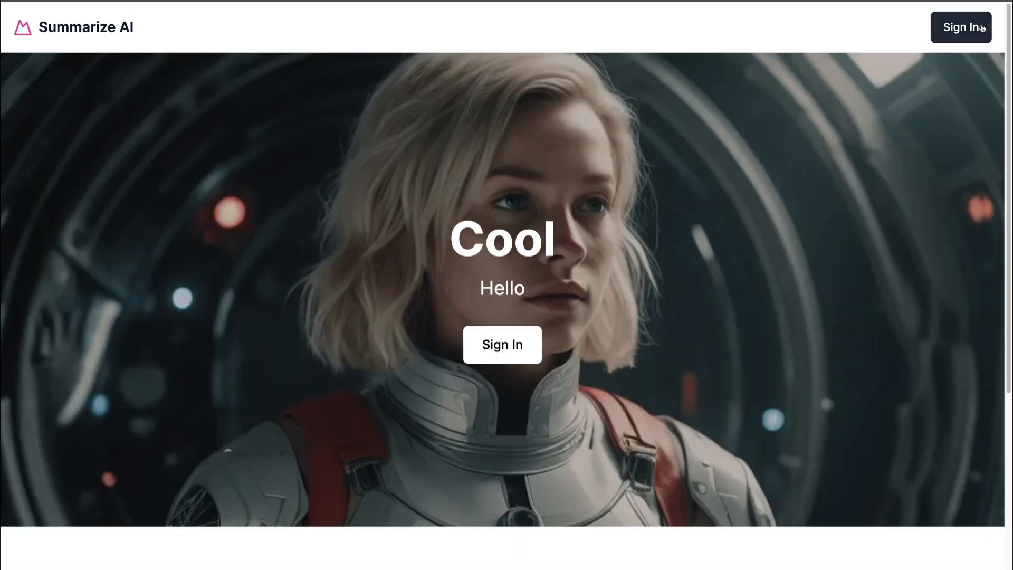
{"action": "mouse_move", "coordinate": [502, 344]}
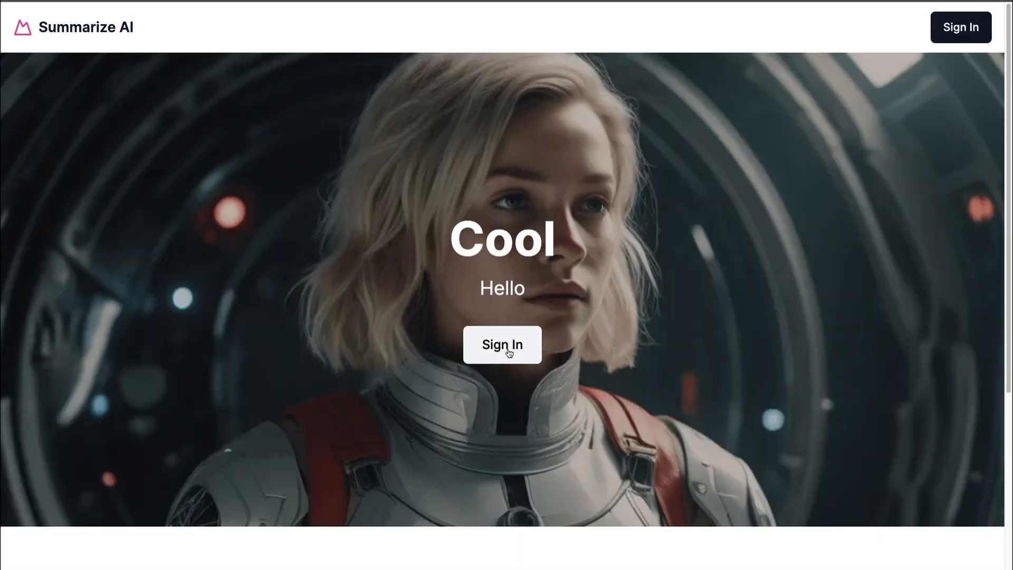
{"action": "left_click", "coordinate": [502, 344]}
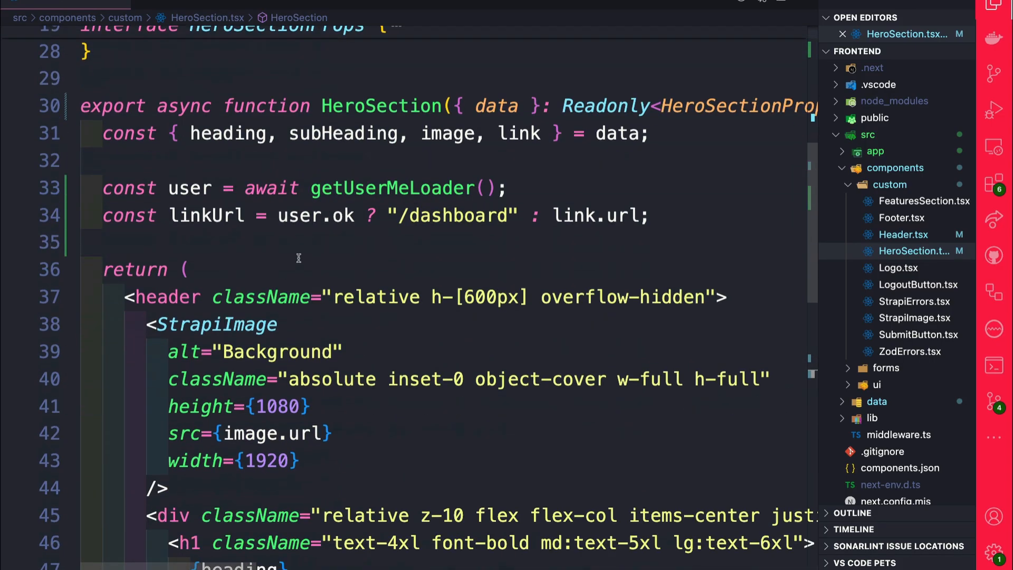
{"action": "mouse_move", "coordinate": [563, 191]}
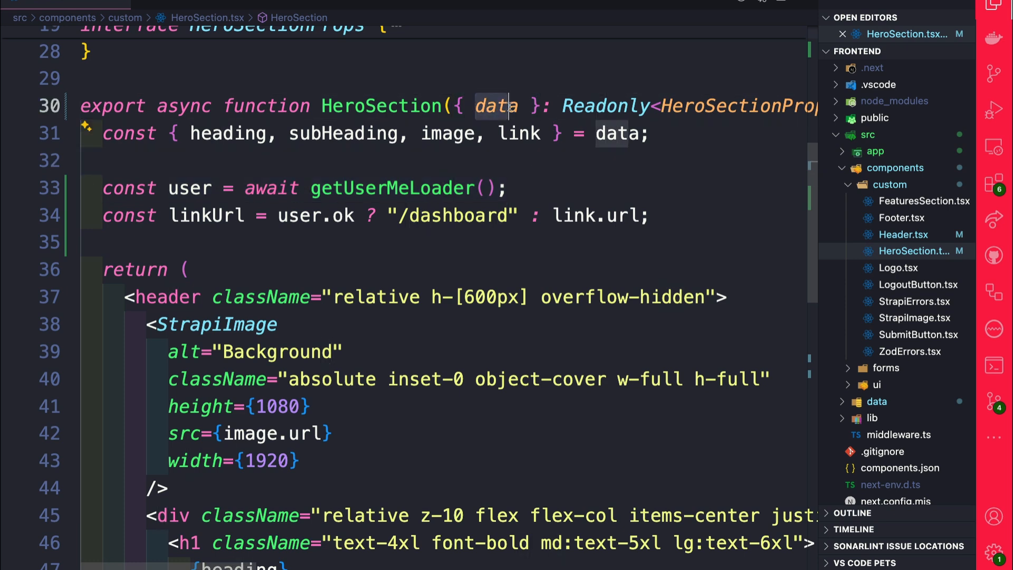
{"action": "mouse_move", "coordinate": [557, 188]}
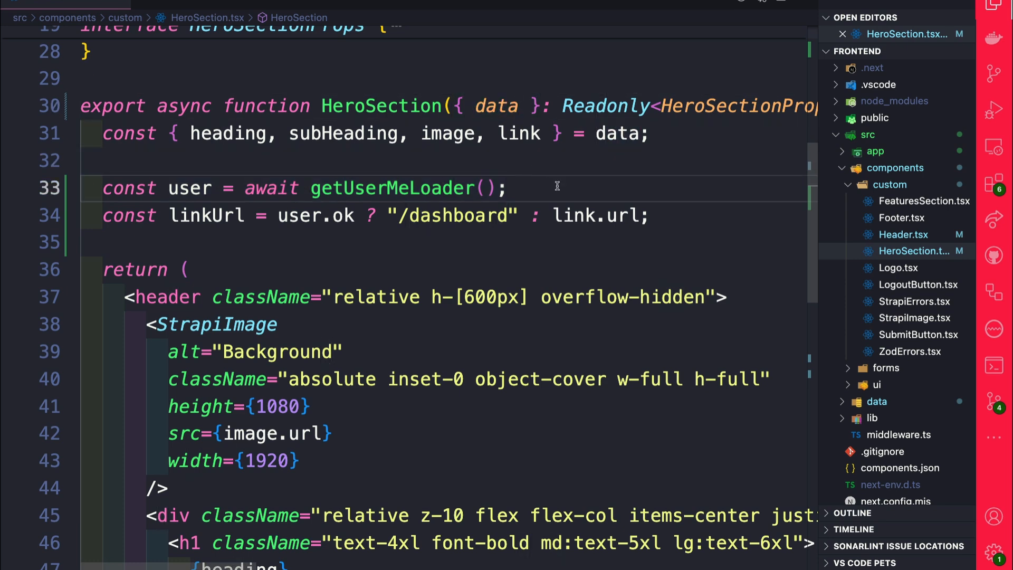
Return to HeroSection.tsx showing the getUserMeLoader call and linkUrl set to /dashboard when user.ok.
{"action": "left_click", "coordinate": [510, 188]}
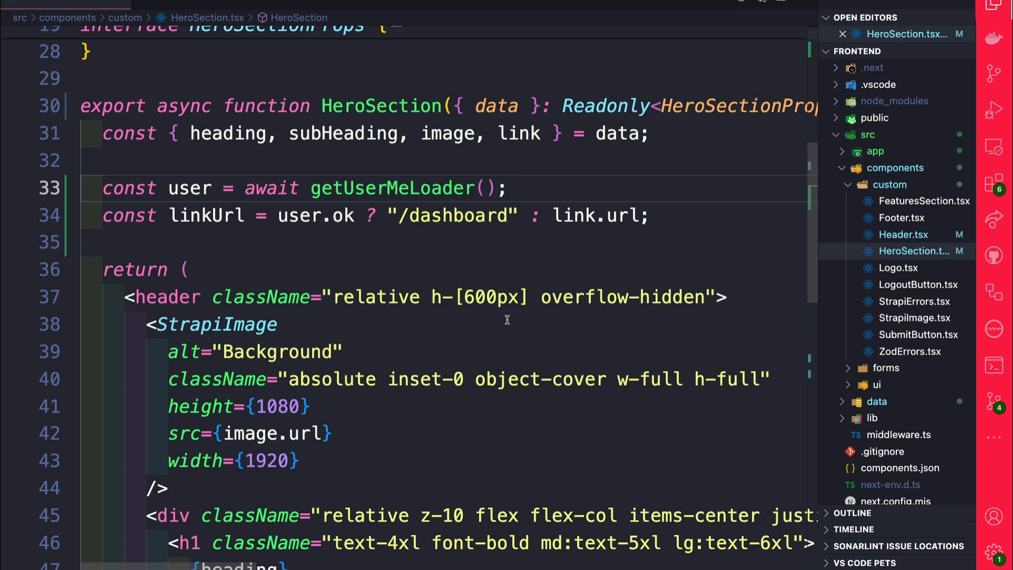
Navigate data > services to get-user-me-loader.ts, jump to getAuthToken in get-token.ts and select 'cookies'.
{"action": "left_click", "coordinate": [877, 400]}
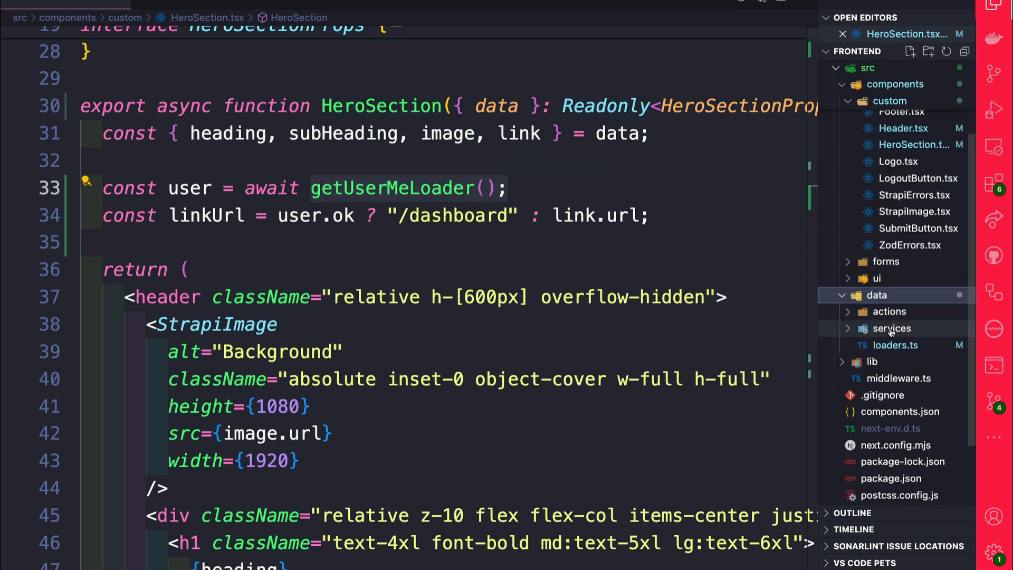
{"action": "left_click", "coordinate": [891, 328]}
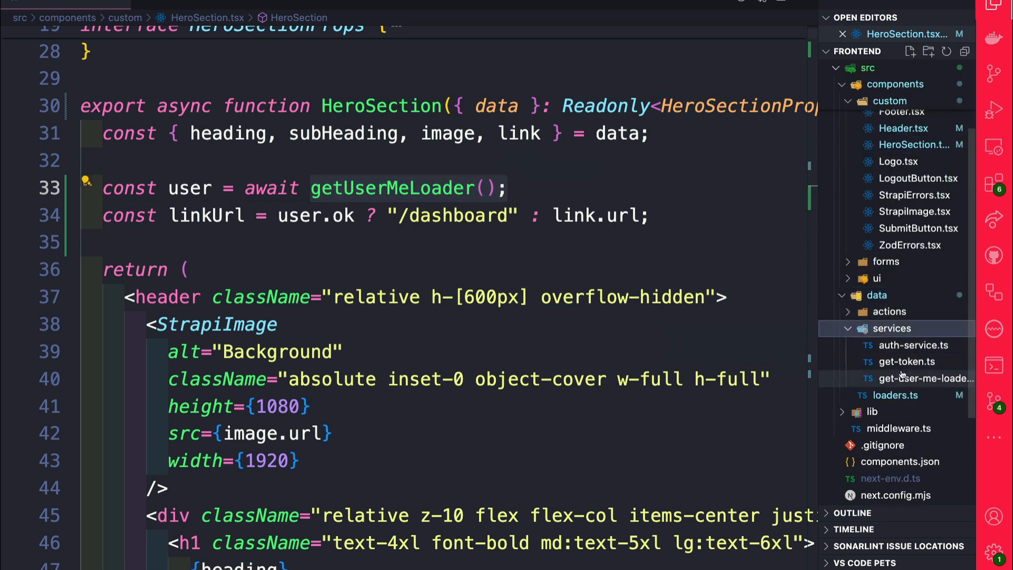
{"action": "left_click", "coordinate": [923, 377]}
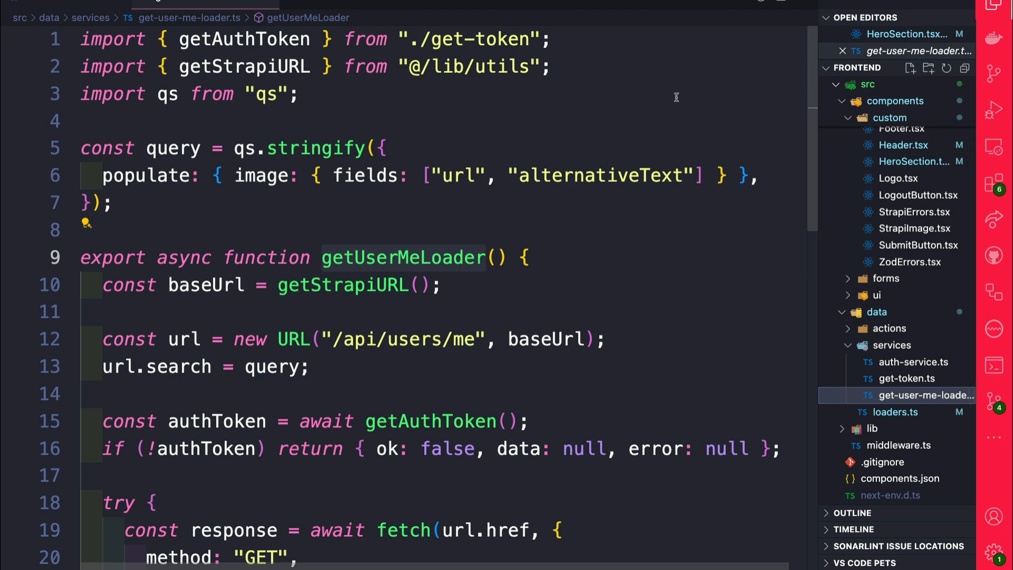
{"action": "mouse_move", "coordinate": [243, 39]}
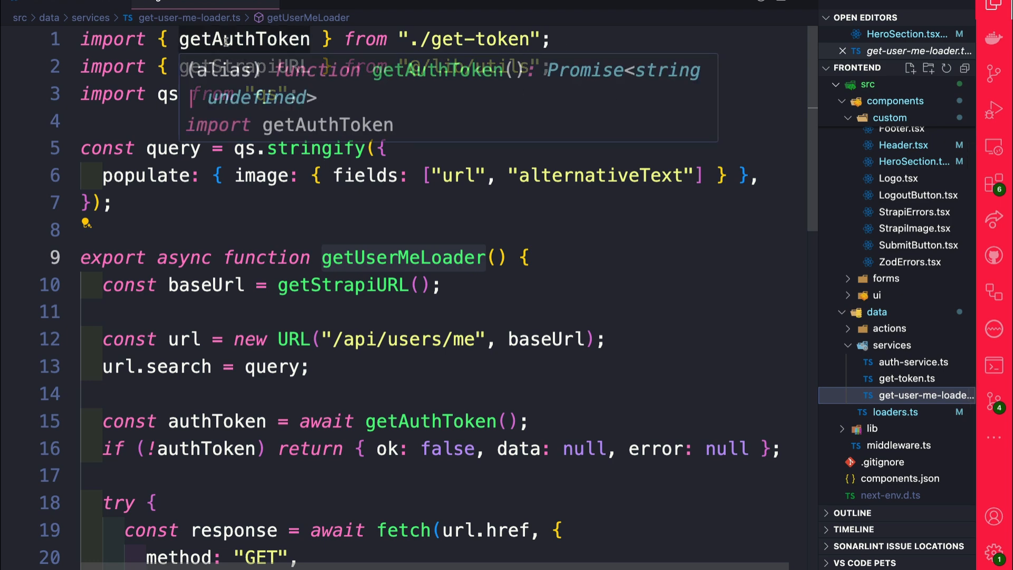
{"action": "left_click", "coordinate": [907, 396]}
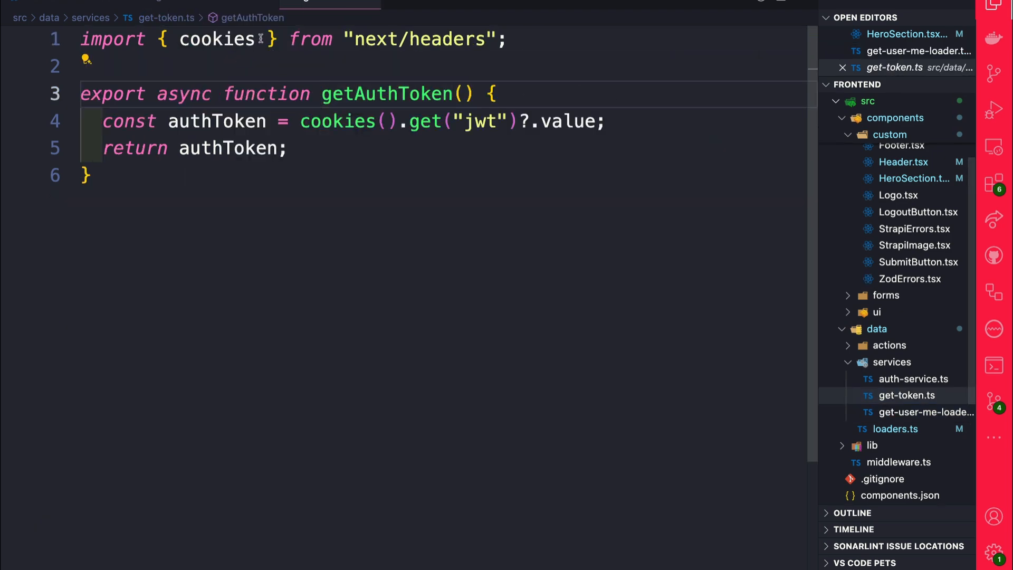
{"action": "double_click", "coordinate": [219, 39]}
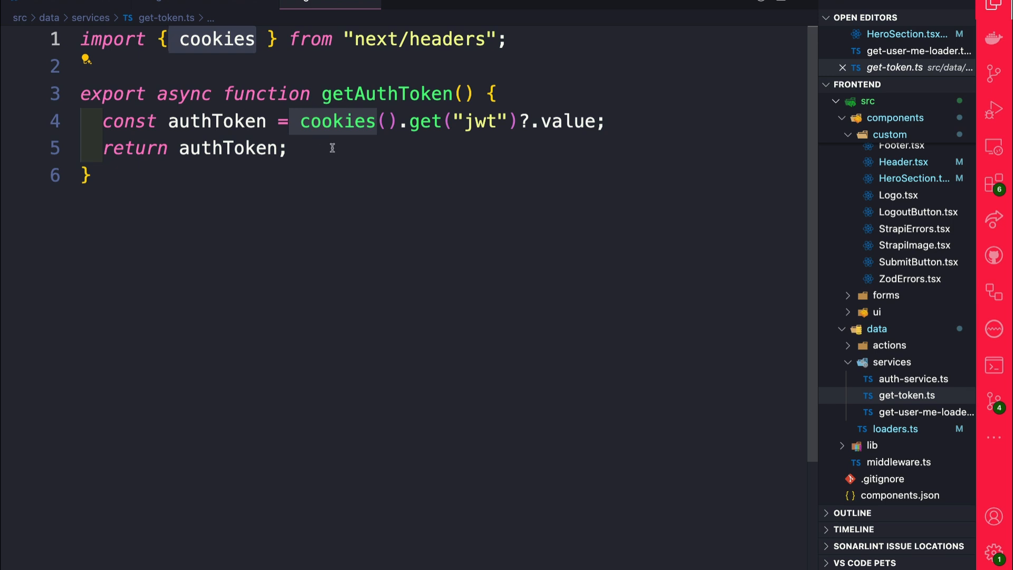
{"action": "mouse_move", "coordinate": [349, 161]}
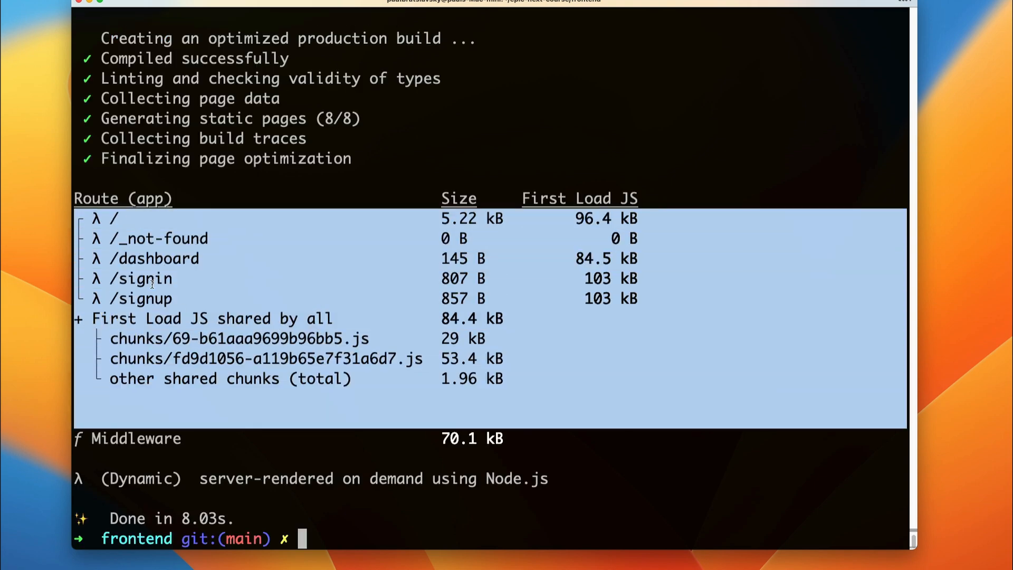
{"action": "mouse_move", "coordinate": [301, 460]}
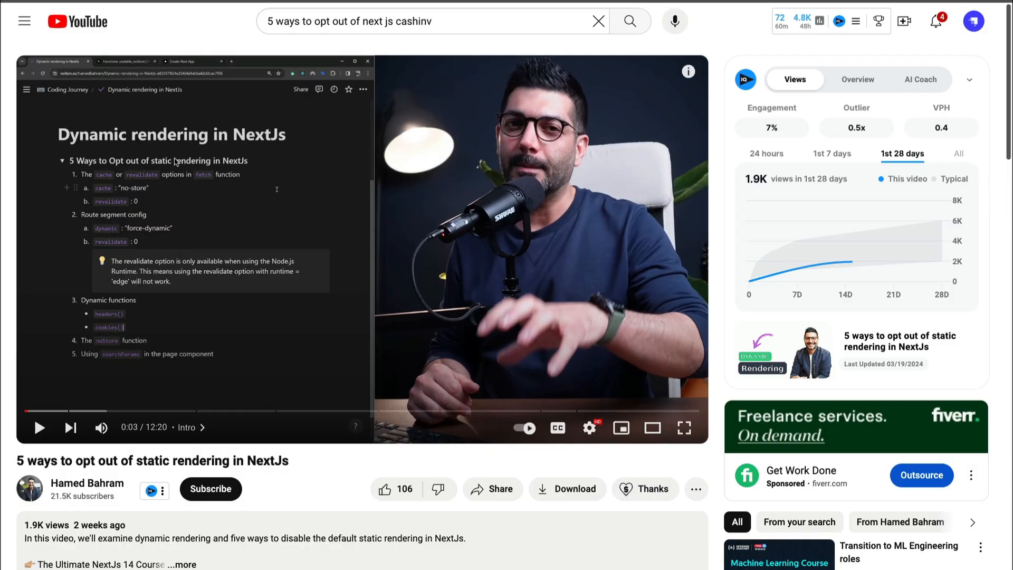
{"action": "mouse_move", "coordinate": [226, 106]}
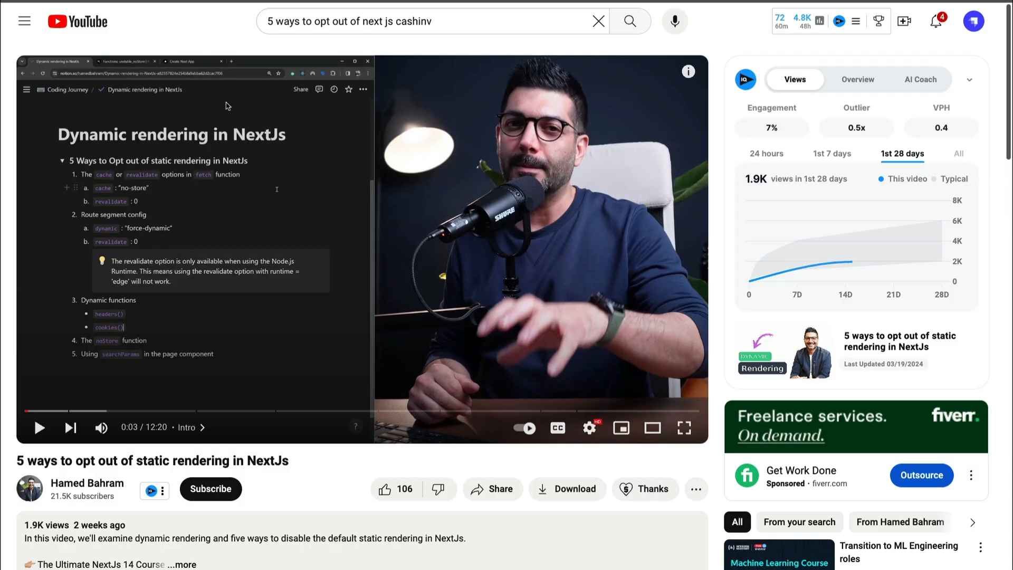
{"action": "mouse_move", "coordinate": [292, 182]}
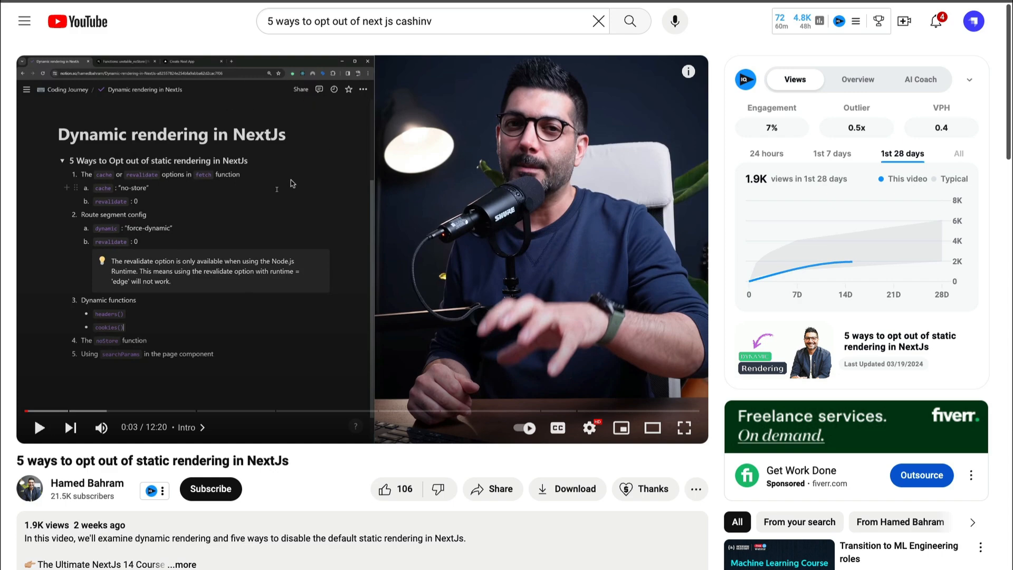
Make the video on opting out of Next.js static rendering full screen, showing cookies() among dynamic functions.
{"action": "left_click", "coordinate": [684, 427]}
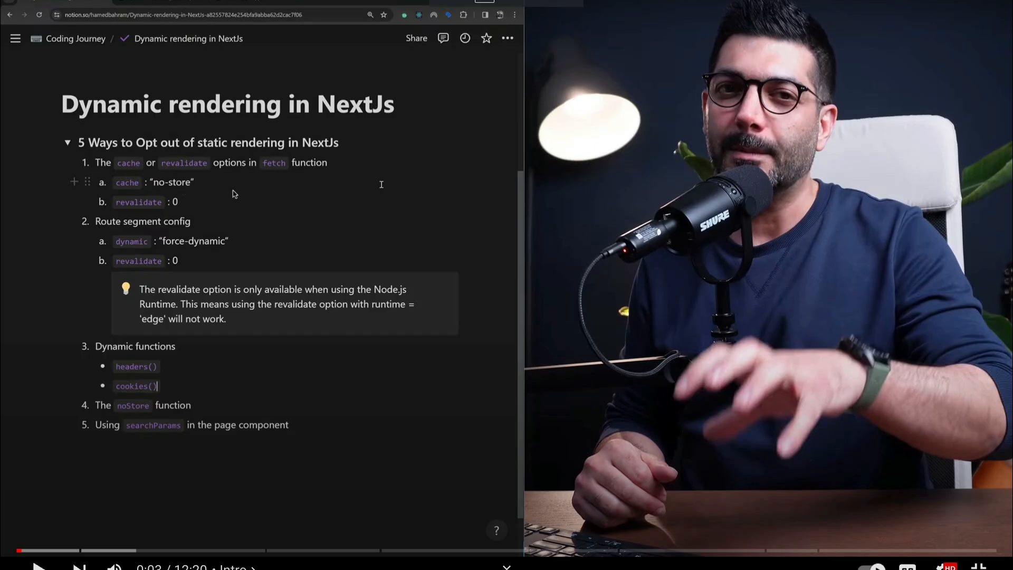
{"action": "mouse_move", "coordinate": [184, 369]}
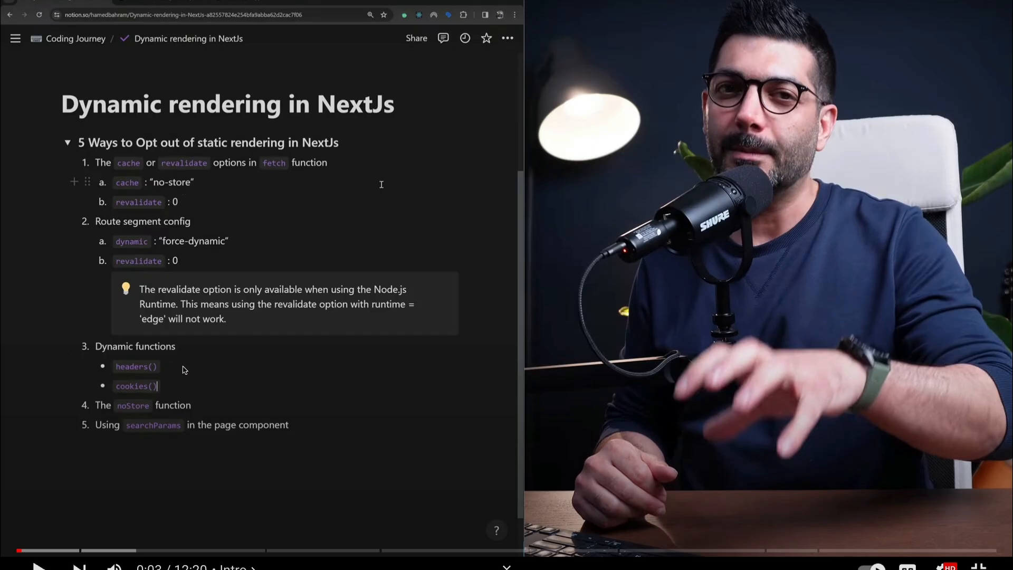
{"action": "mouse_move", "coordinate": [189, 375]}
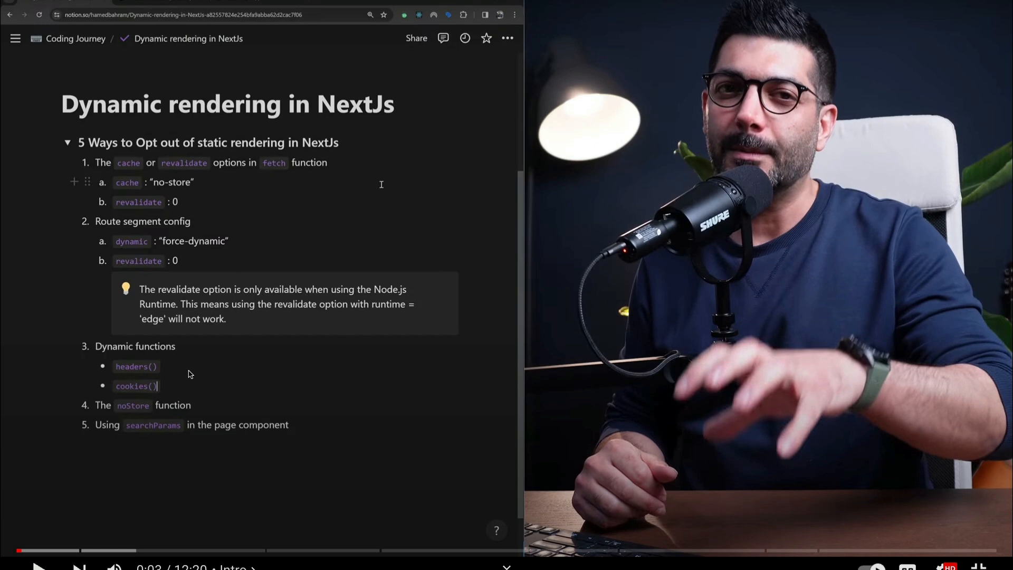
{"action": "mouse_move", "coordinate": [197, 369]}
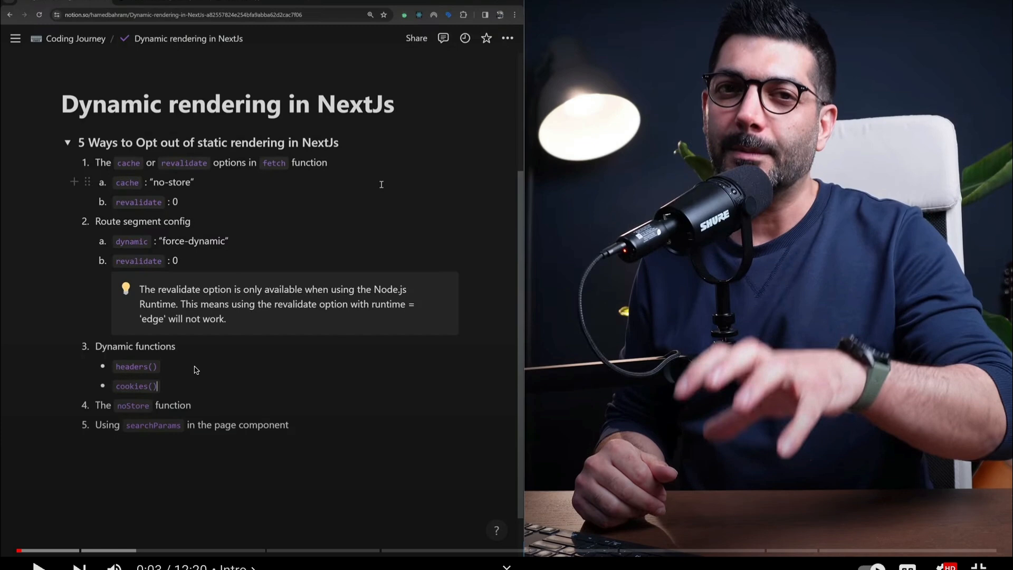
{"action": "mouse_move", "coordinate": [275, 378]}
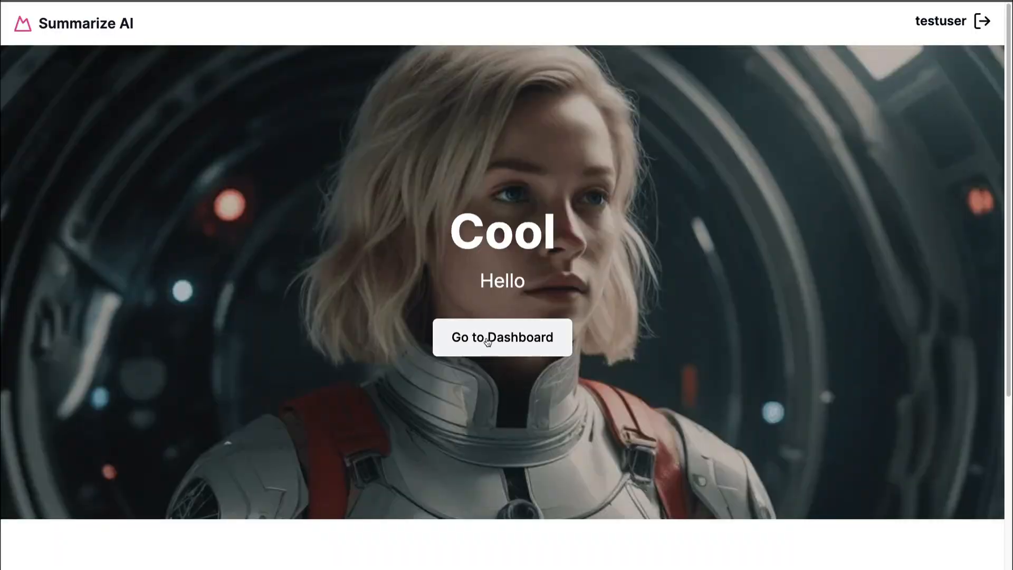
{"action": "left_click", "coordinate": [502, 337]}
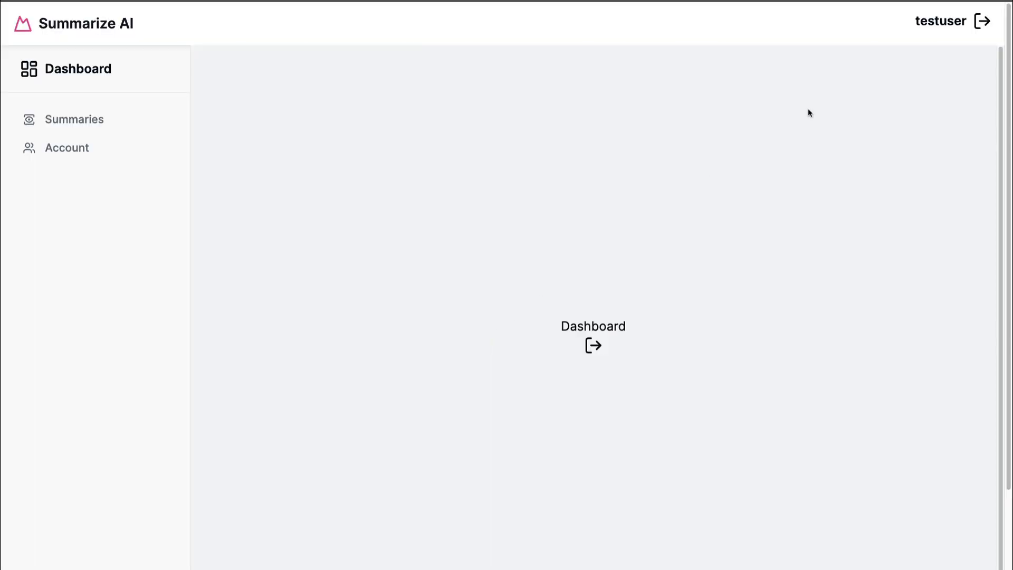
{"action": "mouse_move", "coordinate": [916, 31]}
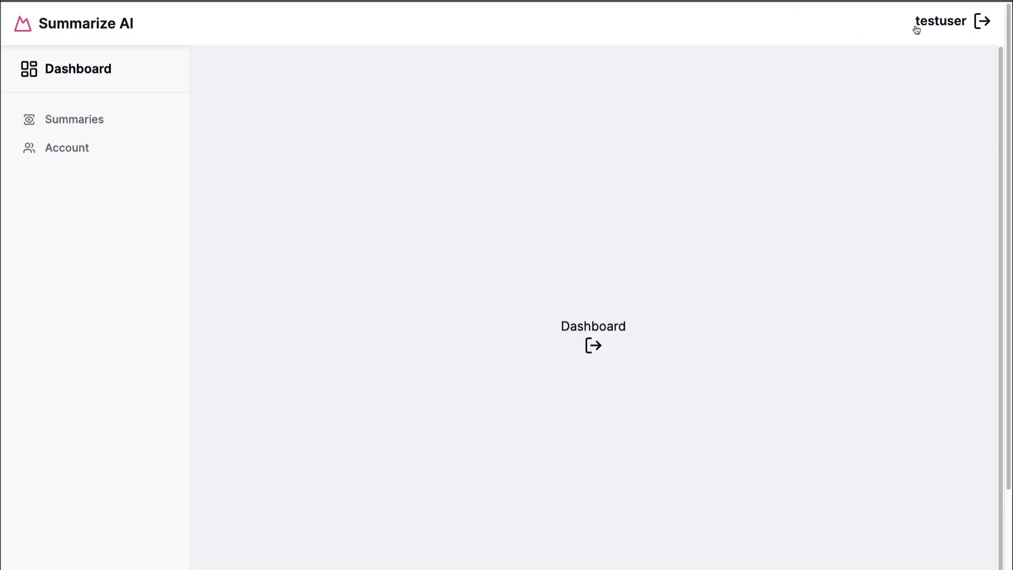
{"action": "mouse_move", "coordinate": [940, 25]}
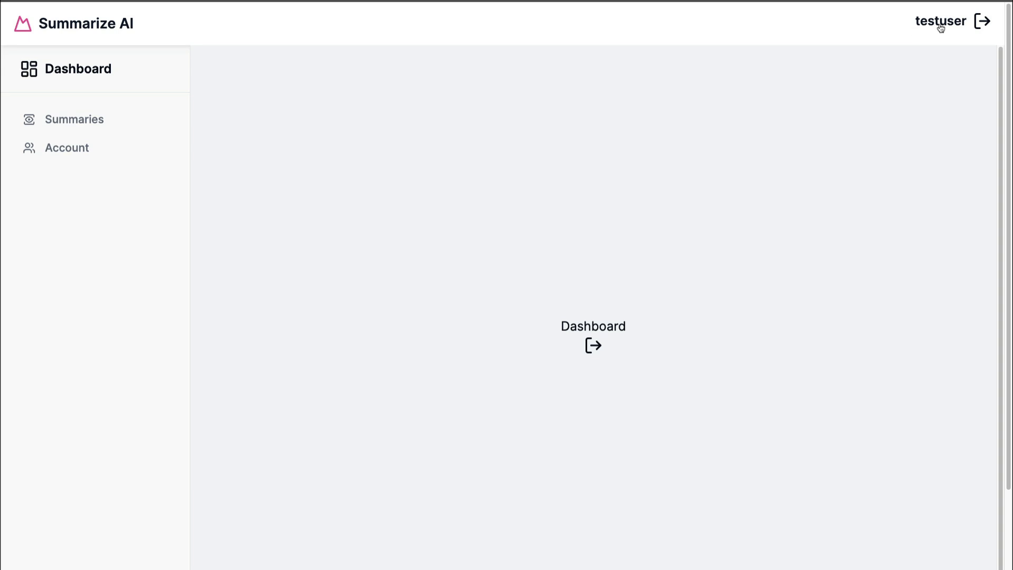
{"action": "mouse_move", "coordinate": [603, 292]}
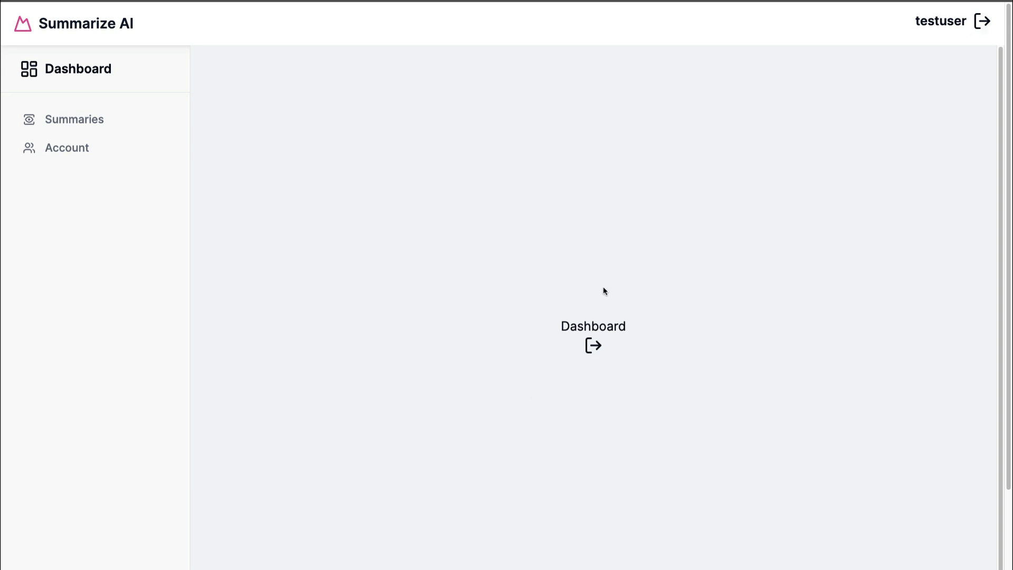
{"action": "mouse_move", "coordinate": [632, 351]}
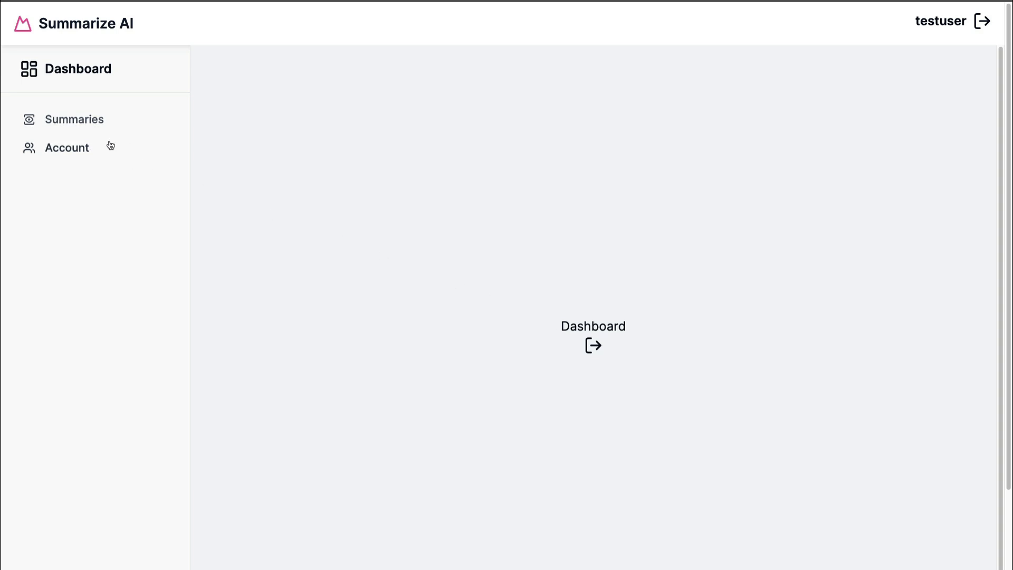
{"action": "mouse_move", "coordinate": [70, 149]}
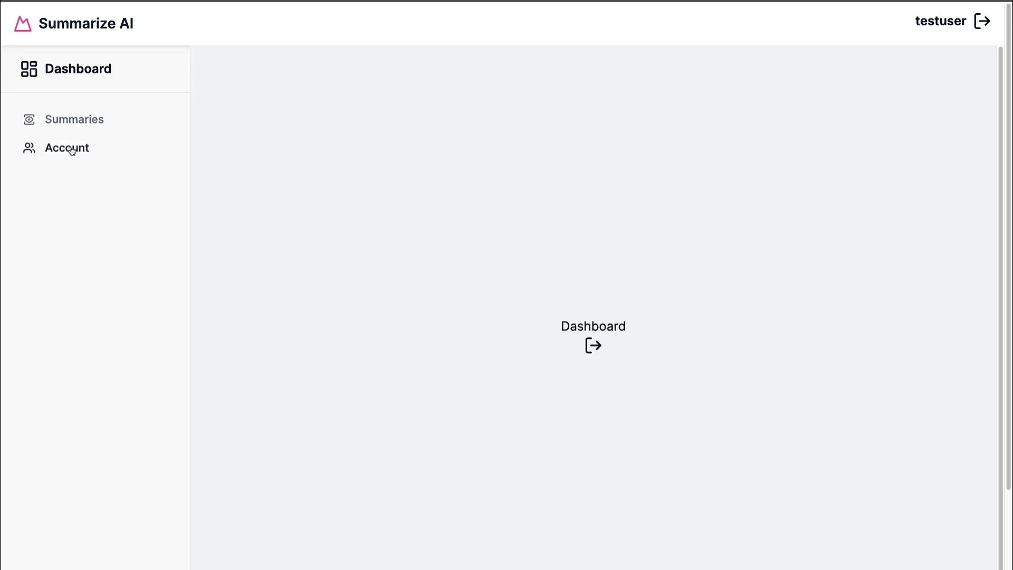
{"action": "left_click", "coordinate": [66, 148]}
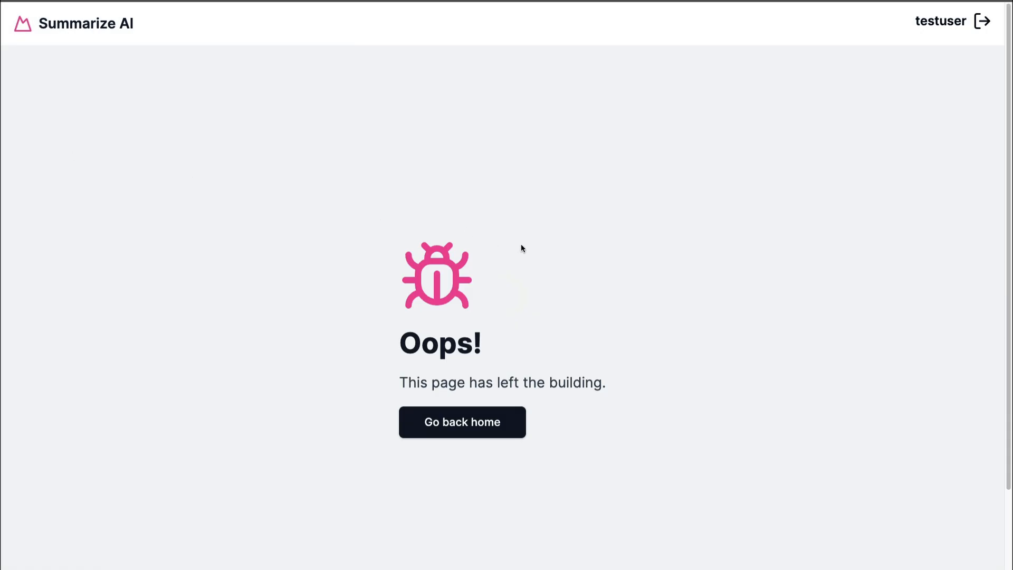
{"action": "left_click", "coordinate": [461, 421]}
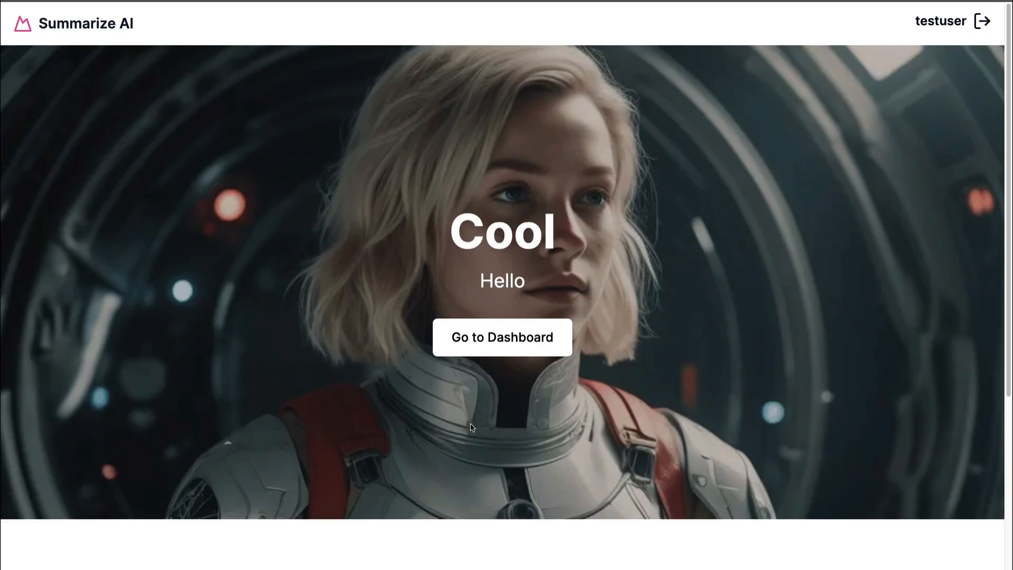